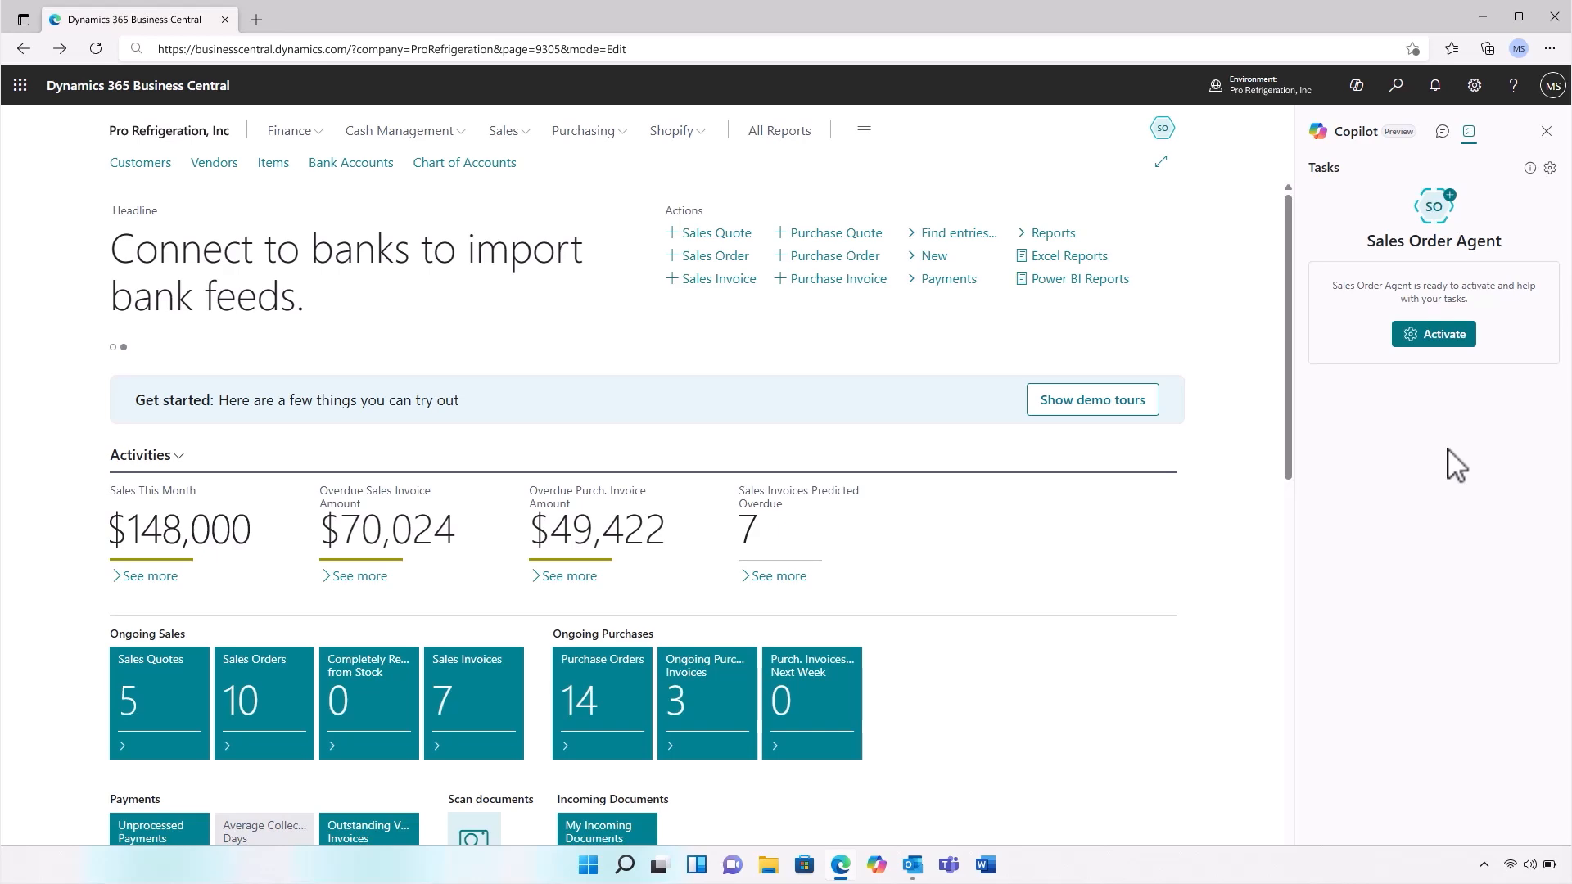
# - Activate the Sales Order Agent with the sales email account connected and save its settings
pyautogui.click(1433, 334)
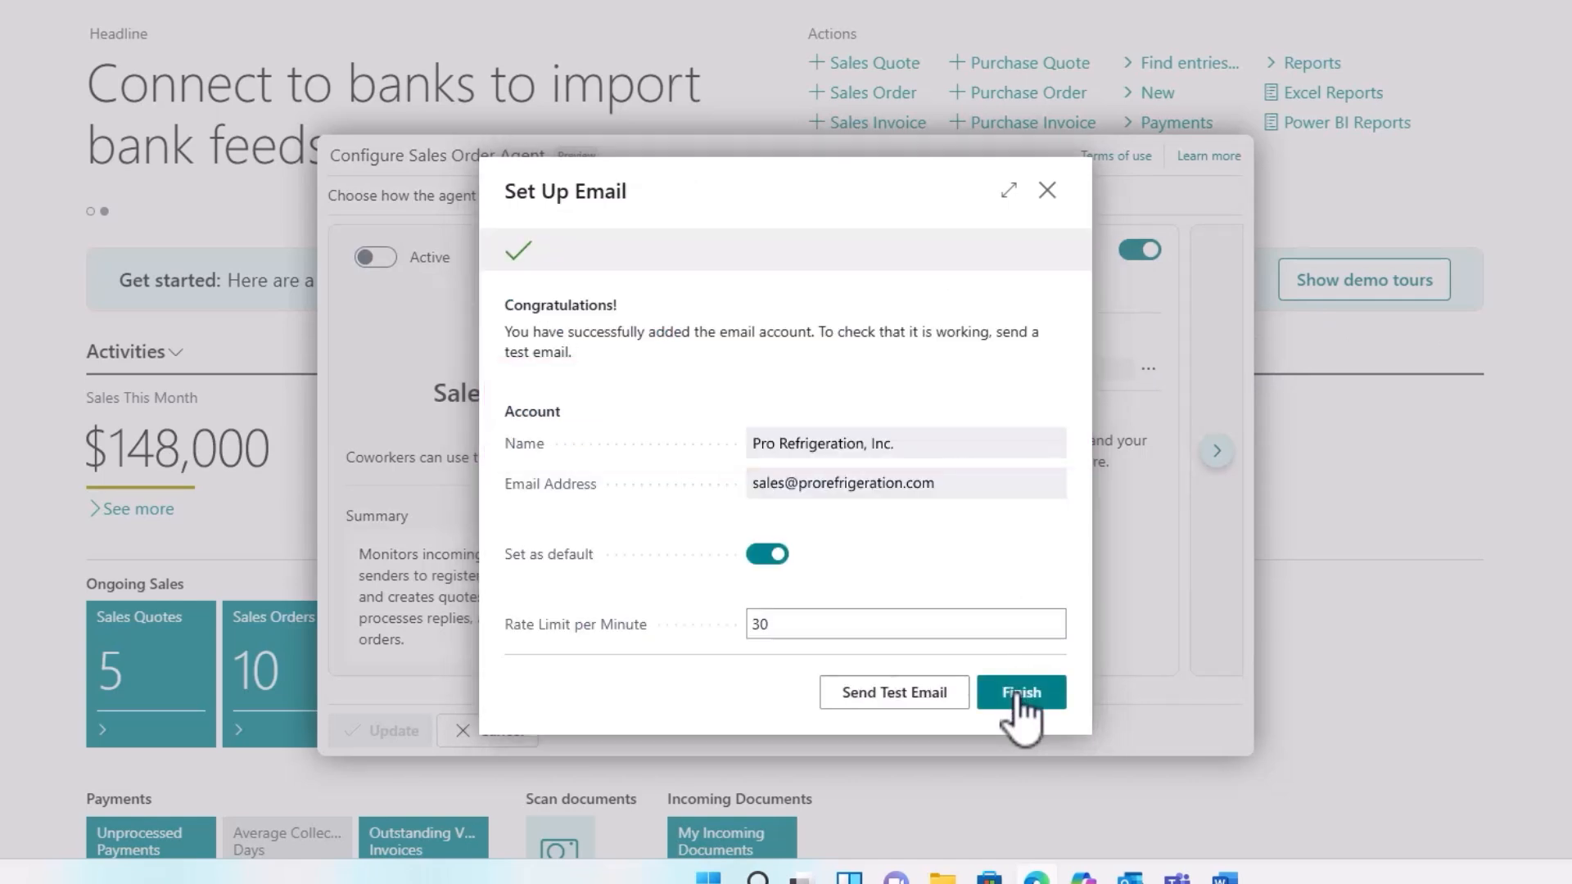
pyautogui.click(1021, 692)
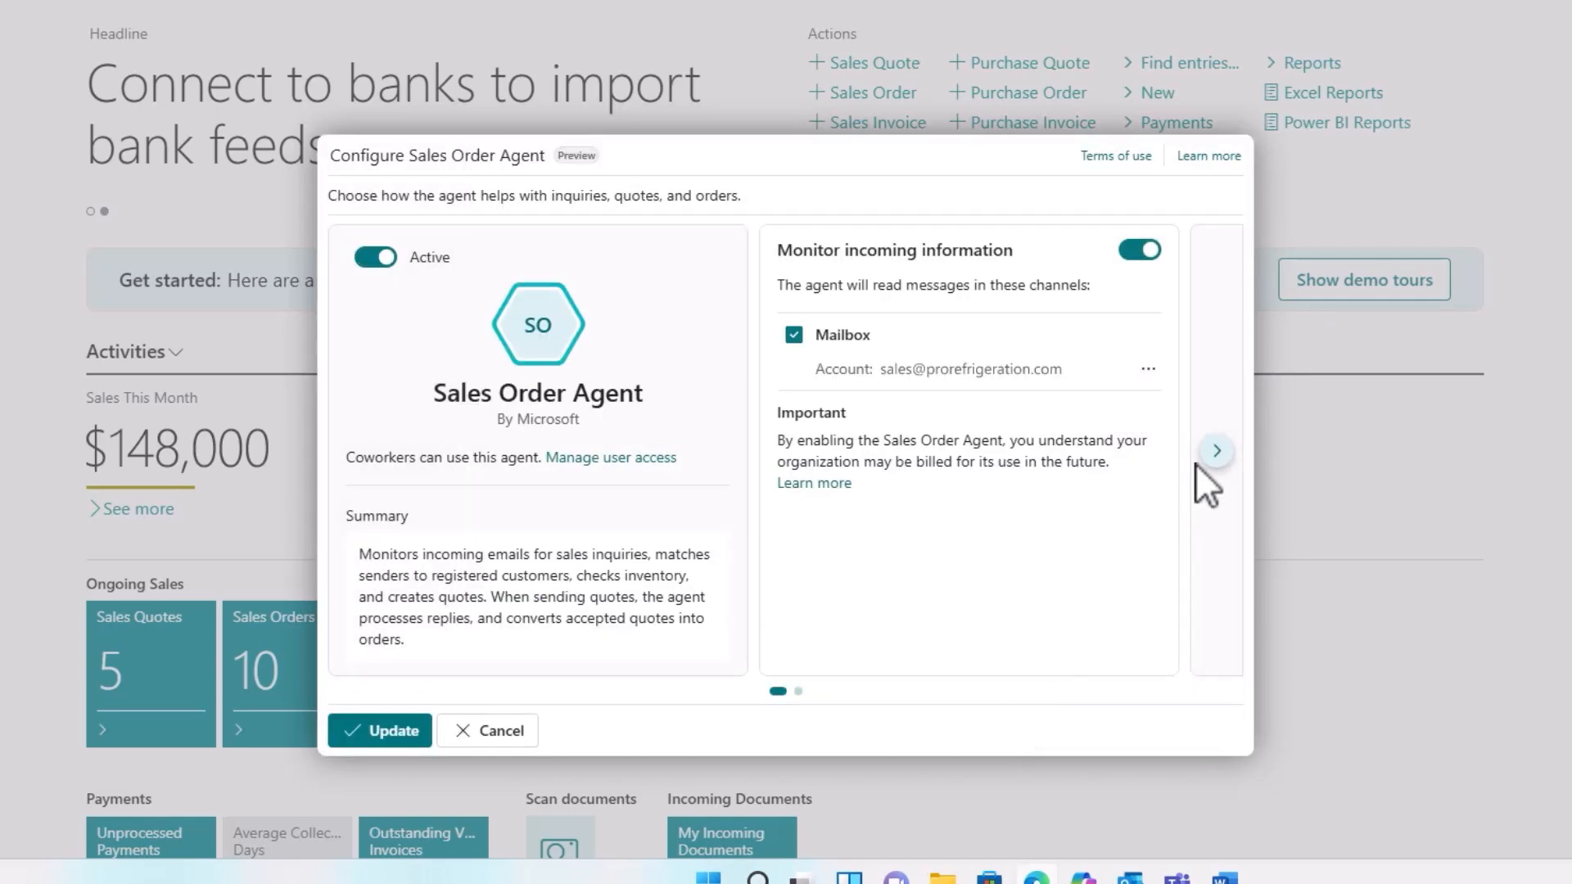
pyautogui.click(1216, 450)
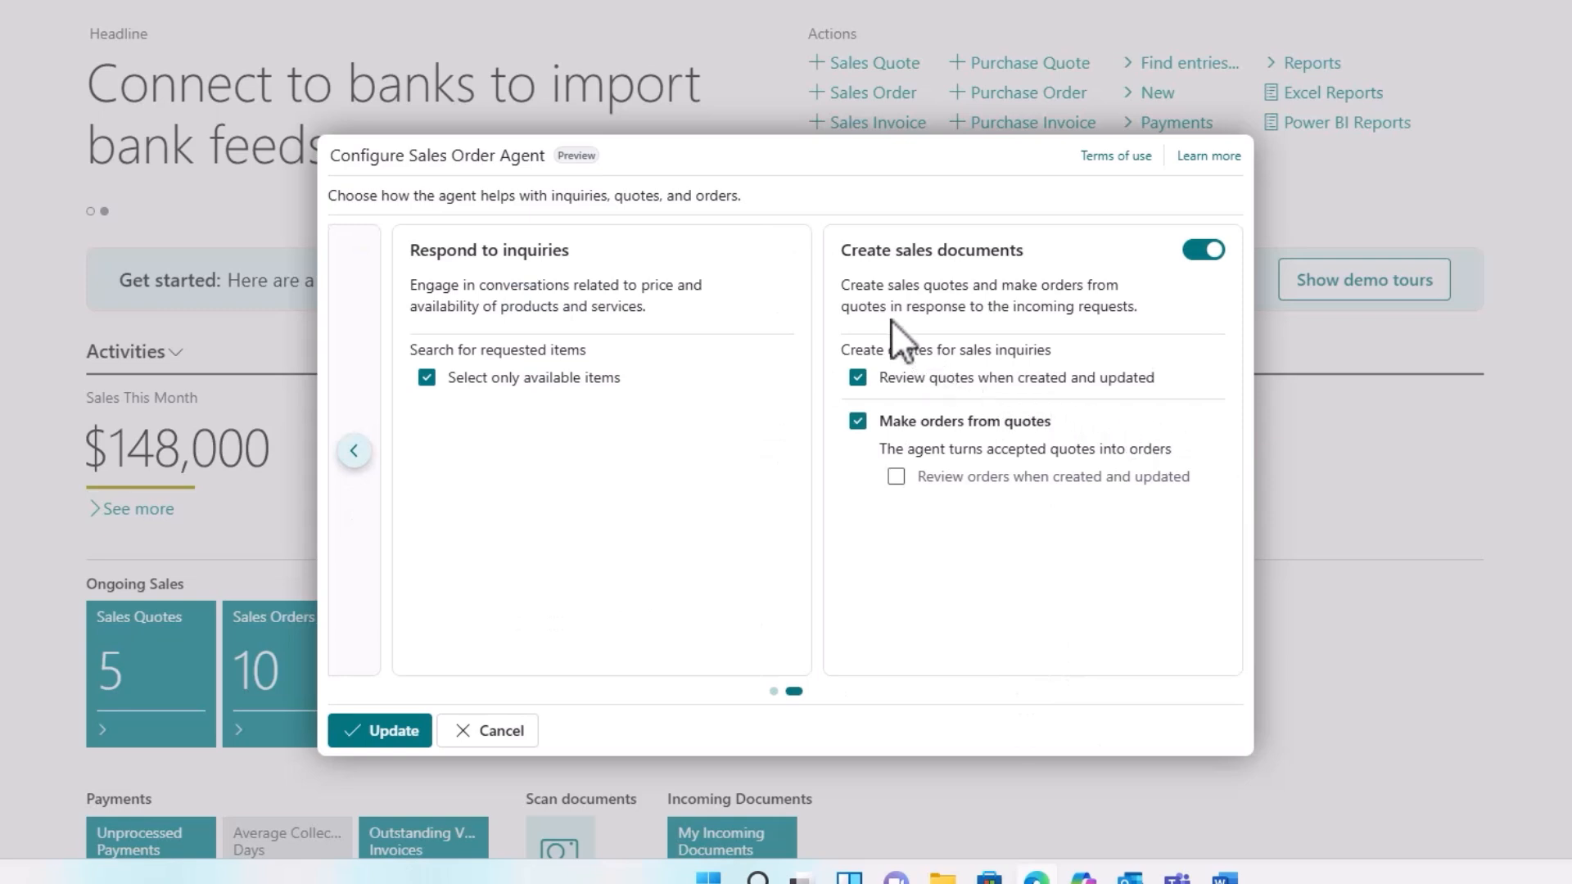
pyautogui.moveTo(867, 299)
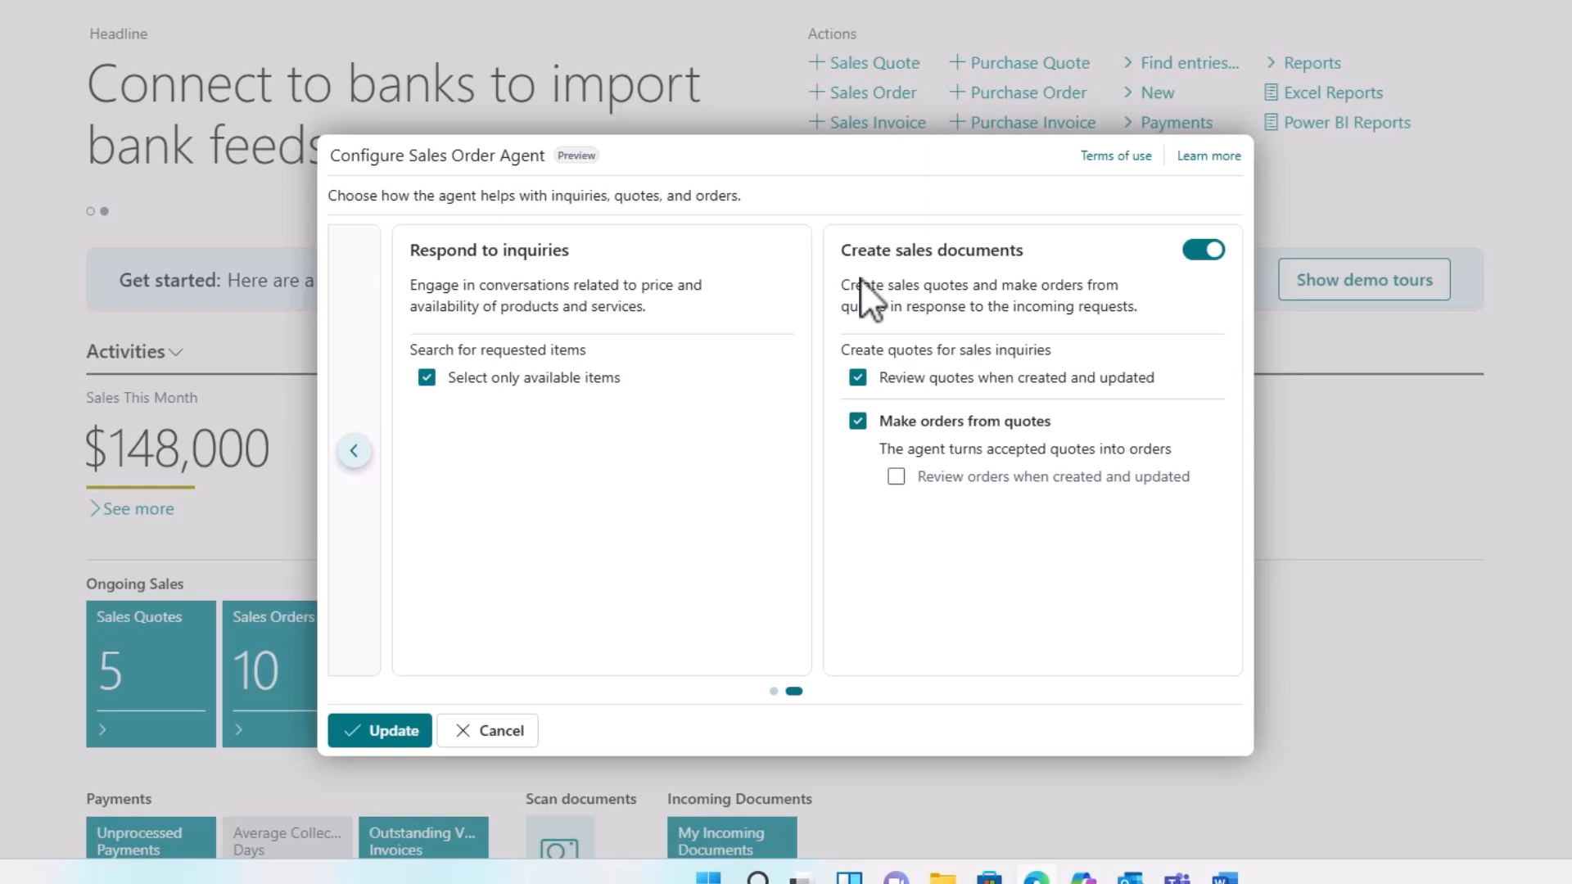
pyautogui.moveTo(952, 401)
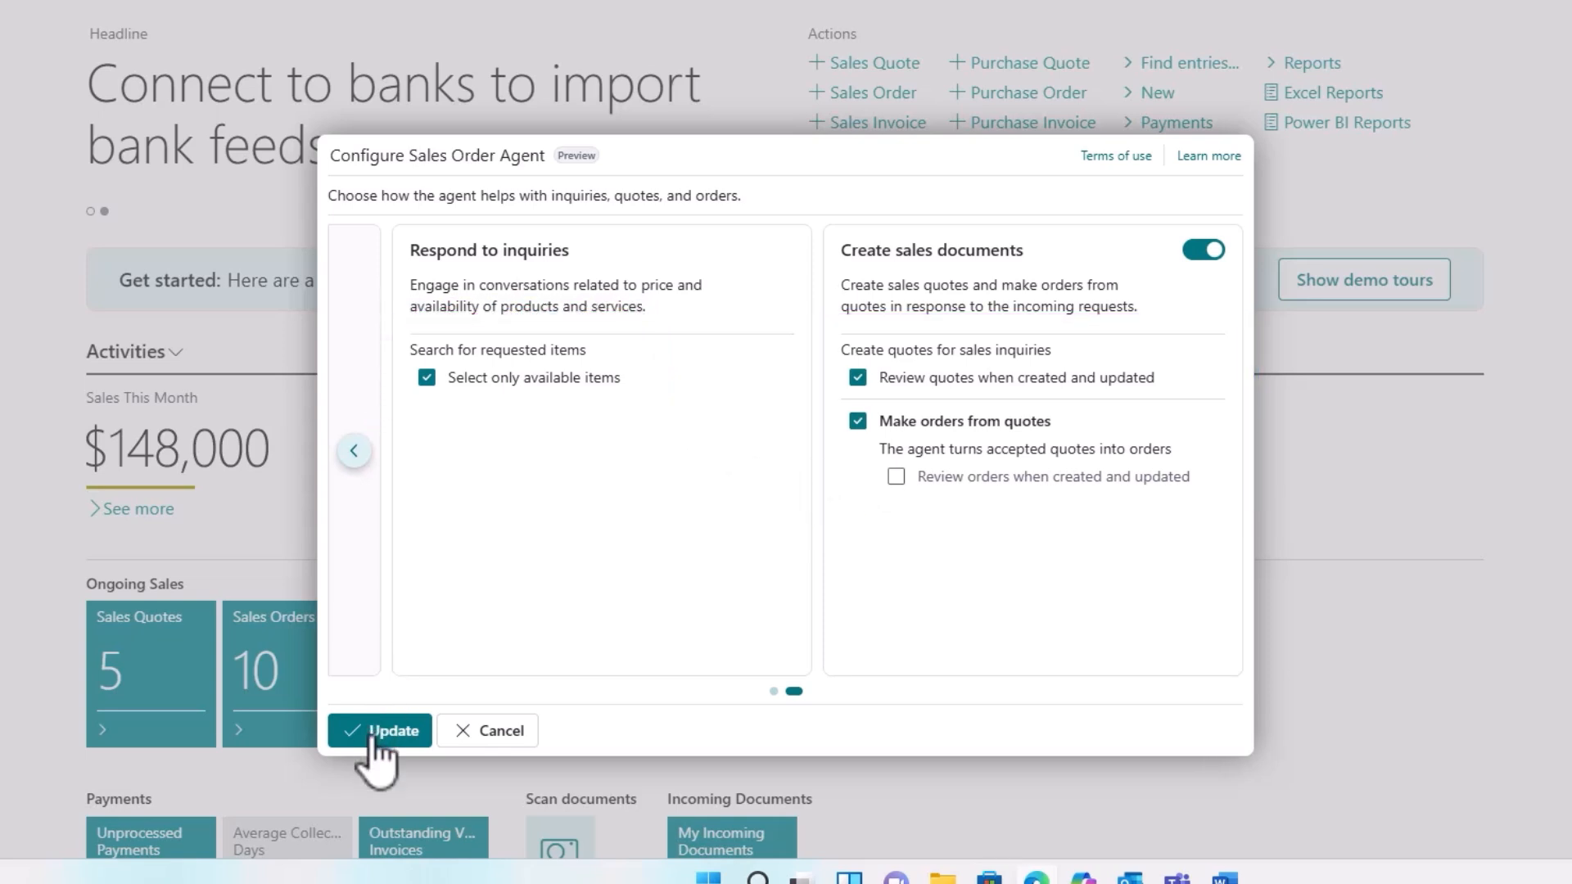
pyautogui.click(379, 729)
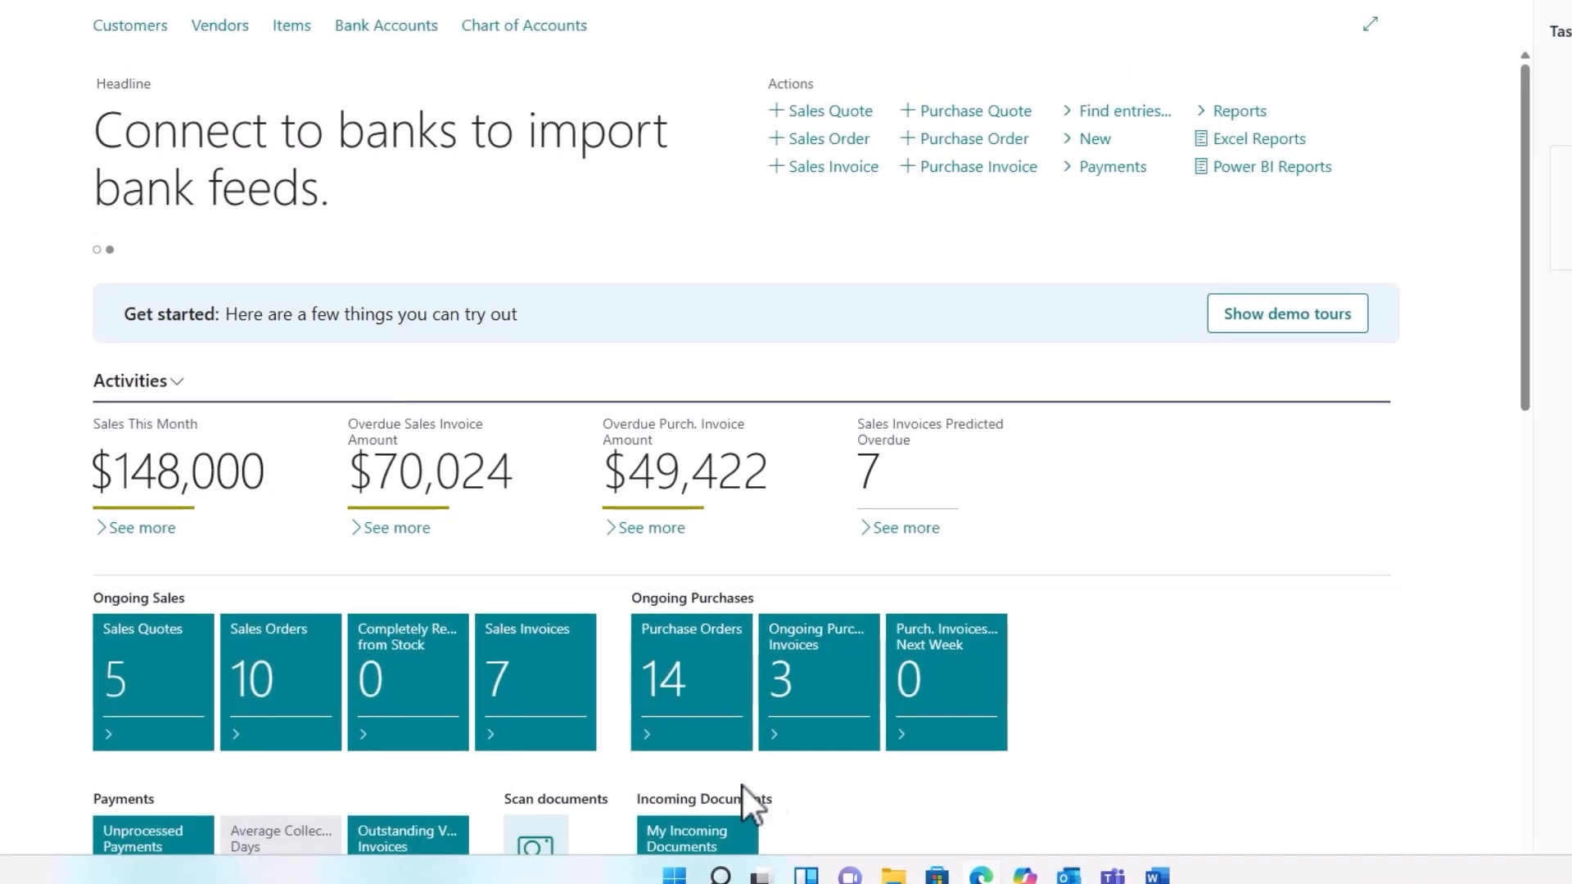
# - Send the four-part order email with PO 124-343-01 to Pro Refrigeration
pyautogui.click(911, 864)
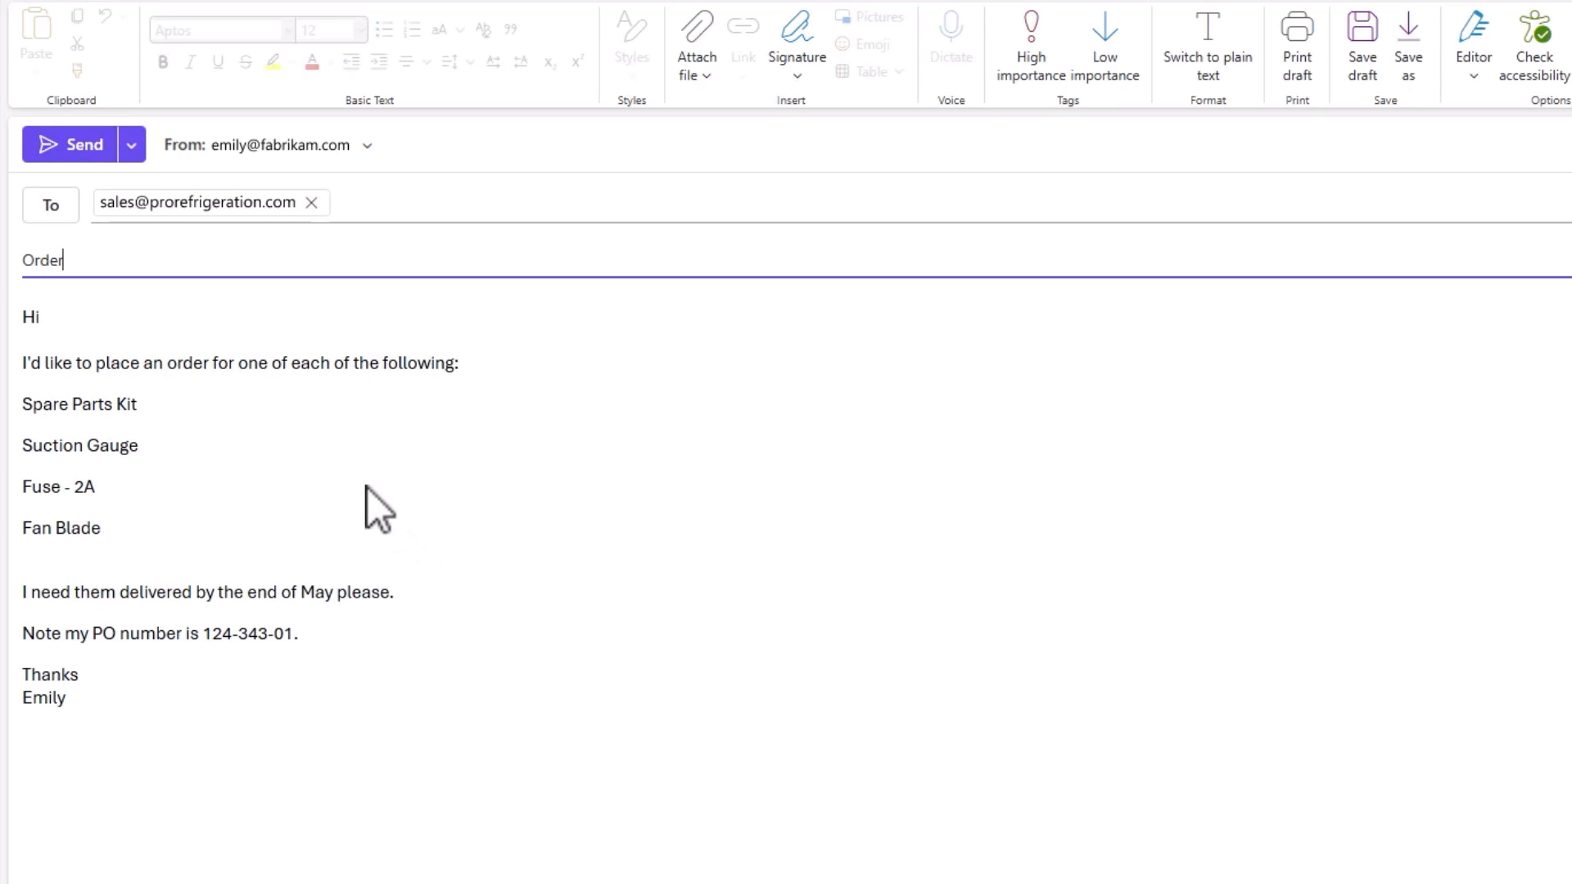
pyautogui.moveTo(195, 442)
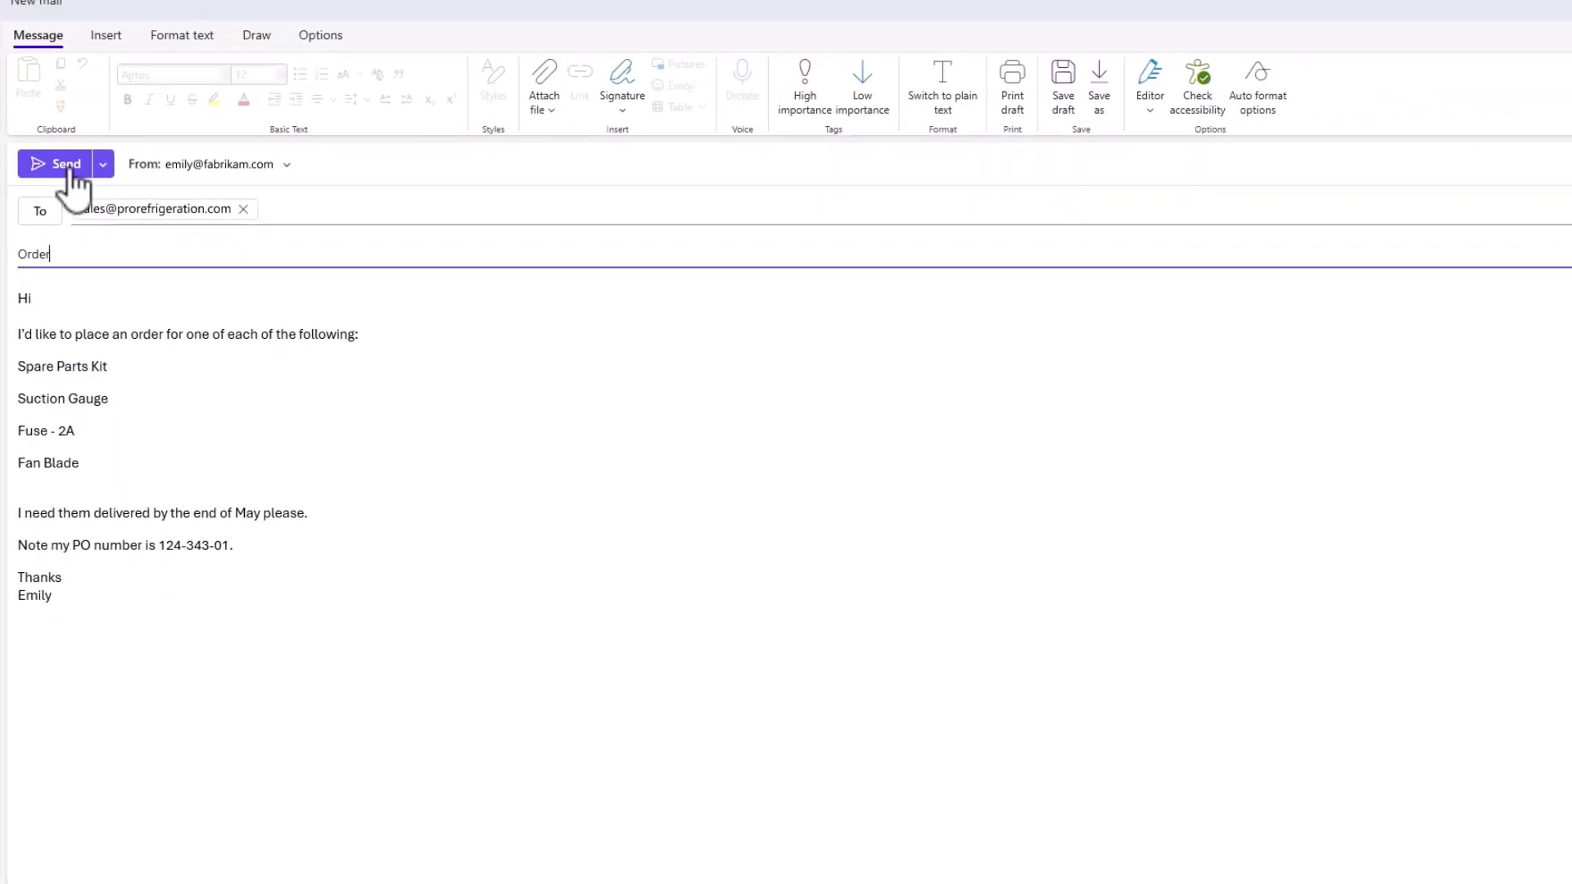
pyautogui.click(66, 163)
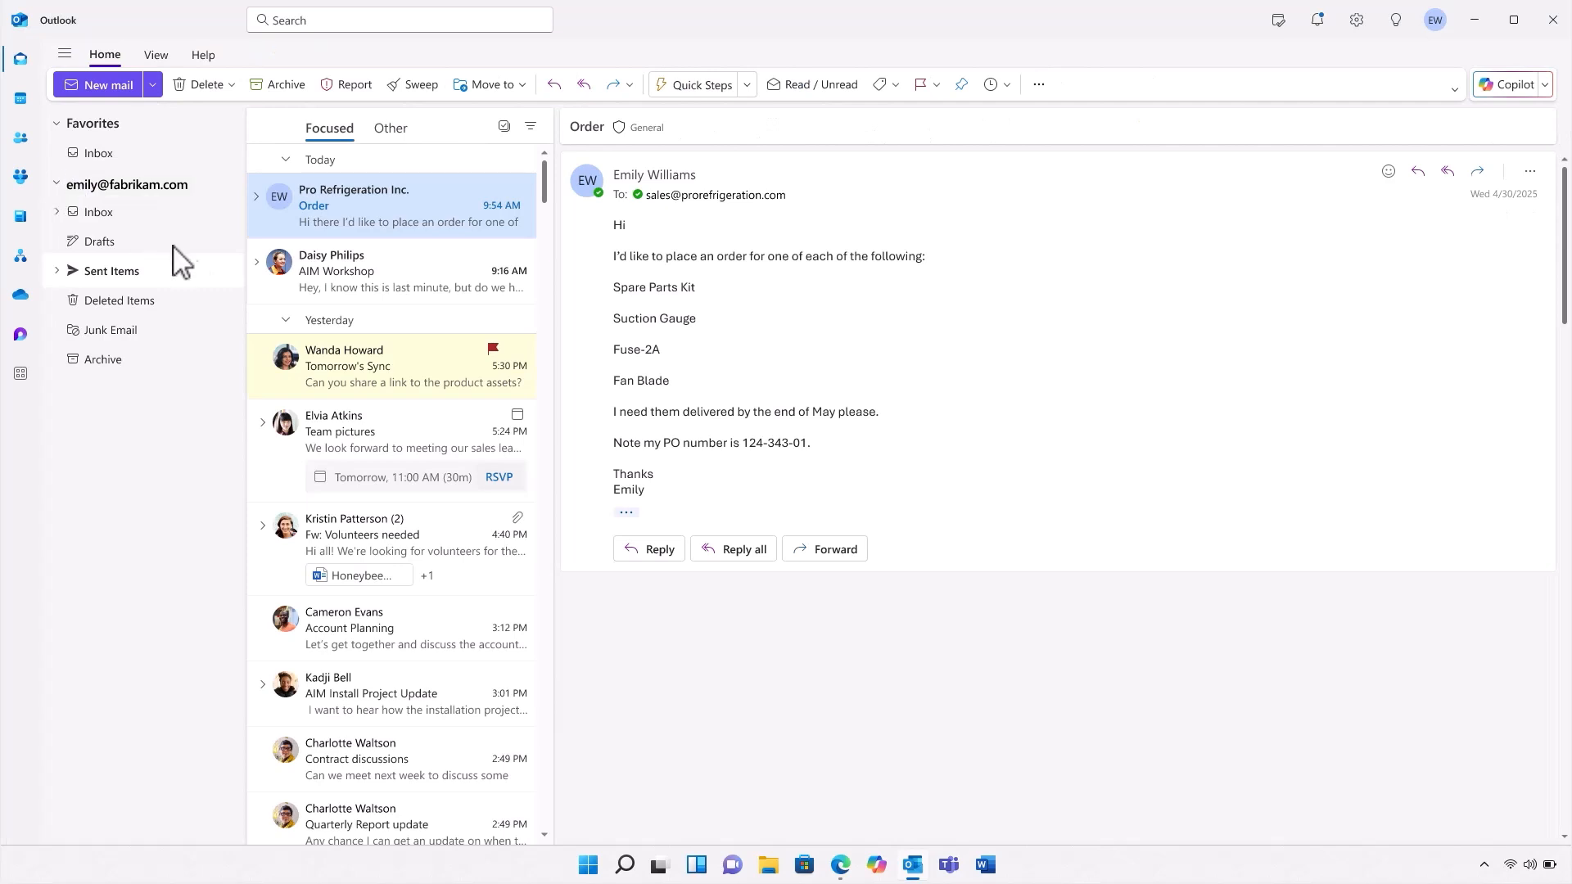
pyautogui.moveTo(832, 795)
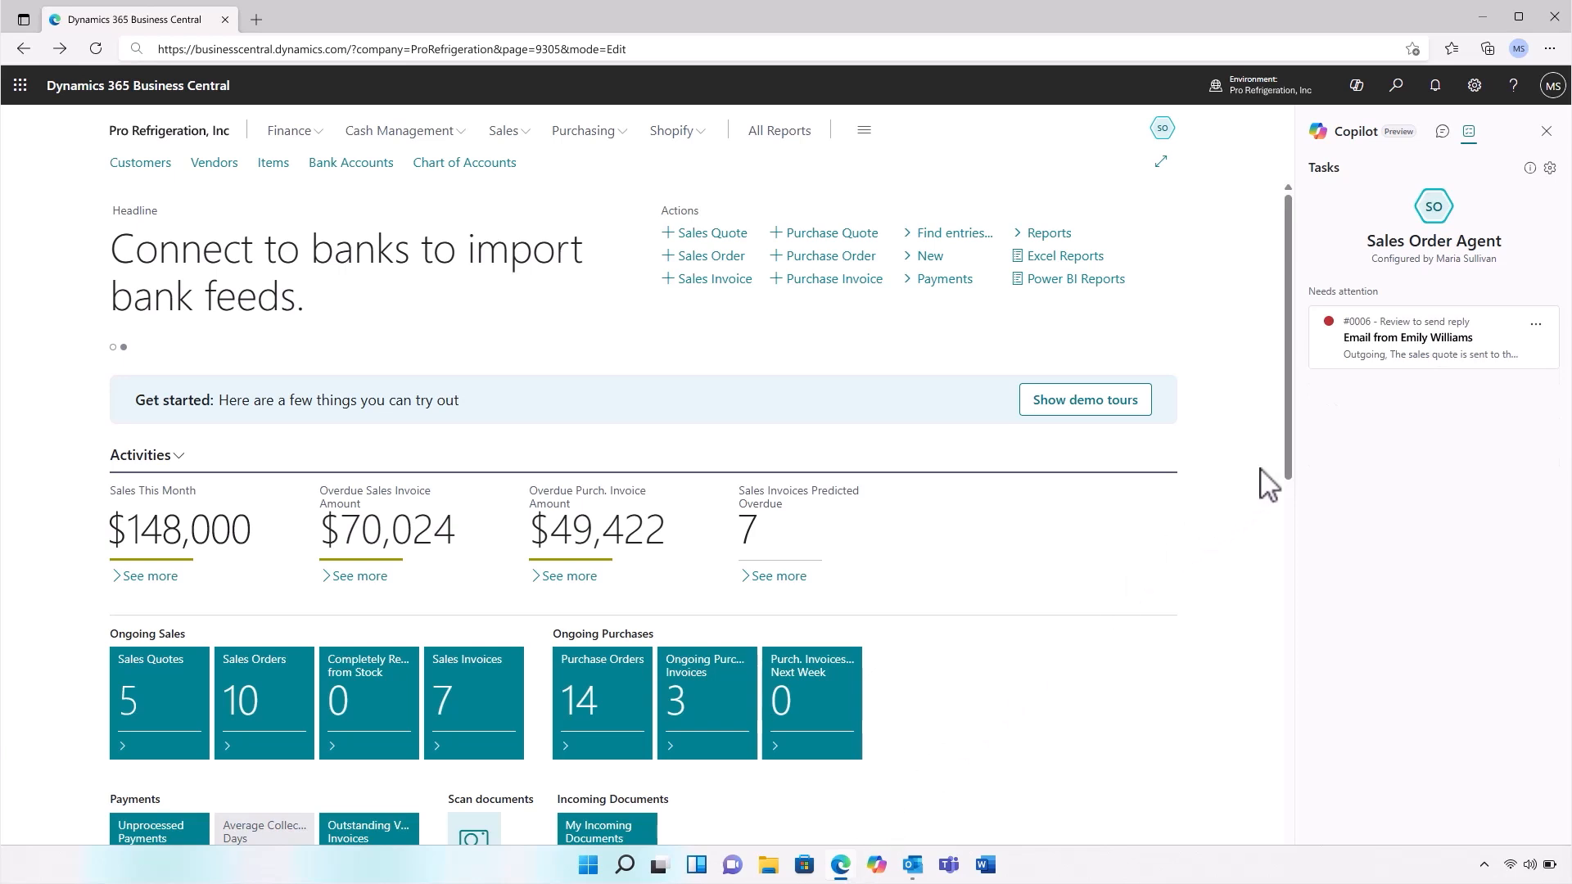
pyautogui.moveTo(1378, 376)
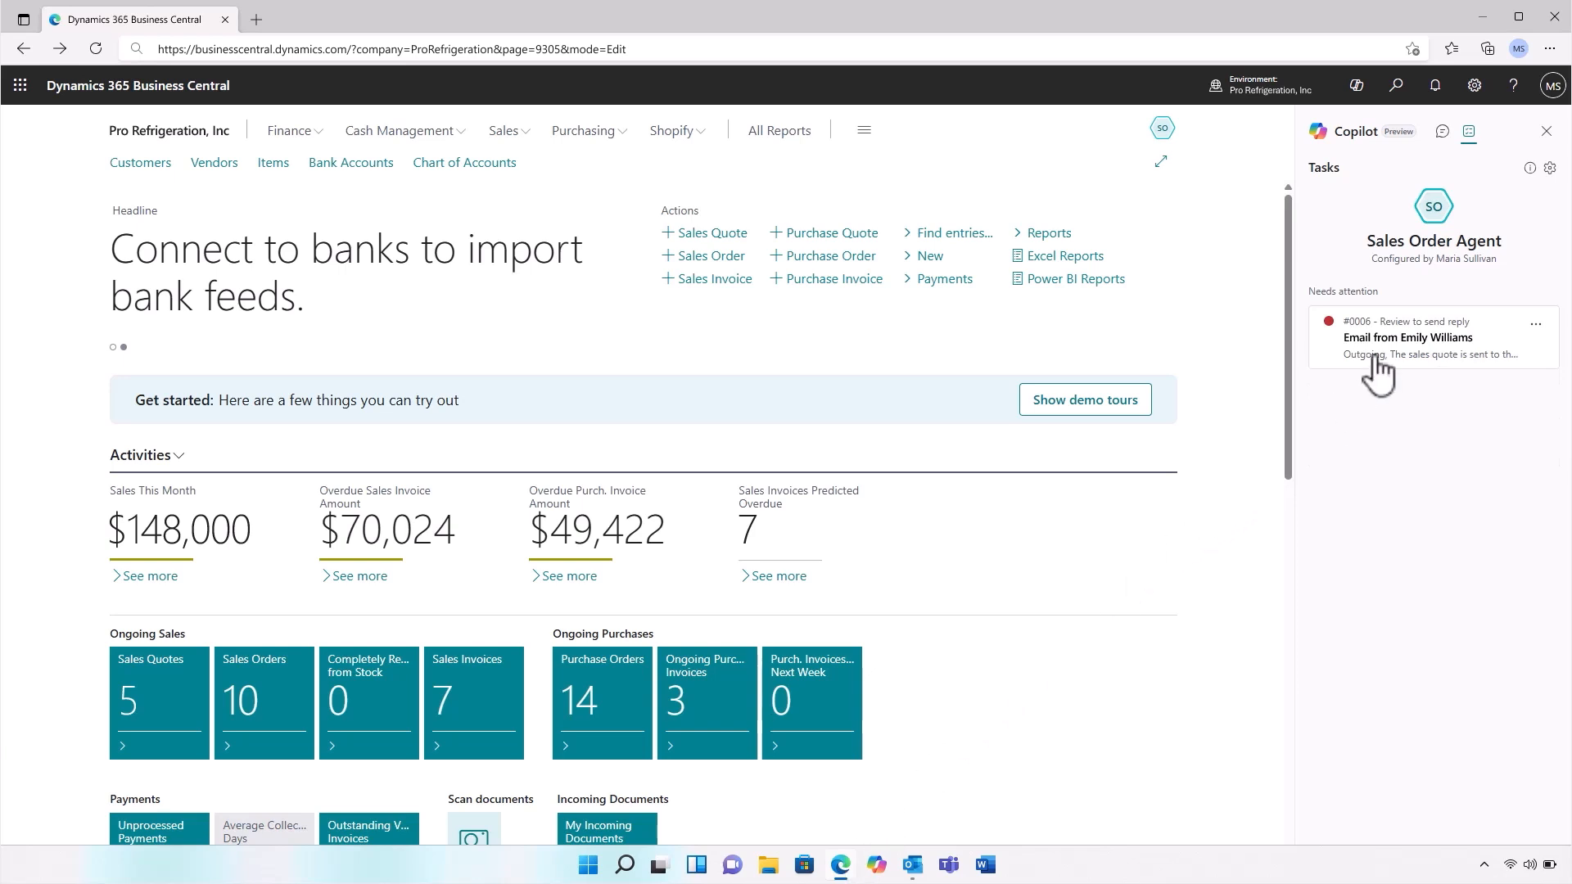
# - Check task #0006's Item Availability step and send the reply offering both Fan Blades
pyautogui.click(1407, 338)
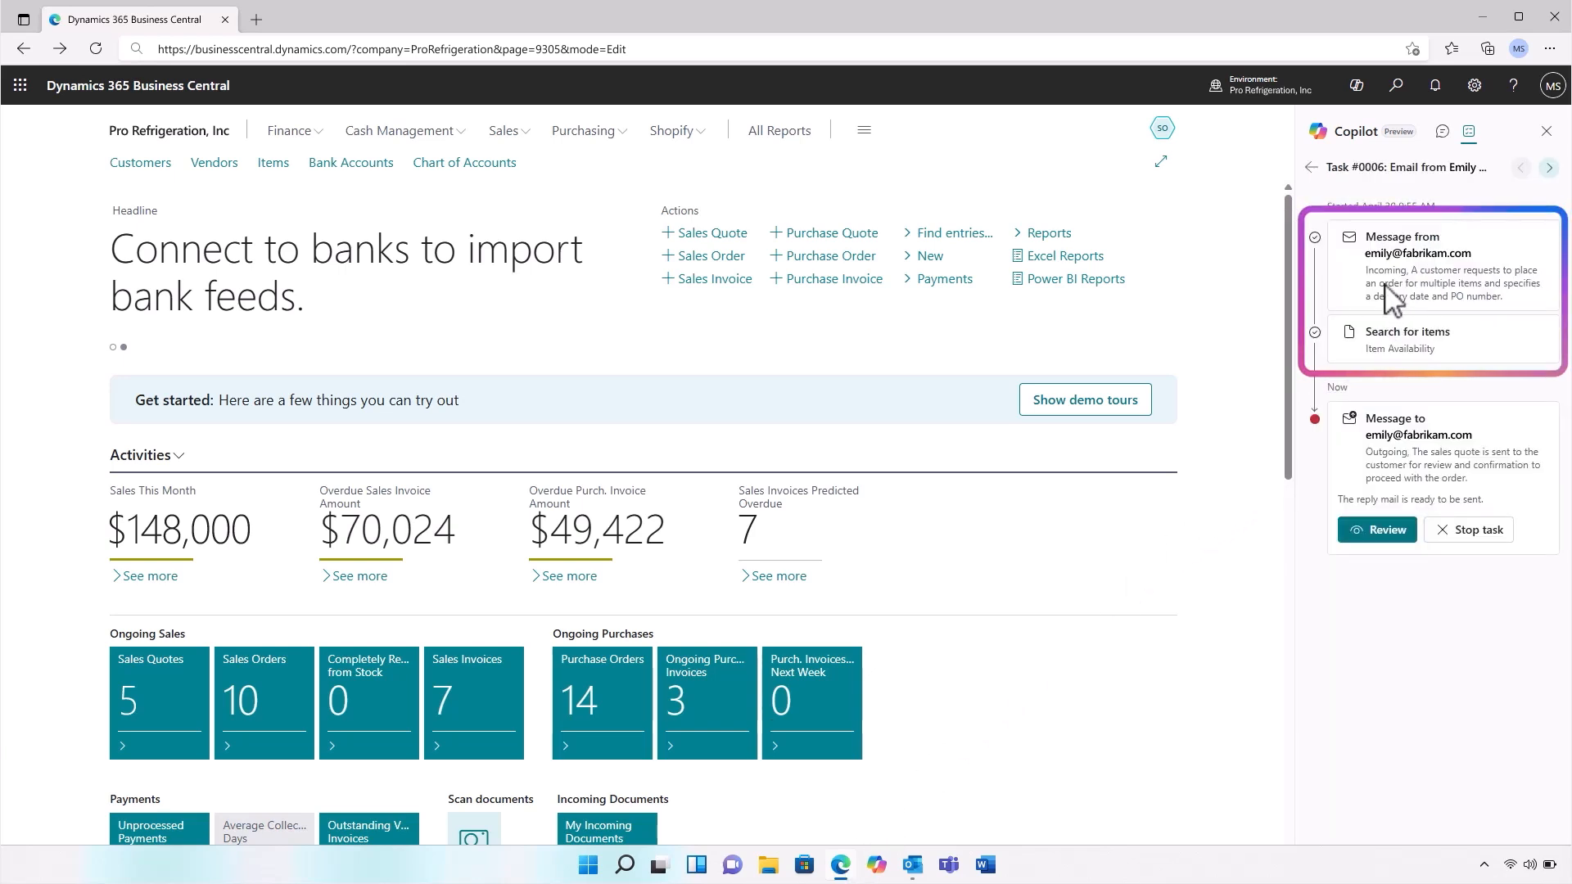
pyautogui.click(1406, 332)
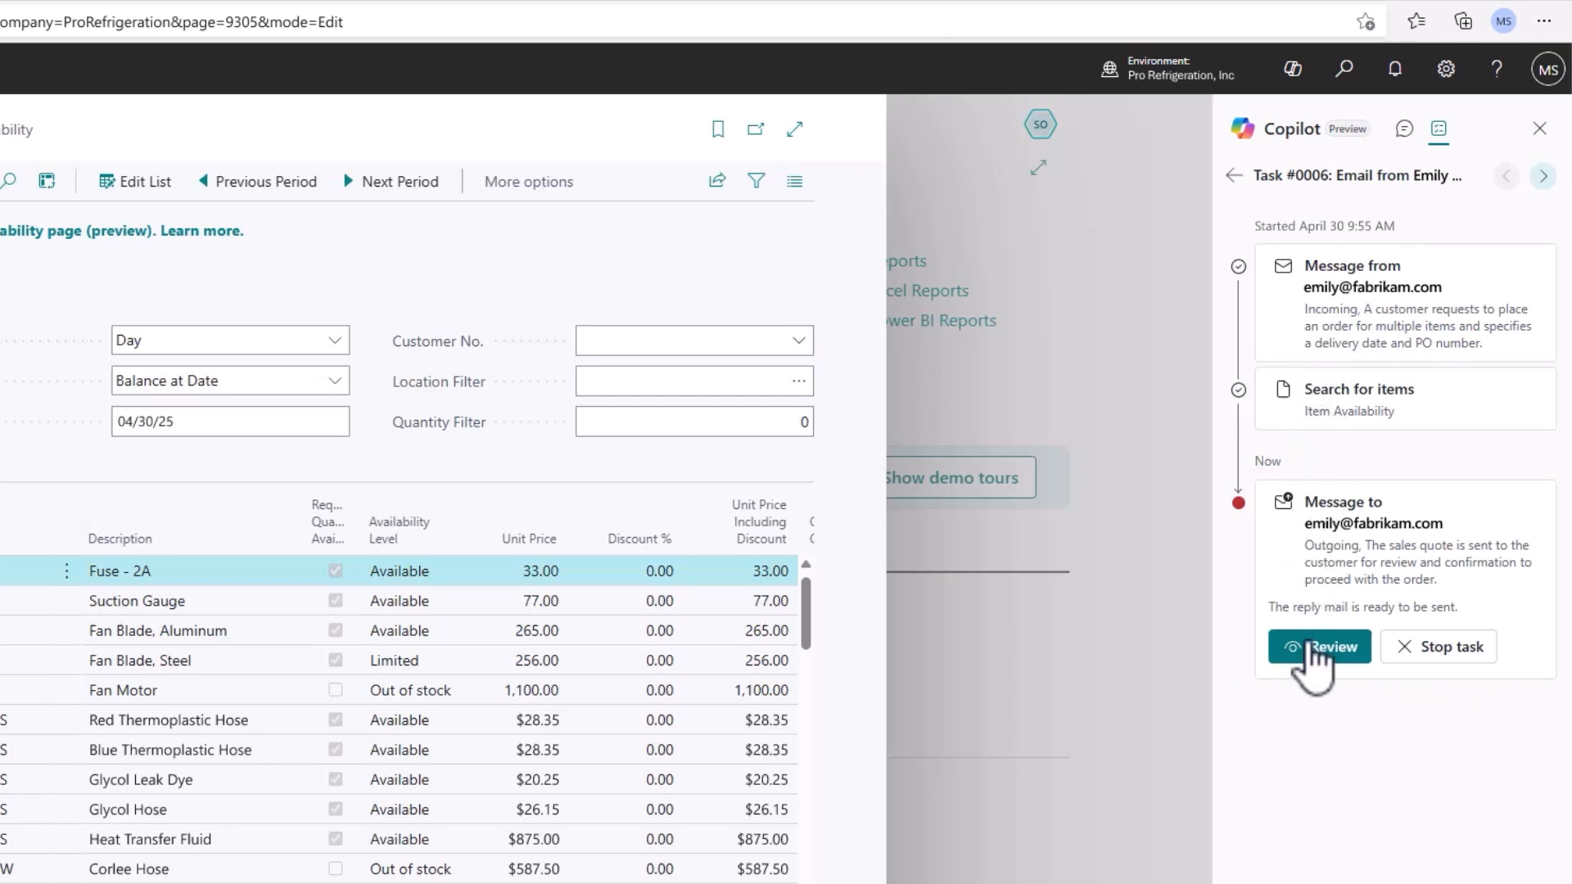
pyautogui.click(1317, 647)
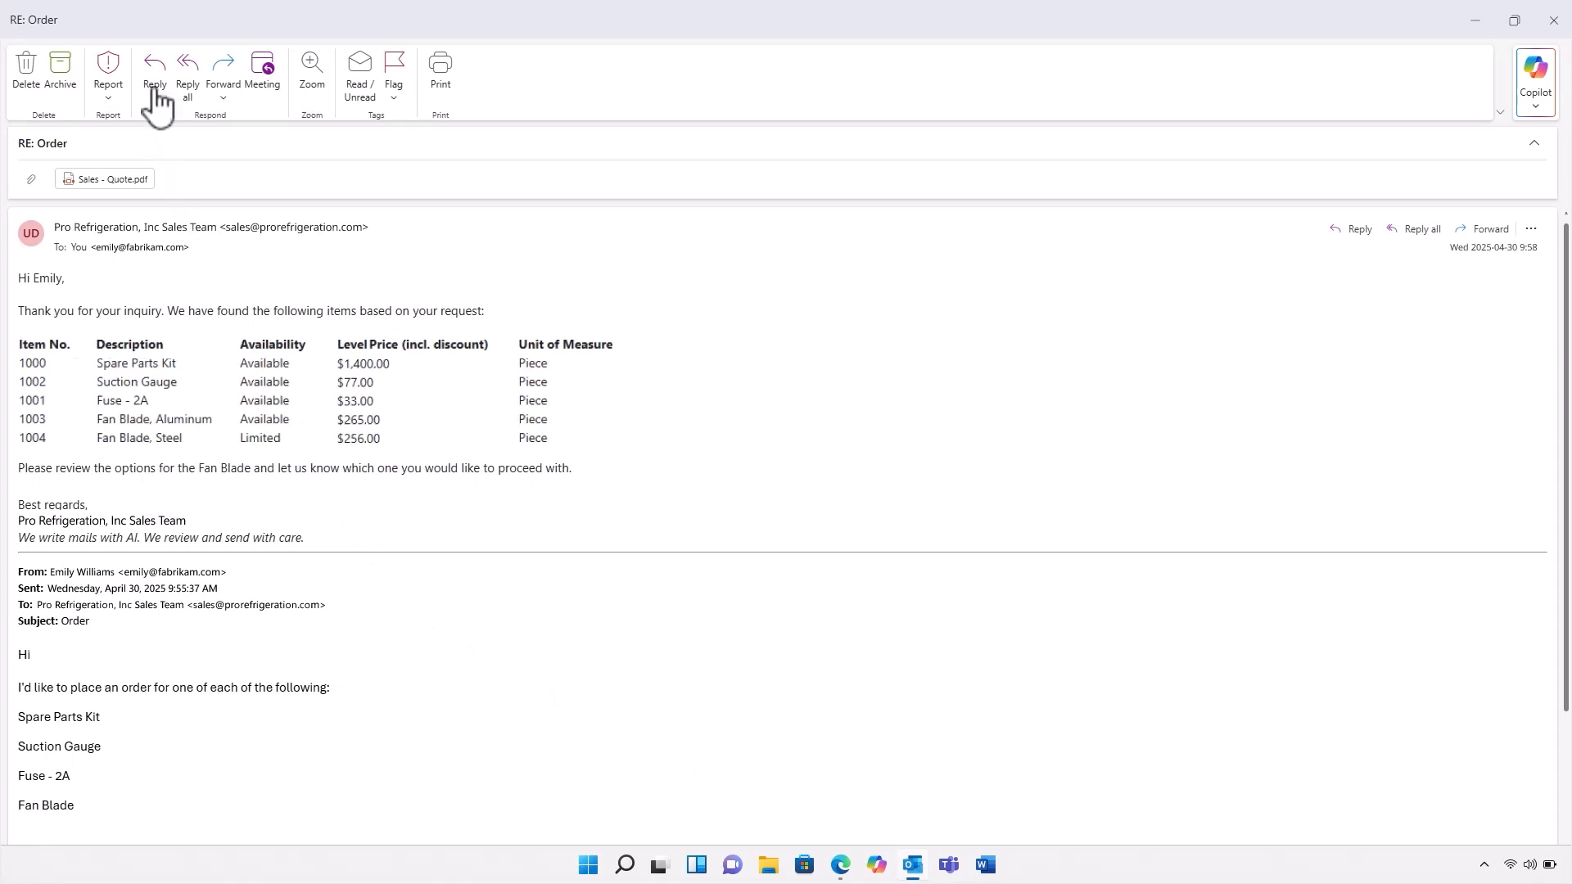
# - Reply to the agent requesting a quote for everything except the steel fan blade
pyautogui.click(153, 84)
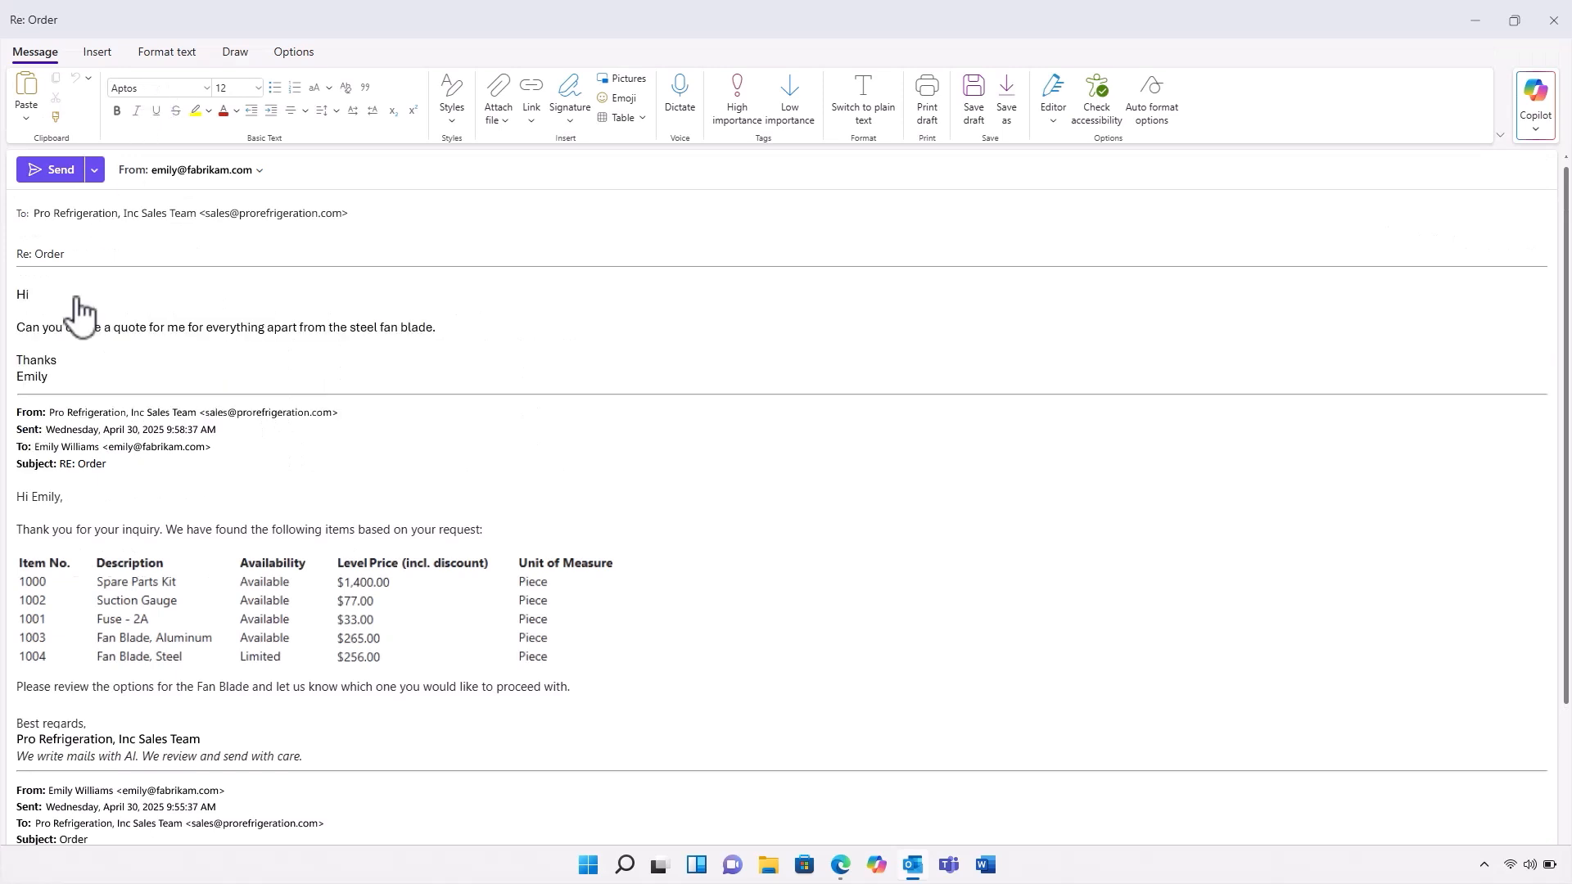
pyautogui.click(51, 169)
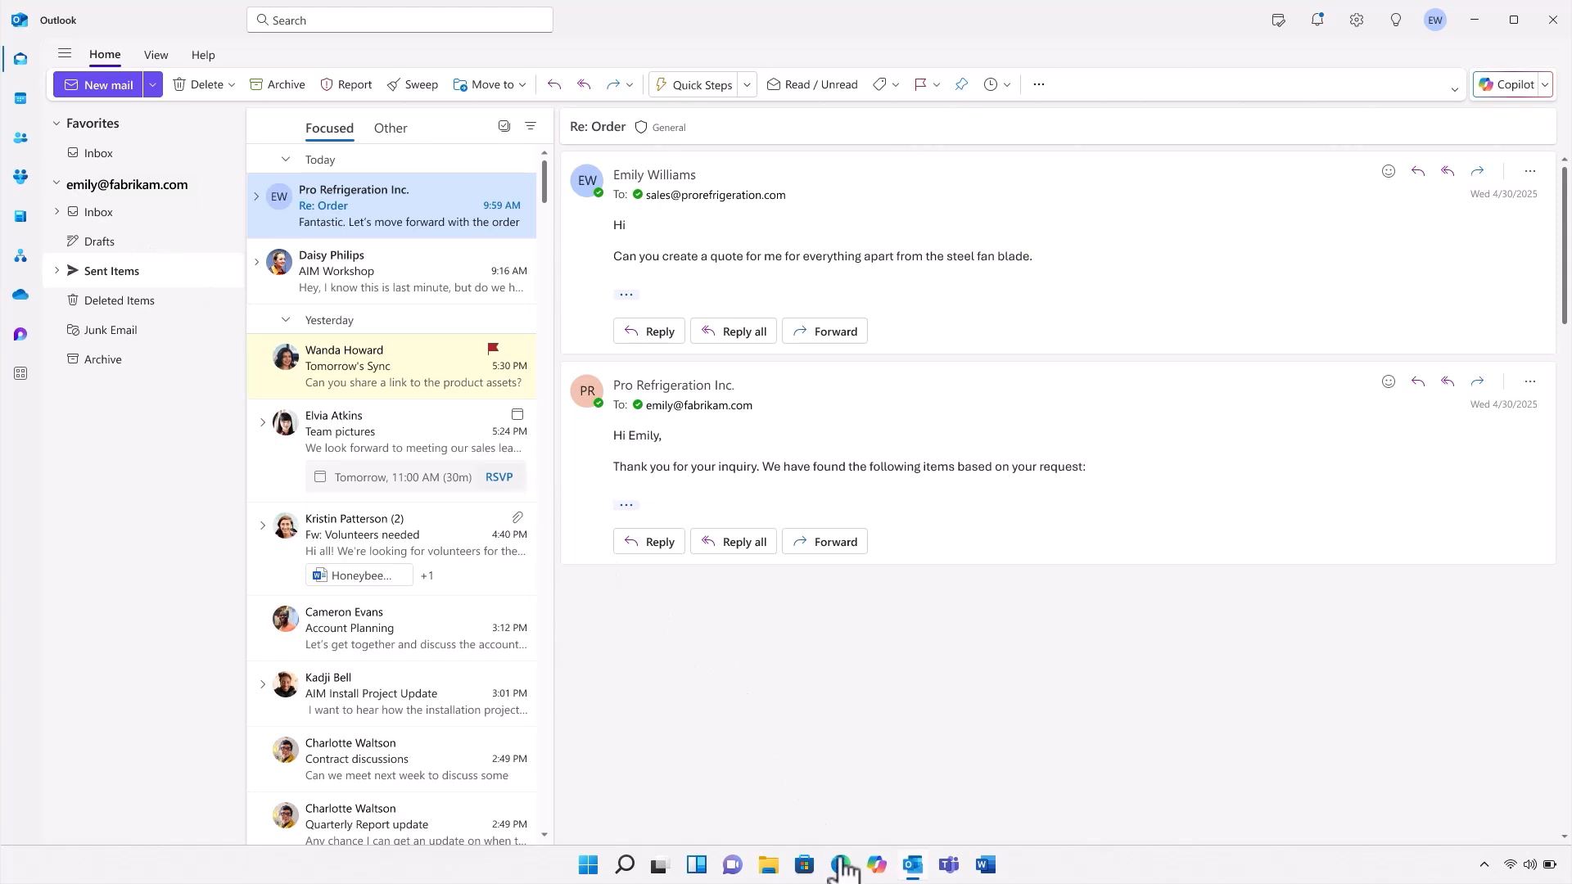
pyautogui.click(839, 870)
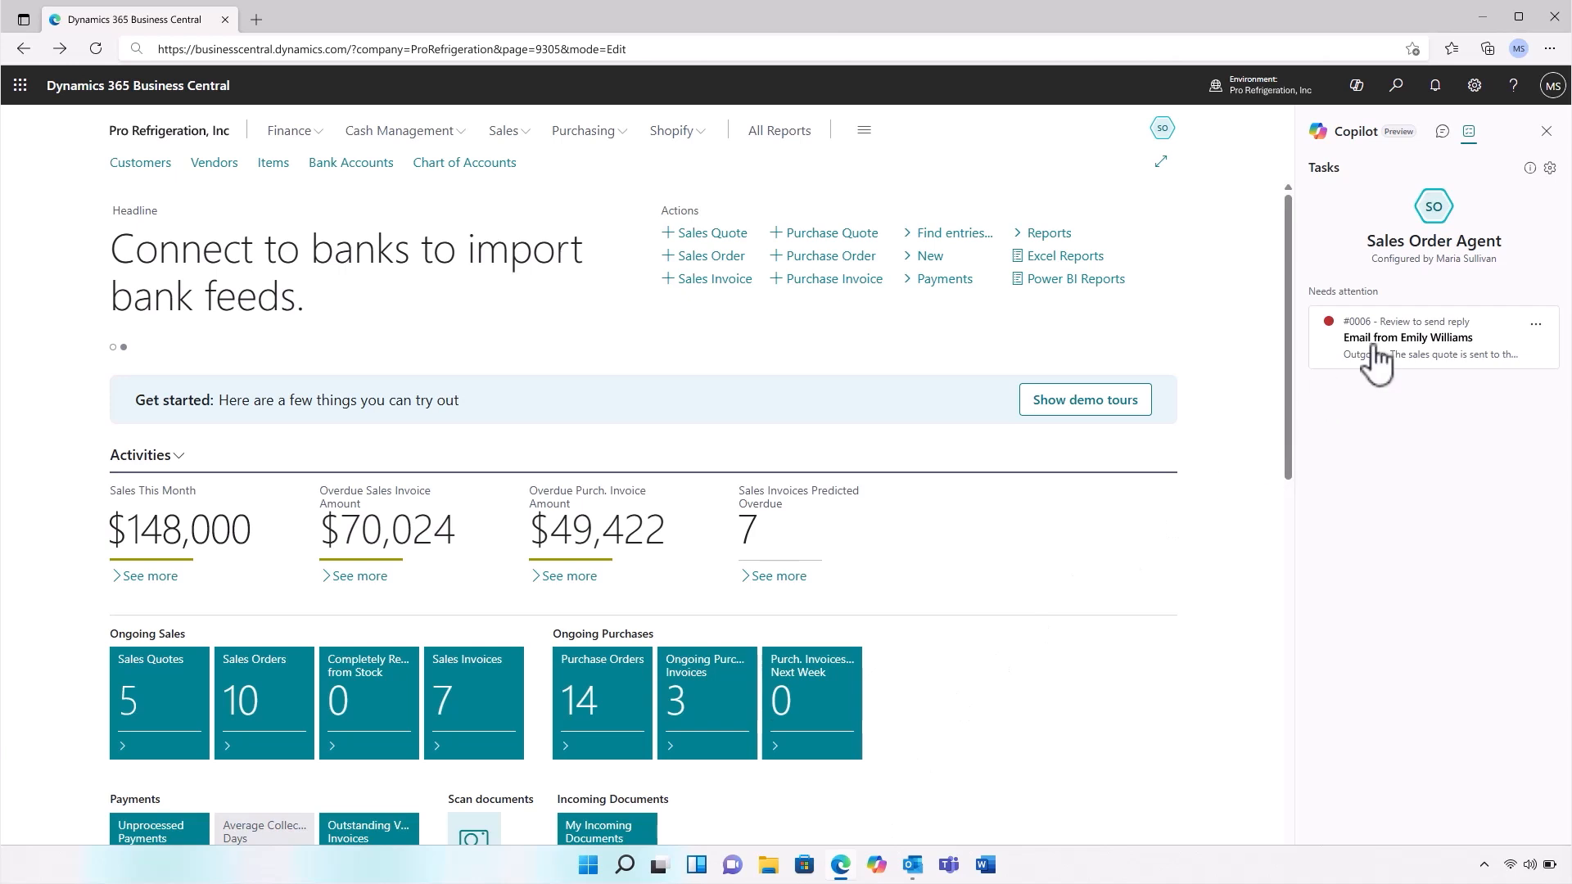
# - Confirm quote S-QUO1007 with 5/31/2025 delivery and 10% discount, and send it
pyautogui.click(1406, 338)
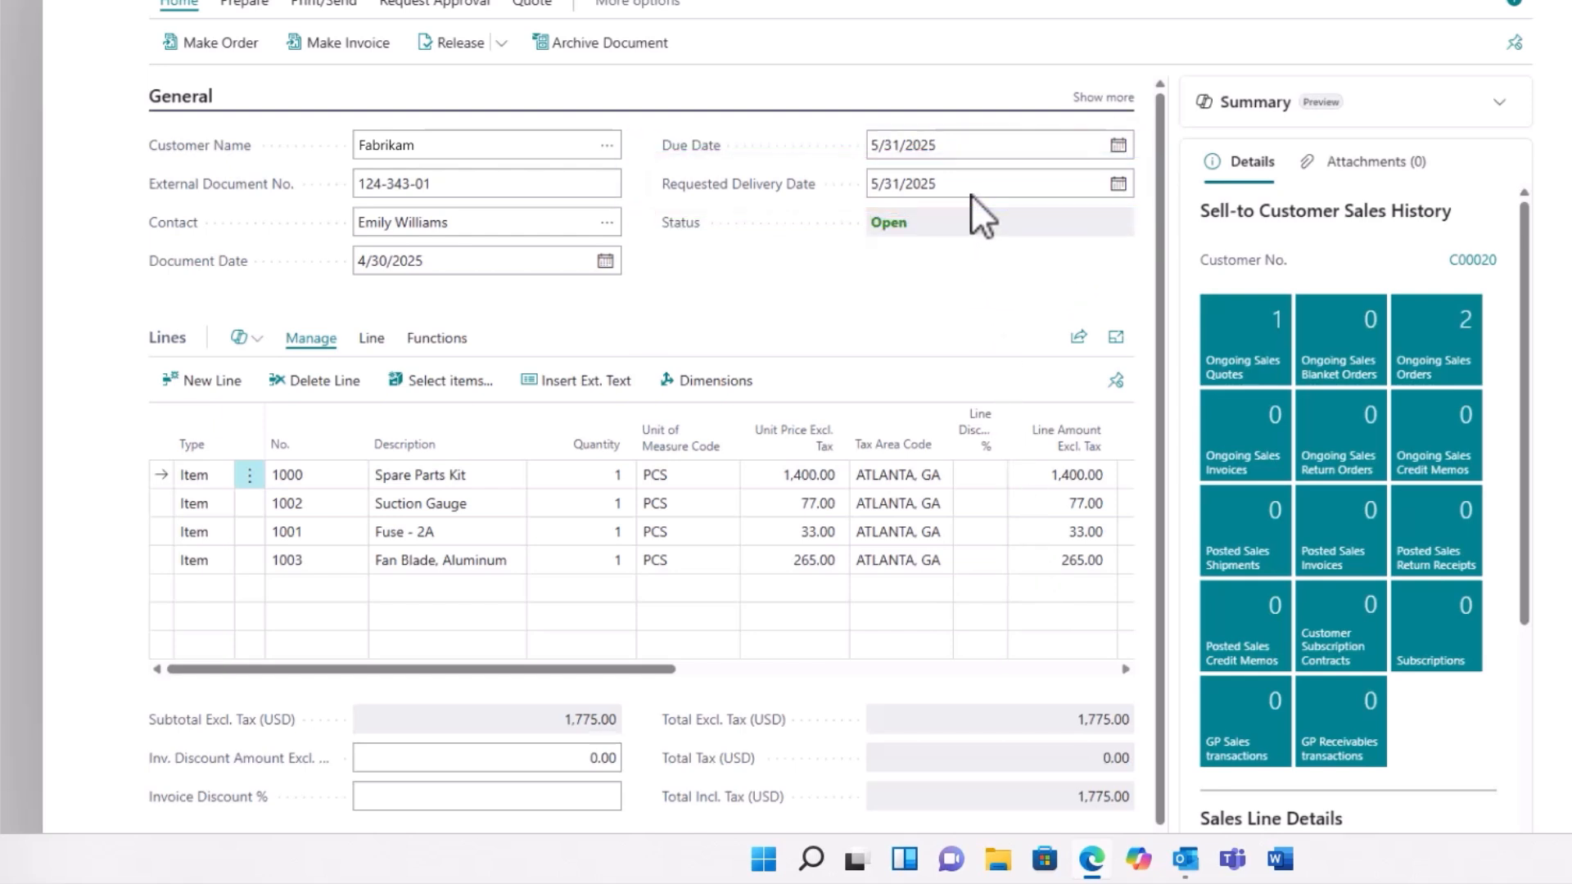
pyautogui.click(485, 182)
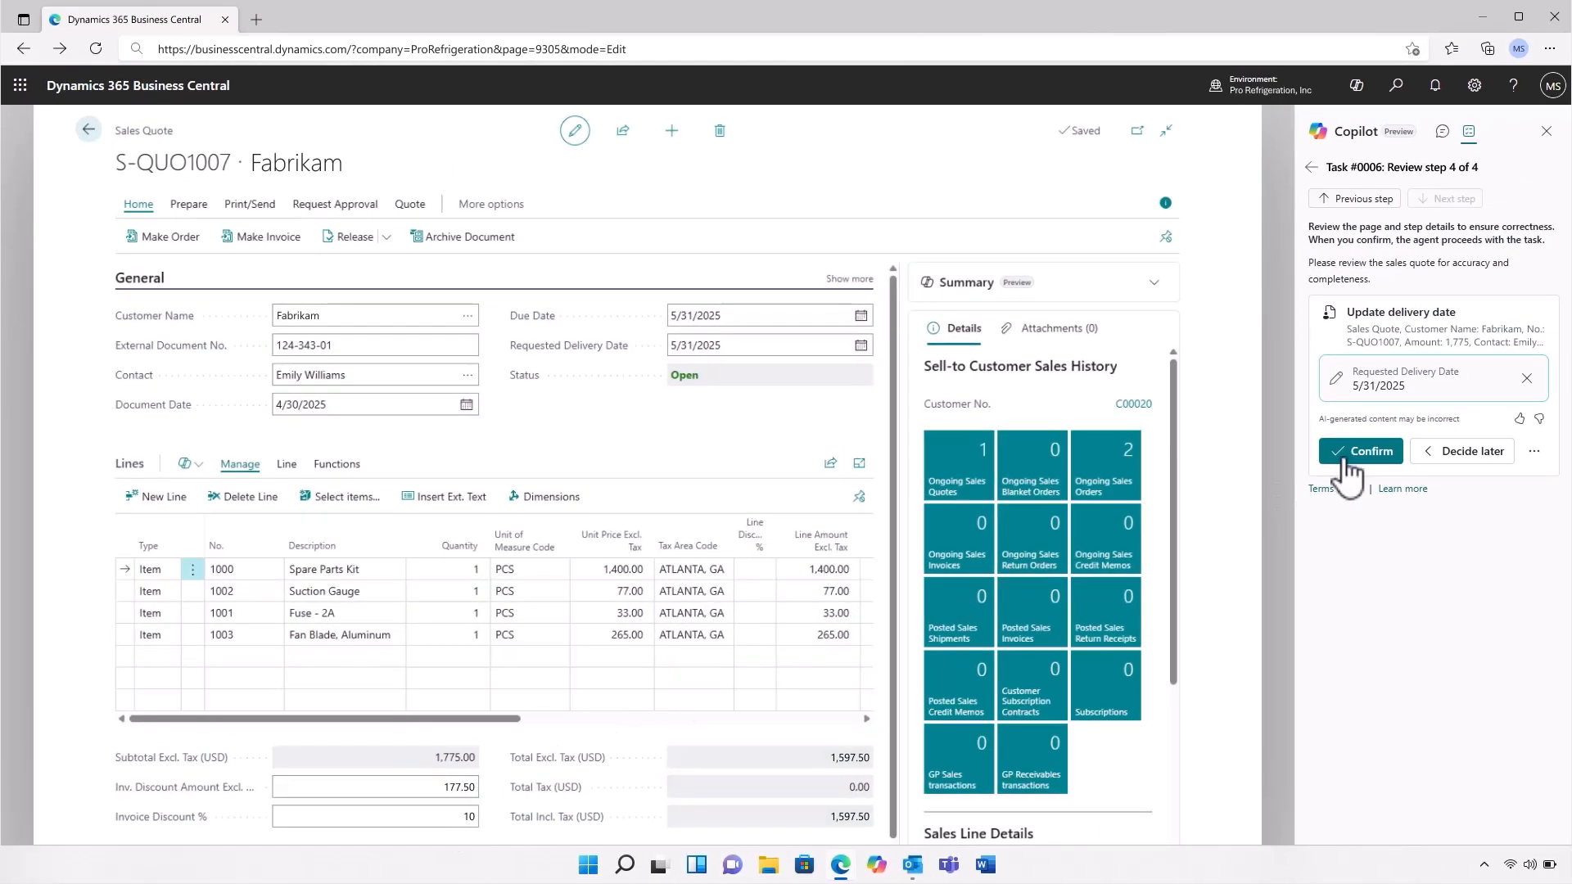
pyautogui.click(1362, 451)
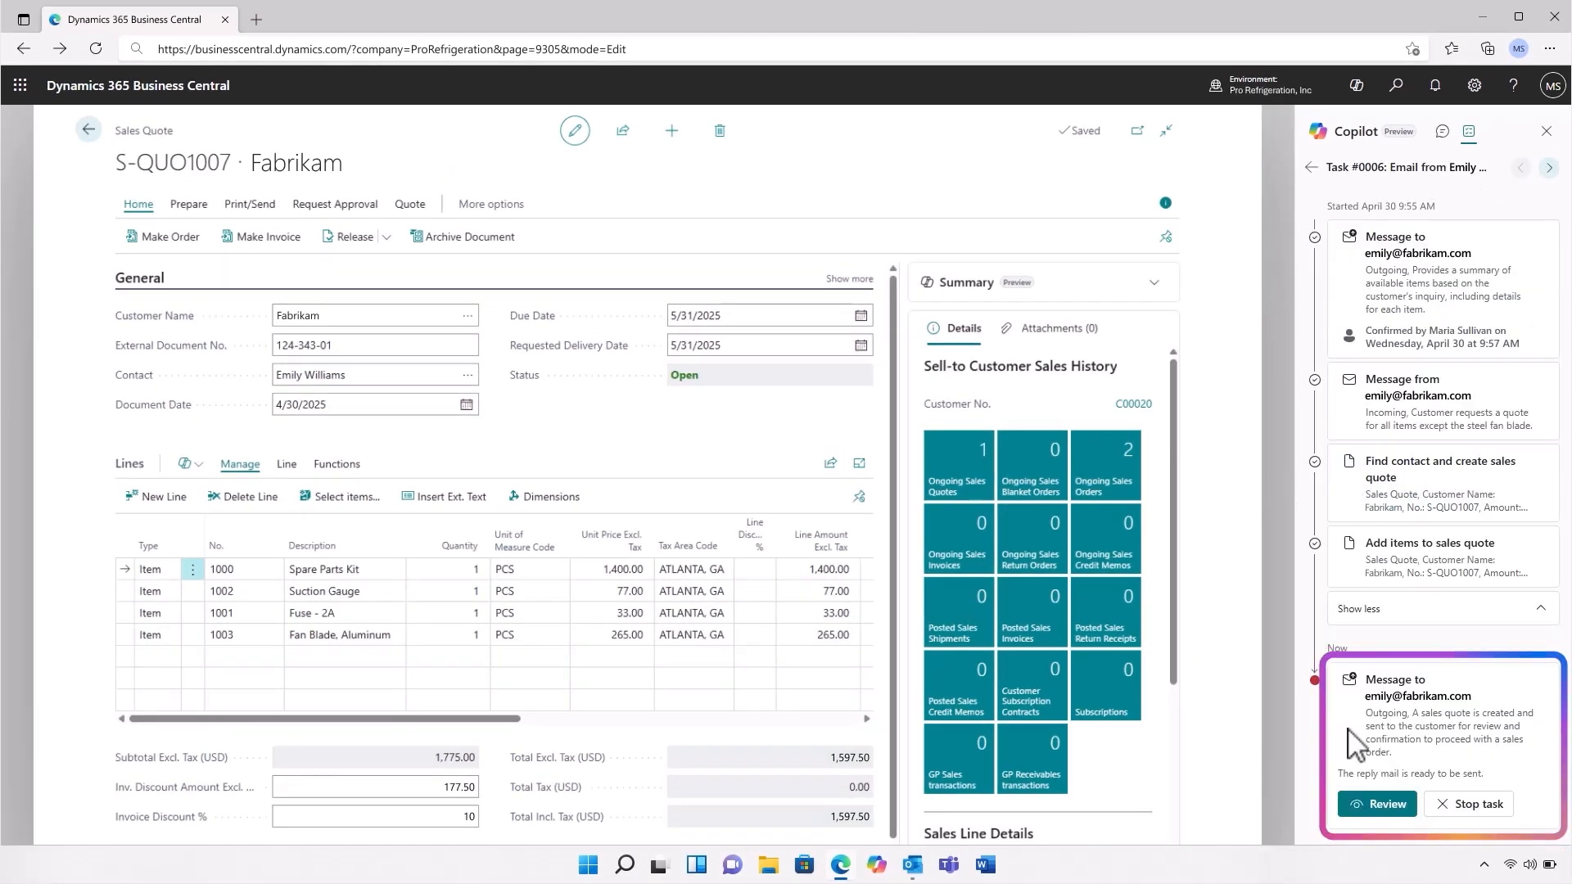
pyautogui.click(1383, 803)
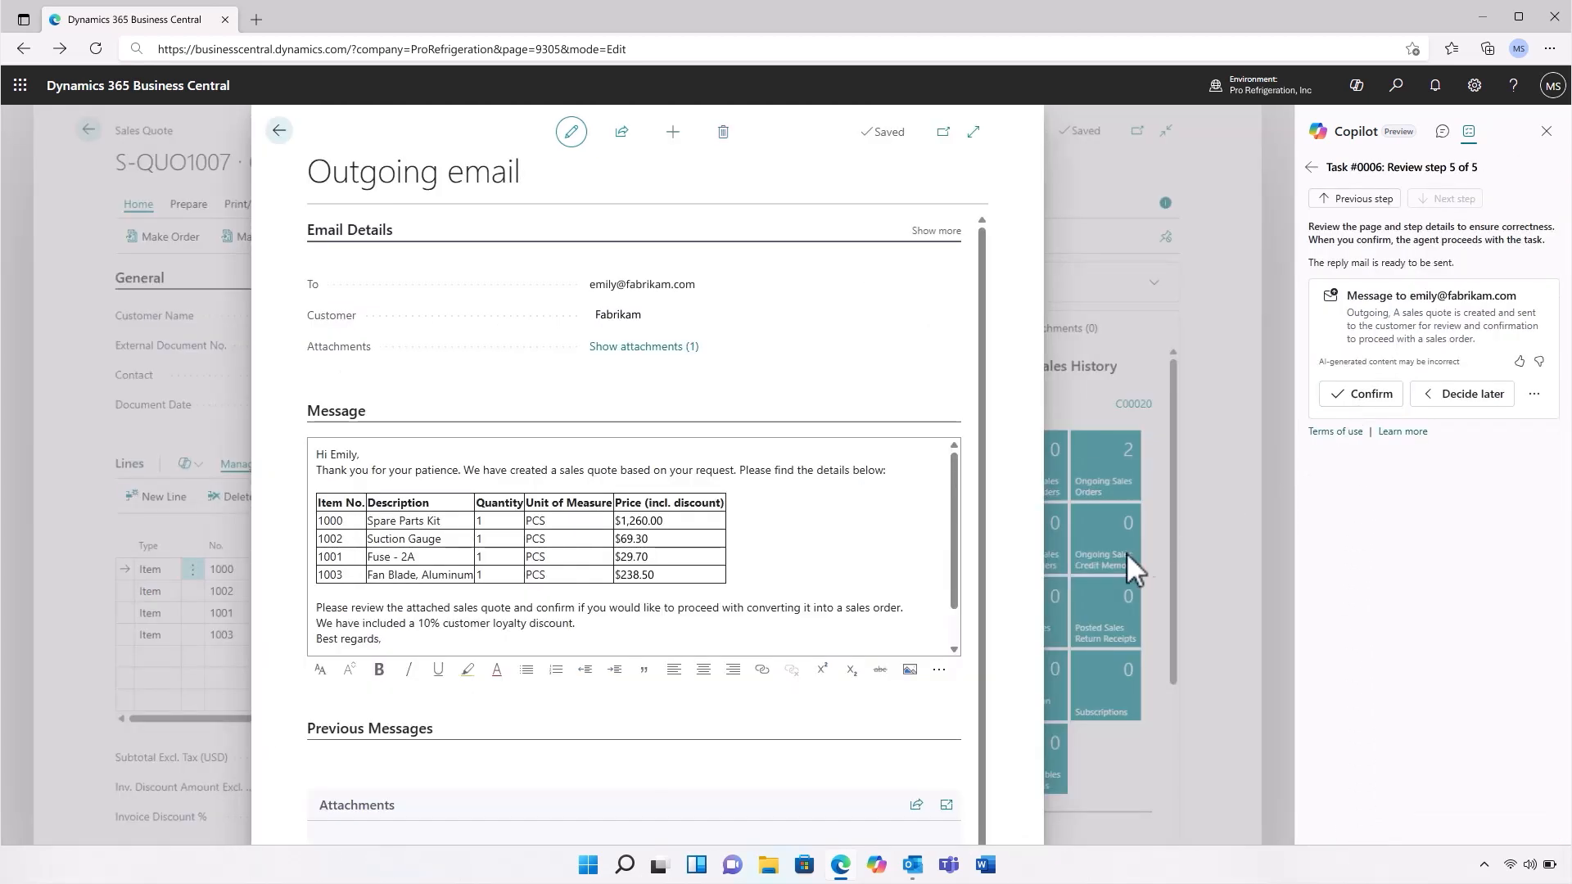
pyautogui.click(911, 864)
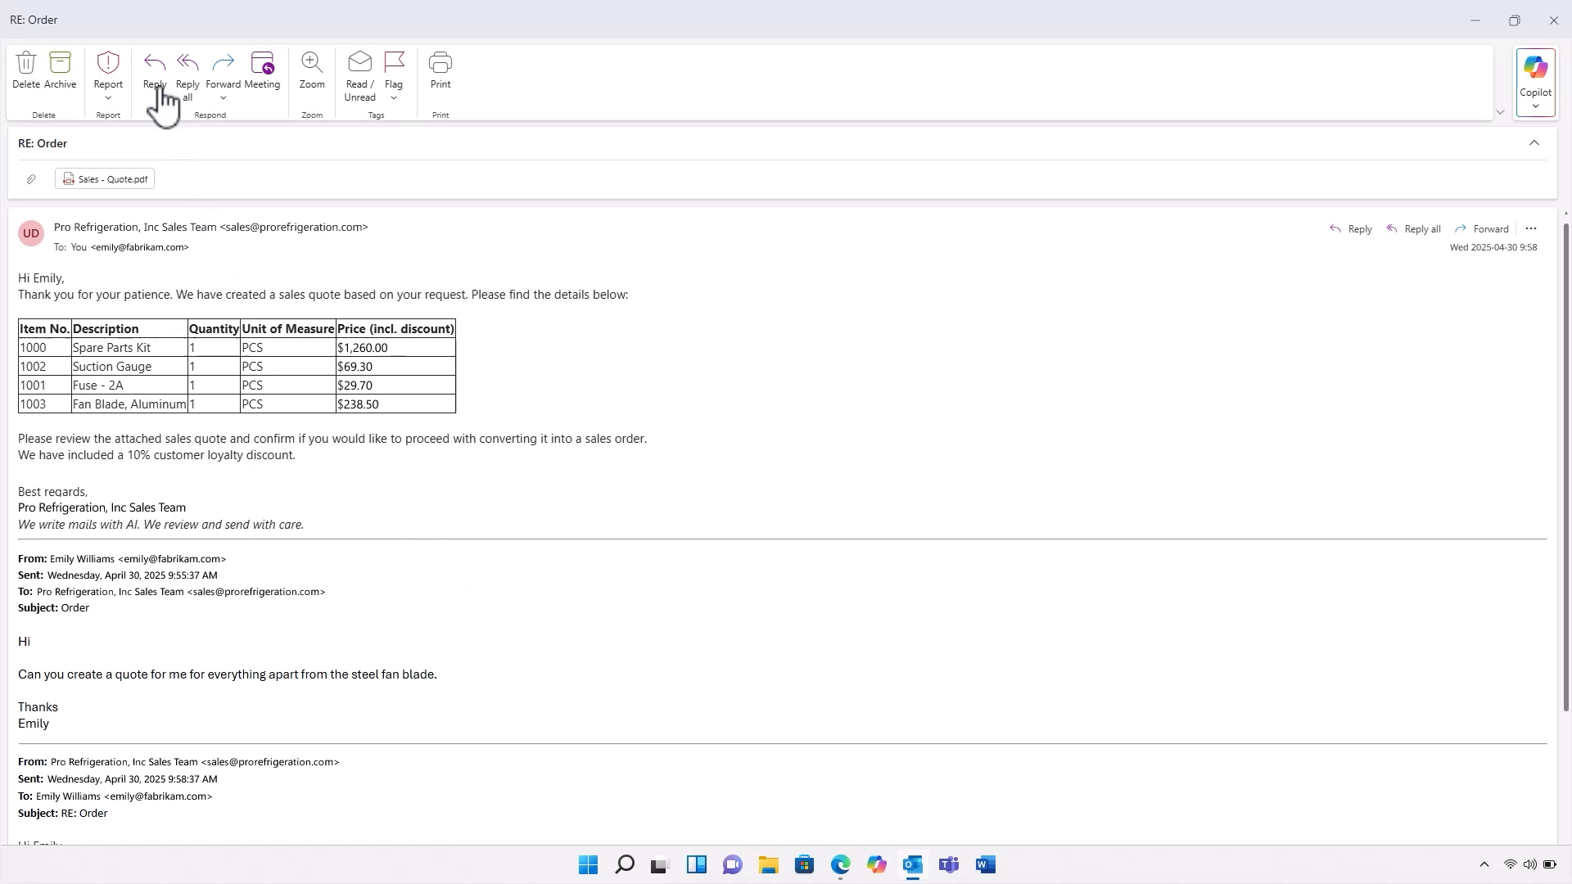
# - Reply 'Fantastic. Let's move forward with the sales order, please.' to the quote email
pyautogui.click(153, 75)
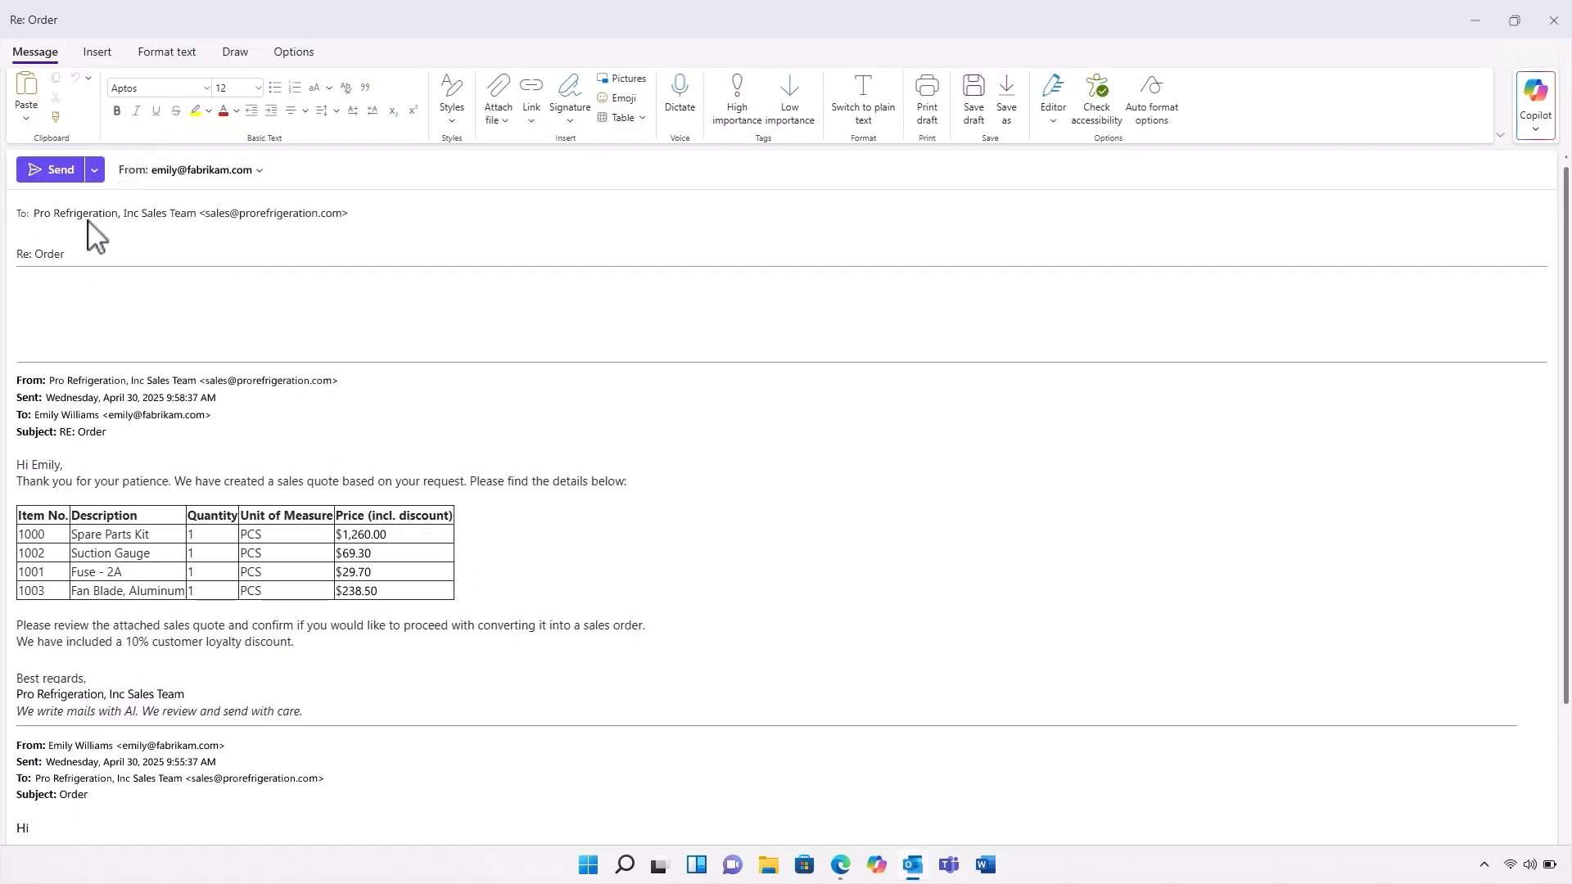
pyautogui.write("Fantastic. Let's move forward with the sales order, please.")
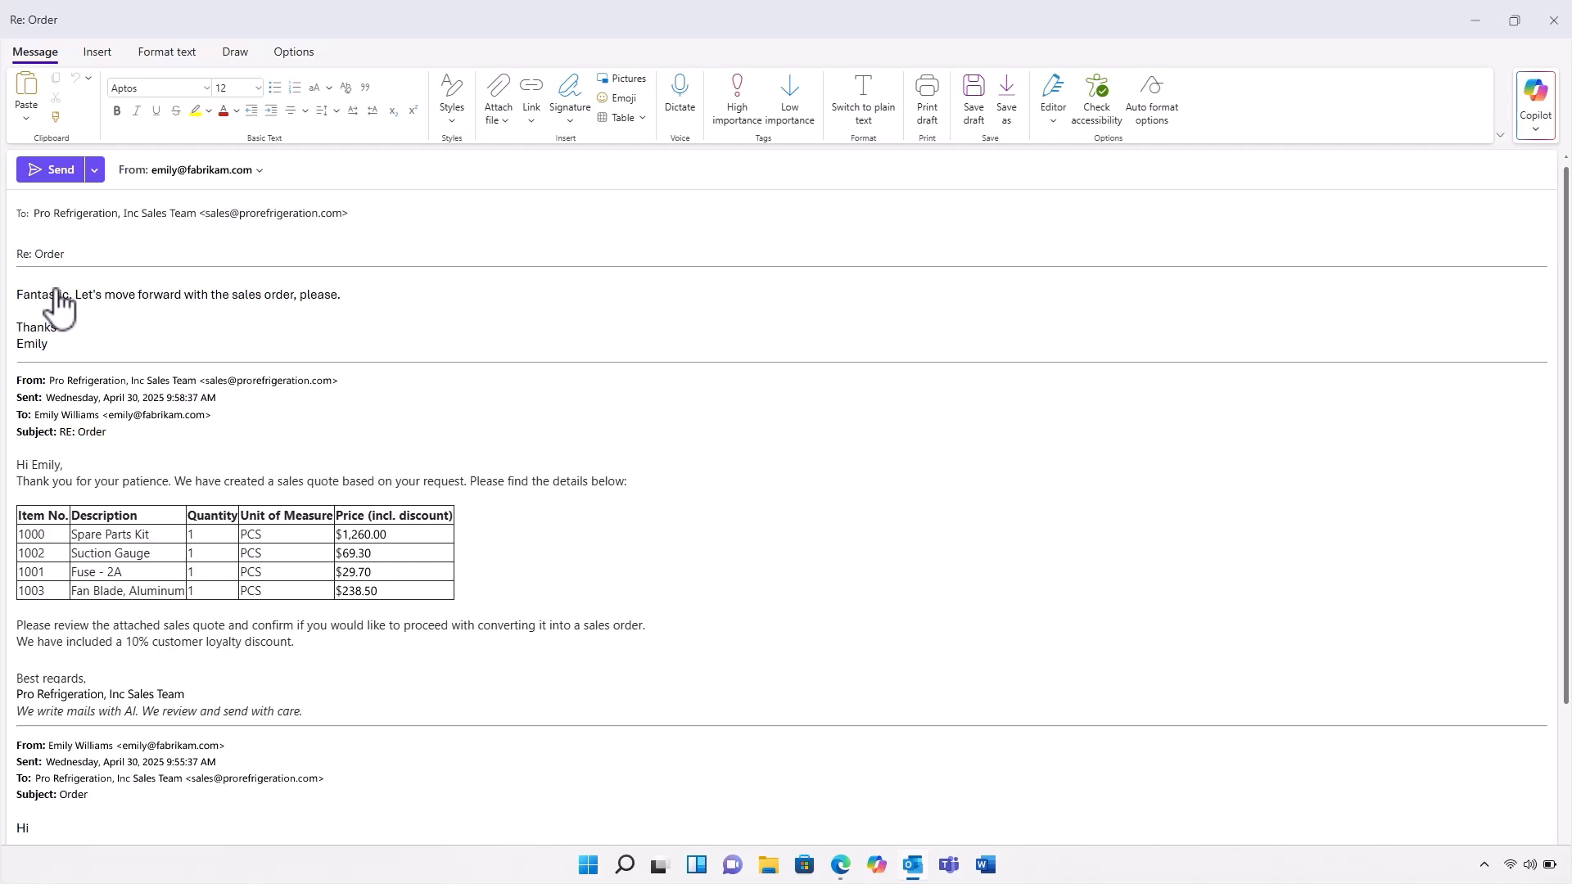
pyautogui.click(50, 169)
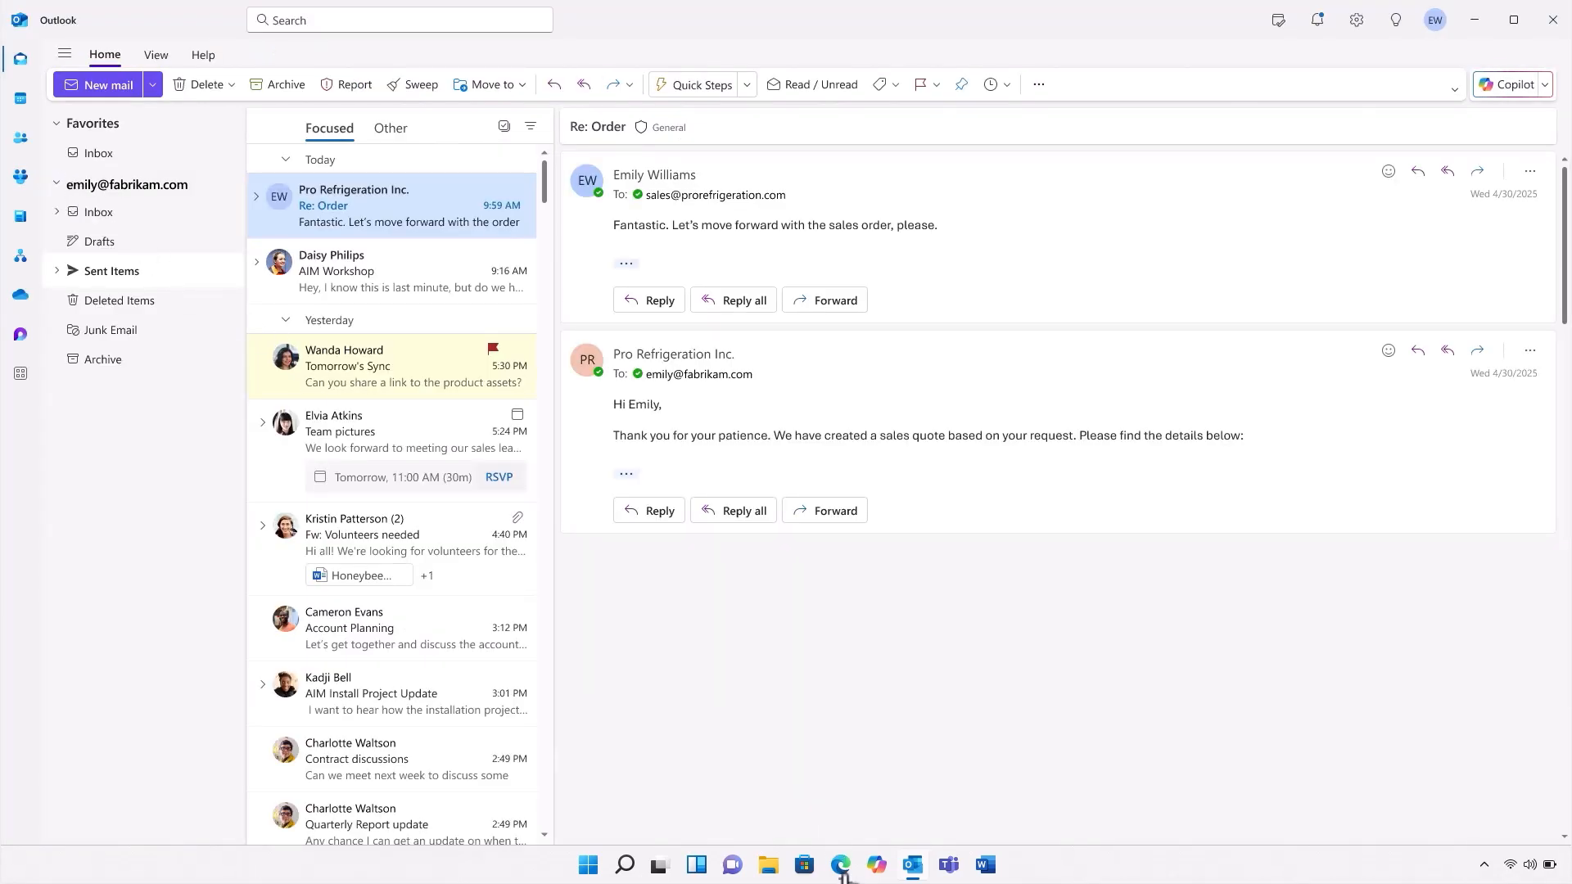
pyautogui.click(840, 870)
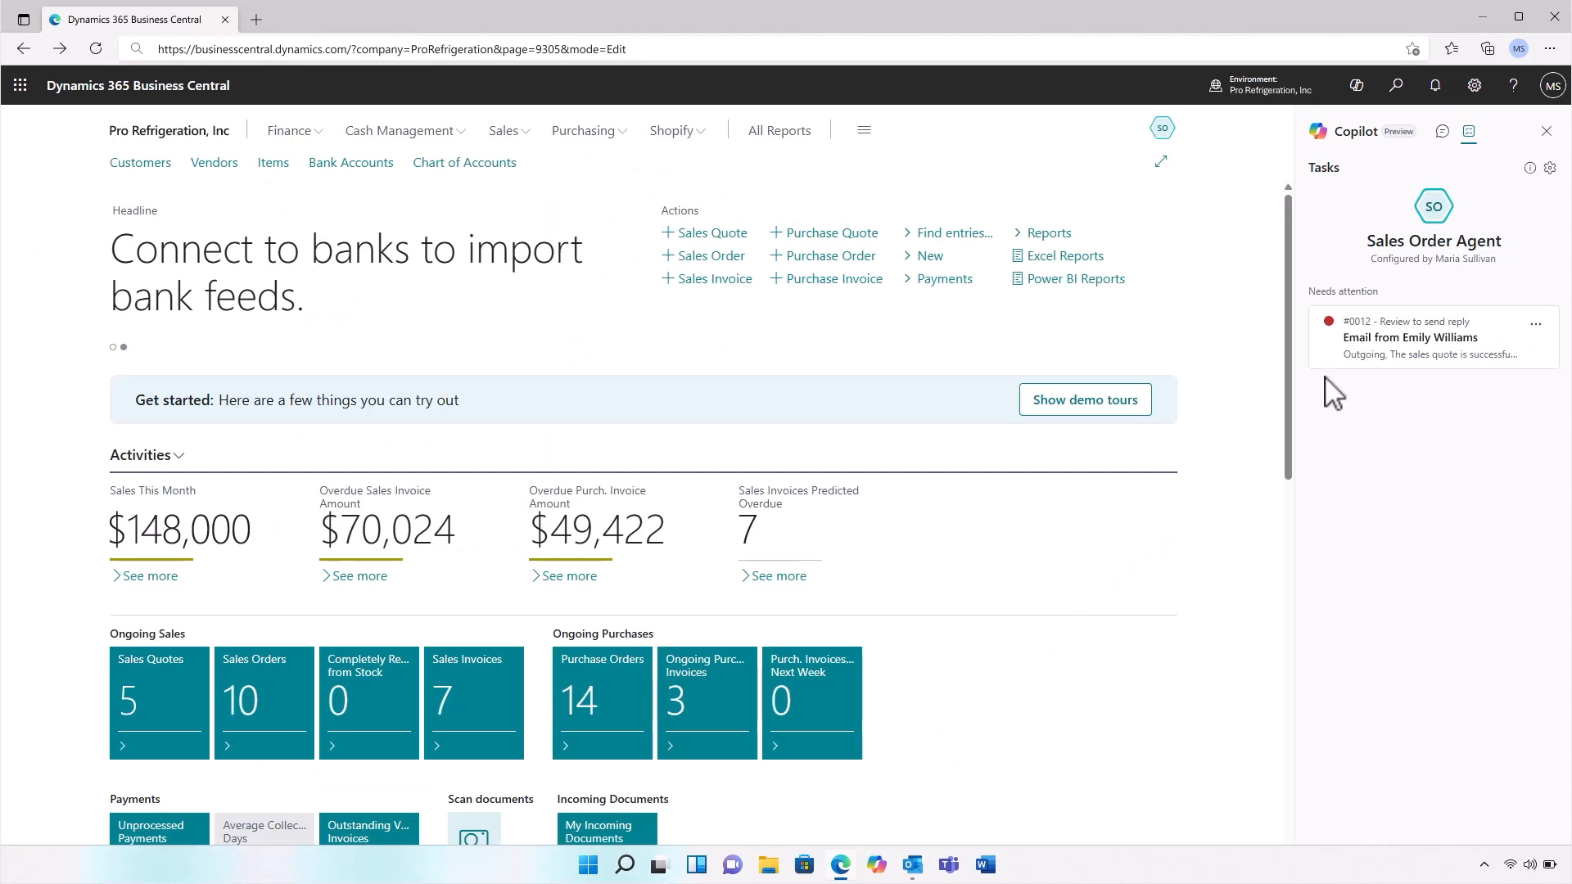
pyautogui.click(1410, 336)
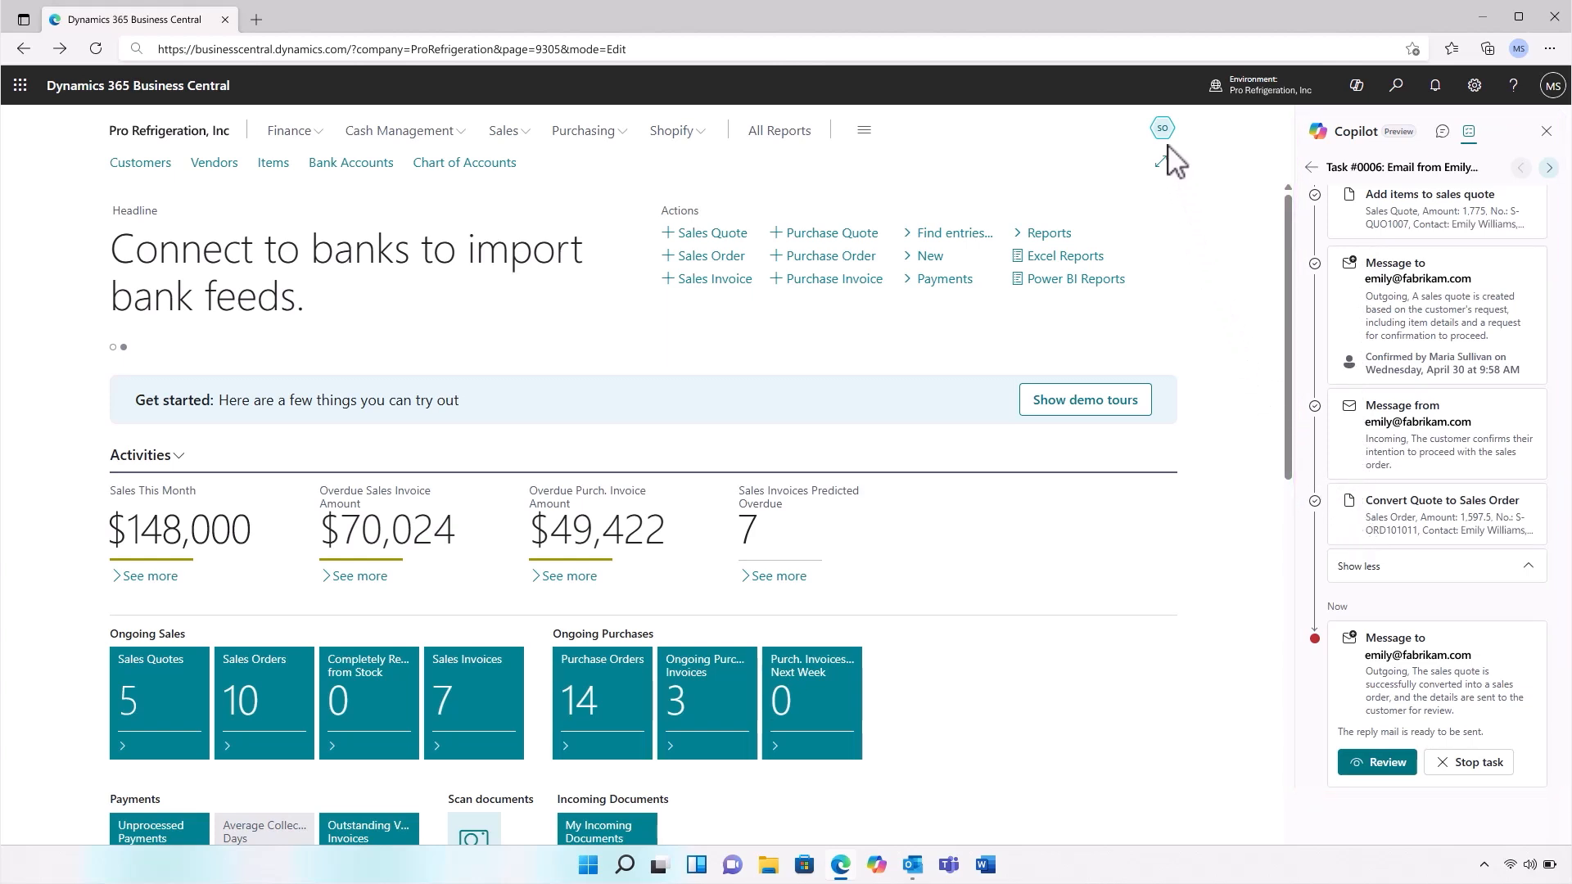
pyautogui.click(1161, 129)
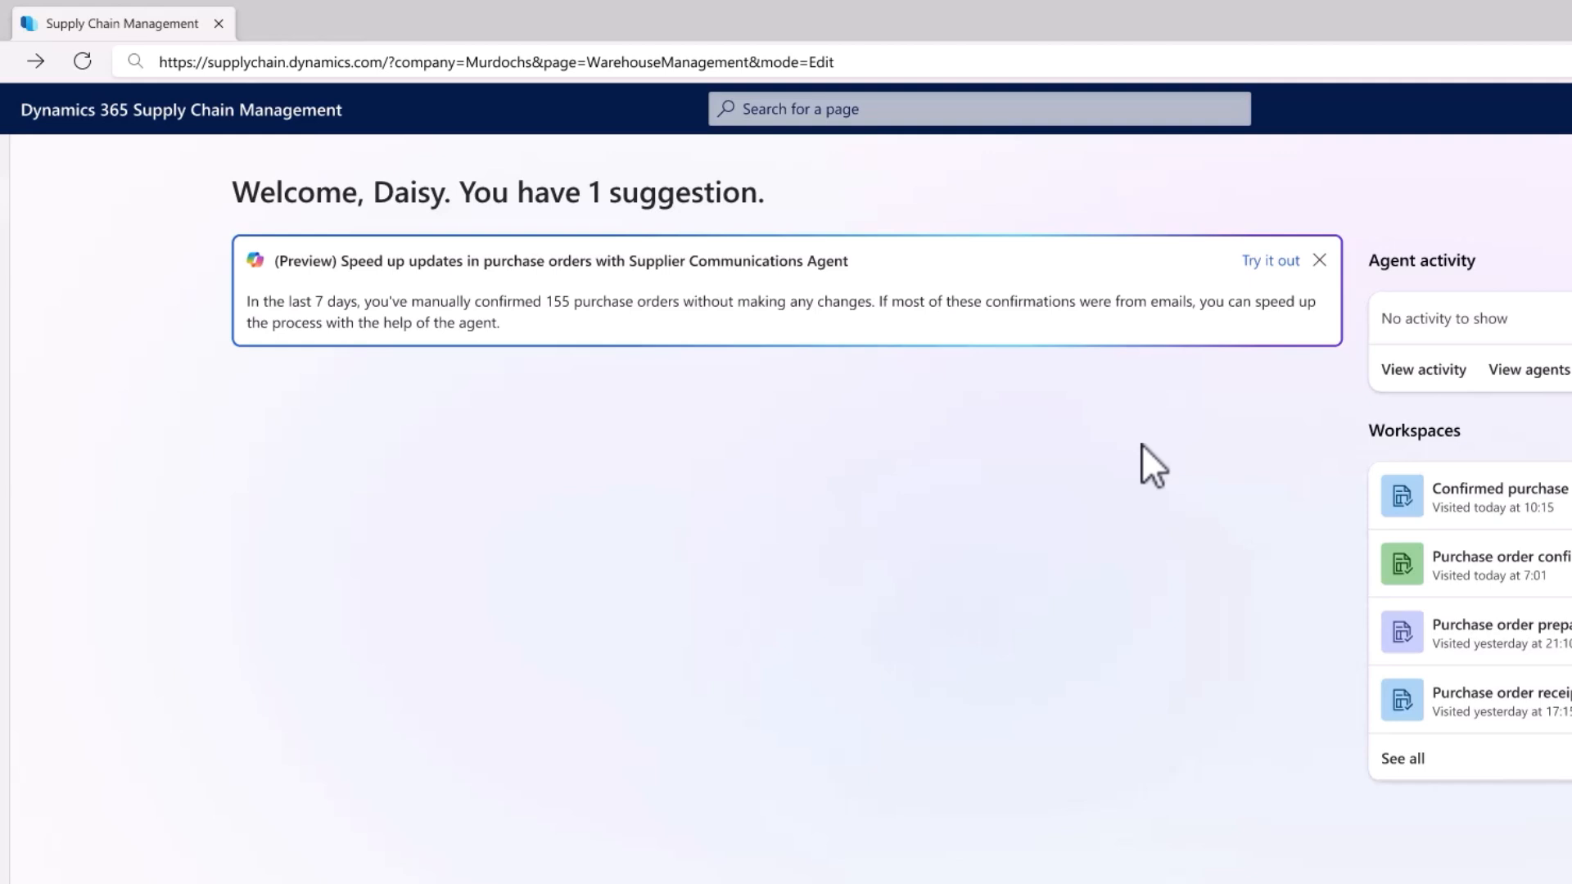
pyautogui.moveTo(1108, 446)
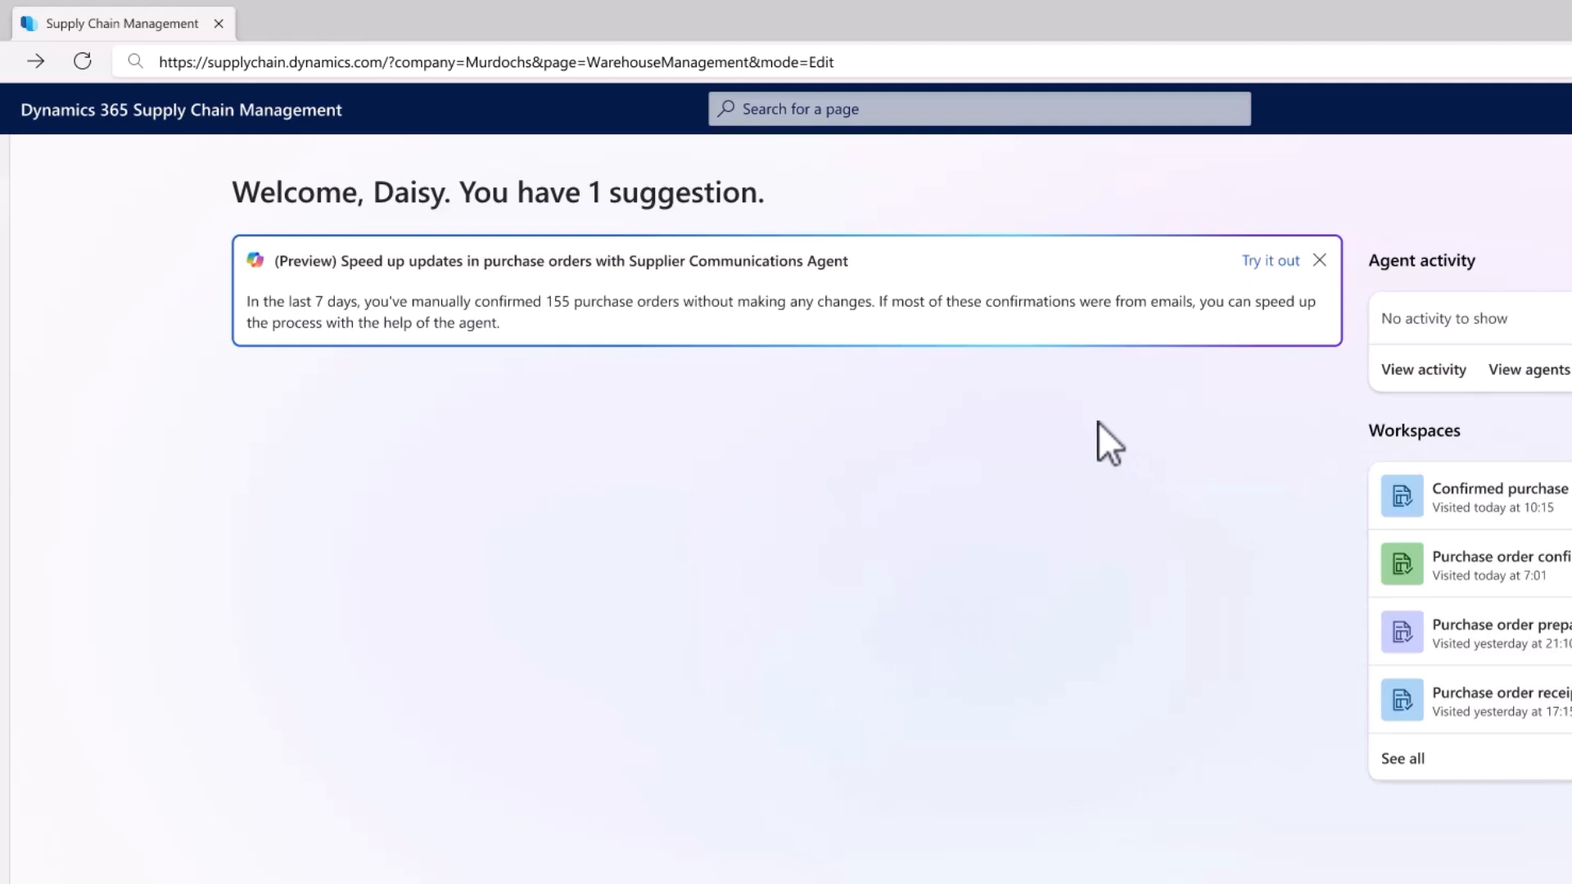
pyautogui.moveTo(968, 346)
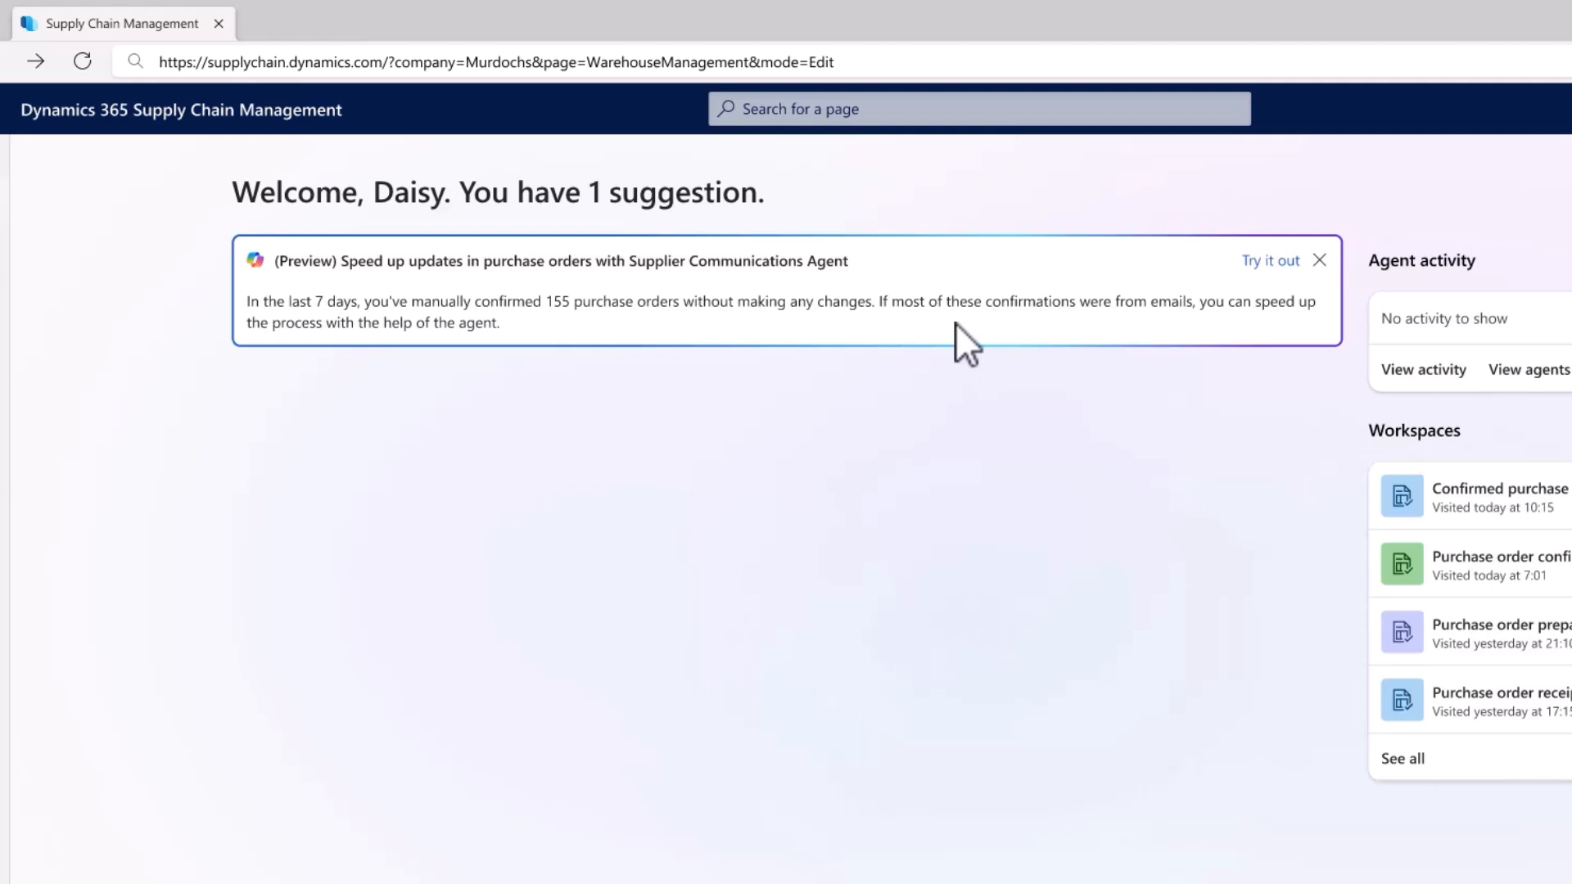
pyautogui.moveTo(1211, 273)
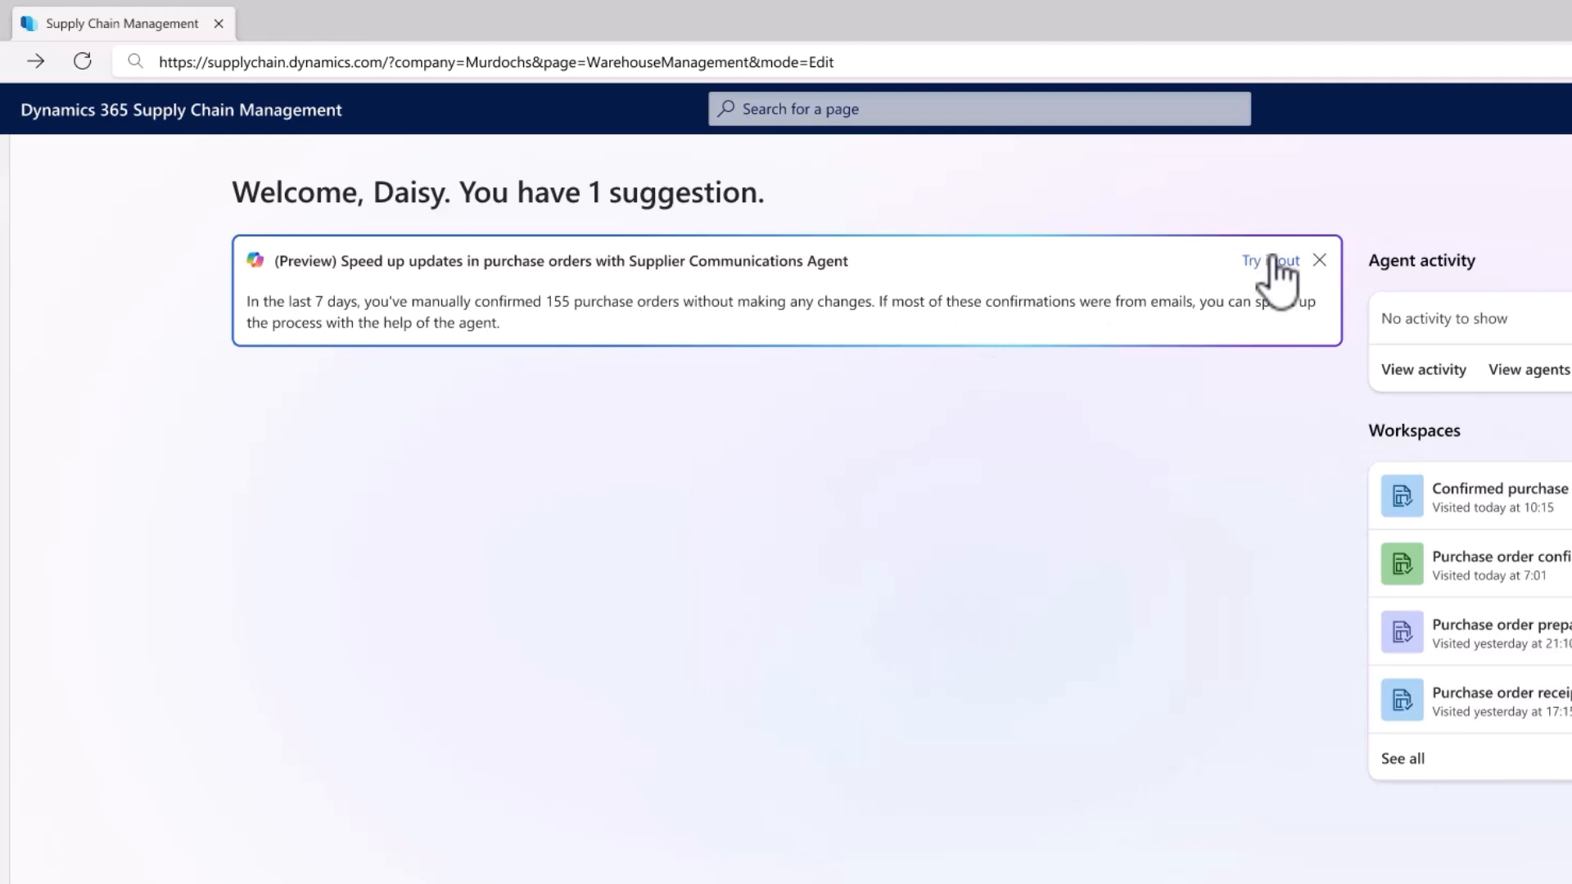
# - Activate the Supplier Communications Agent on the purchasing mailbox from the welcome suggestion
pyautogui.click(1269, 260)
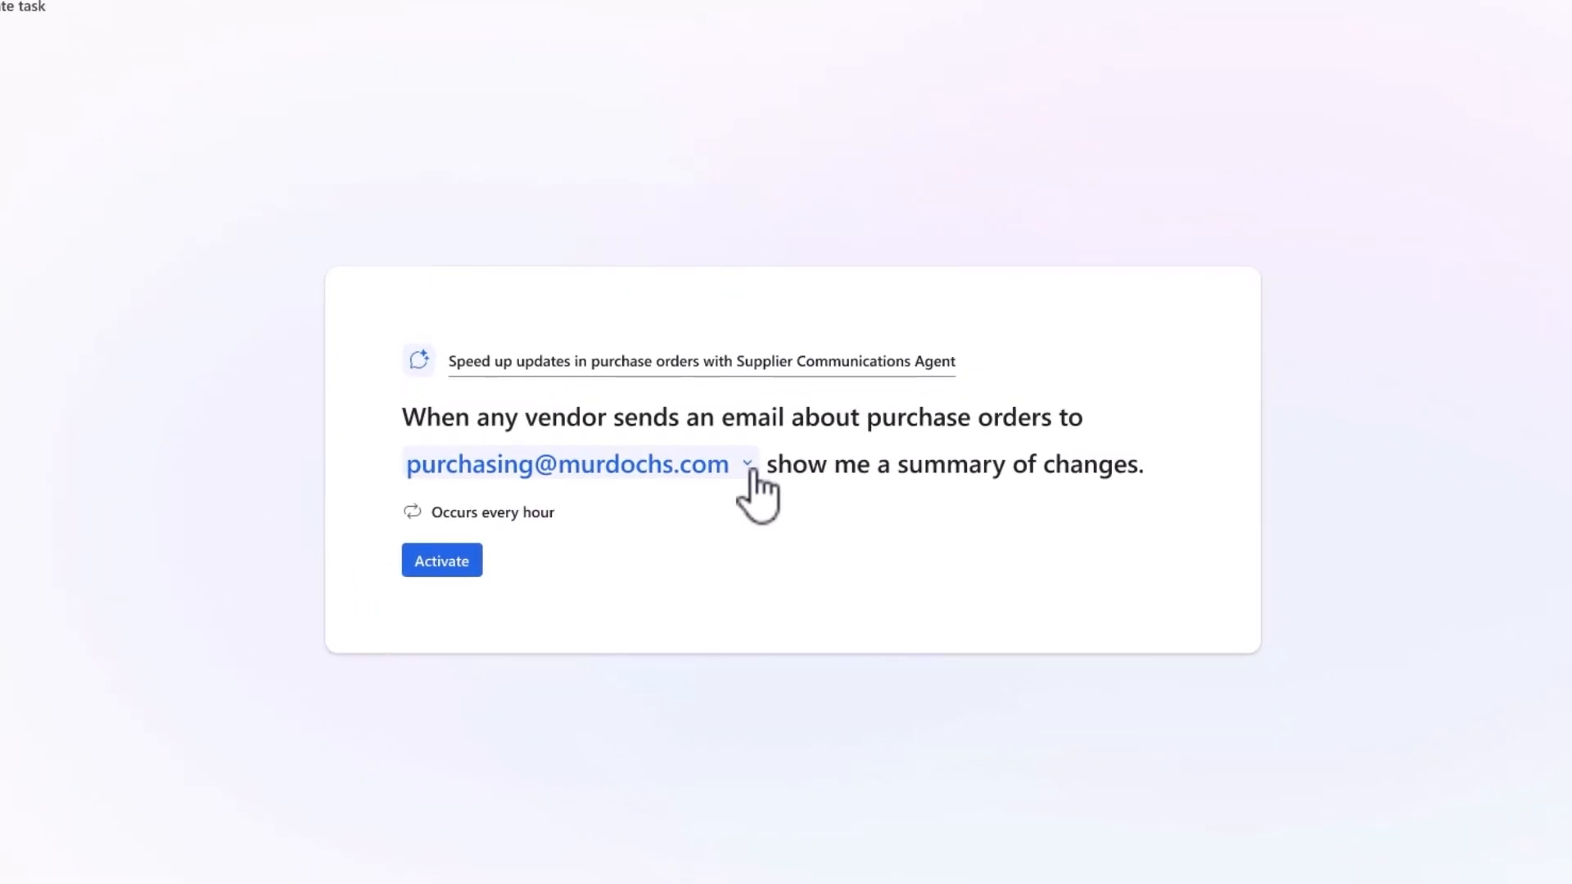
pyautogui.click(744, 464)
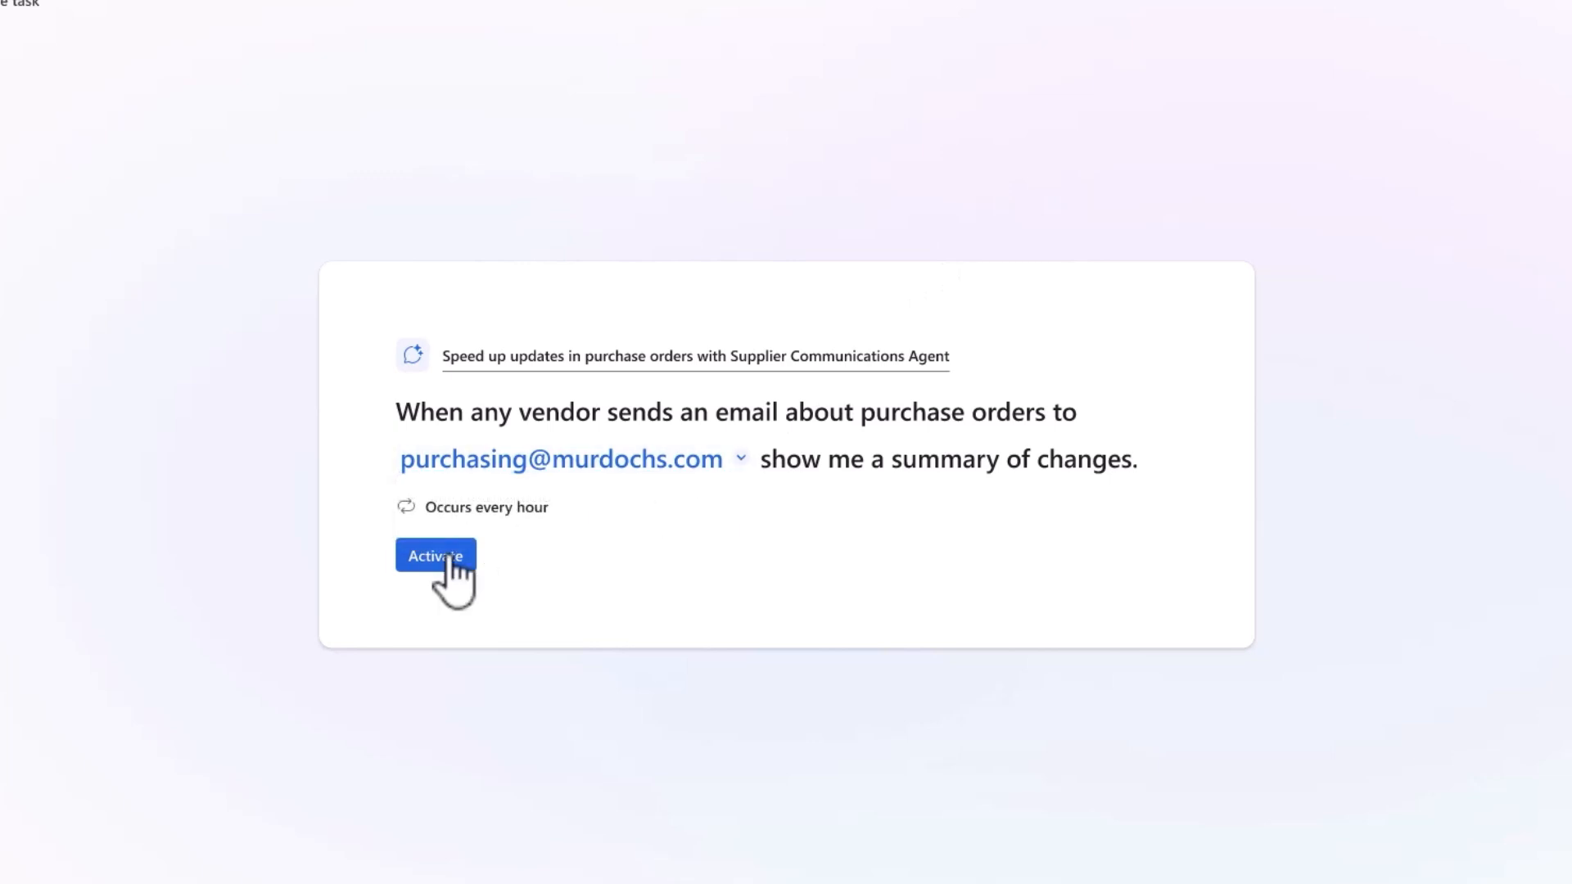
pyautogui.click(434, 555)
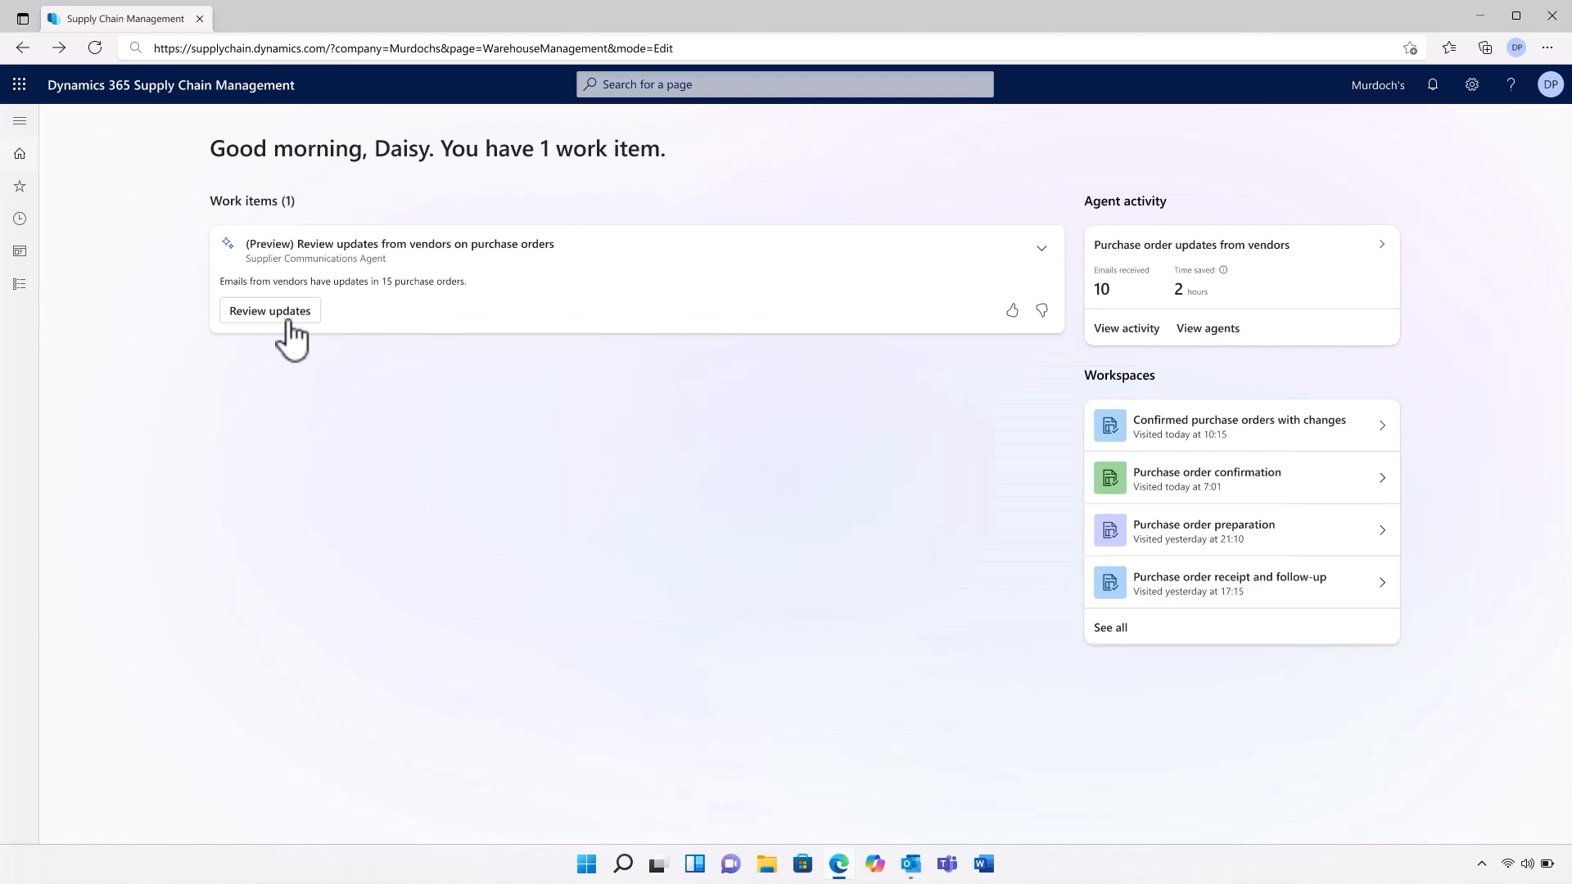
# - Review Adatum's PO-456 quantity changes and vendor email, then return to the home page
pyautogui.click(268, 310)
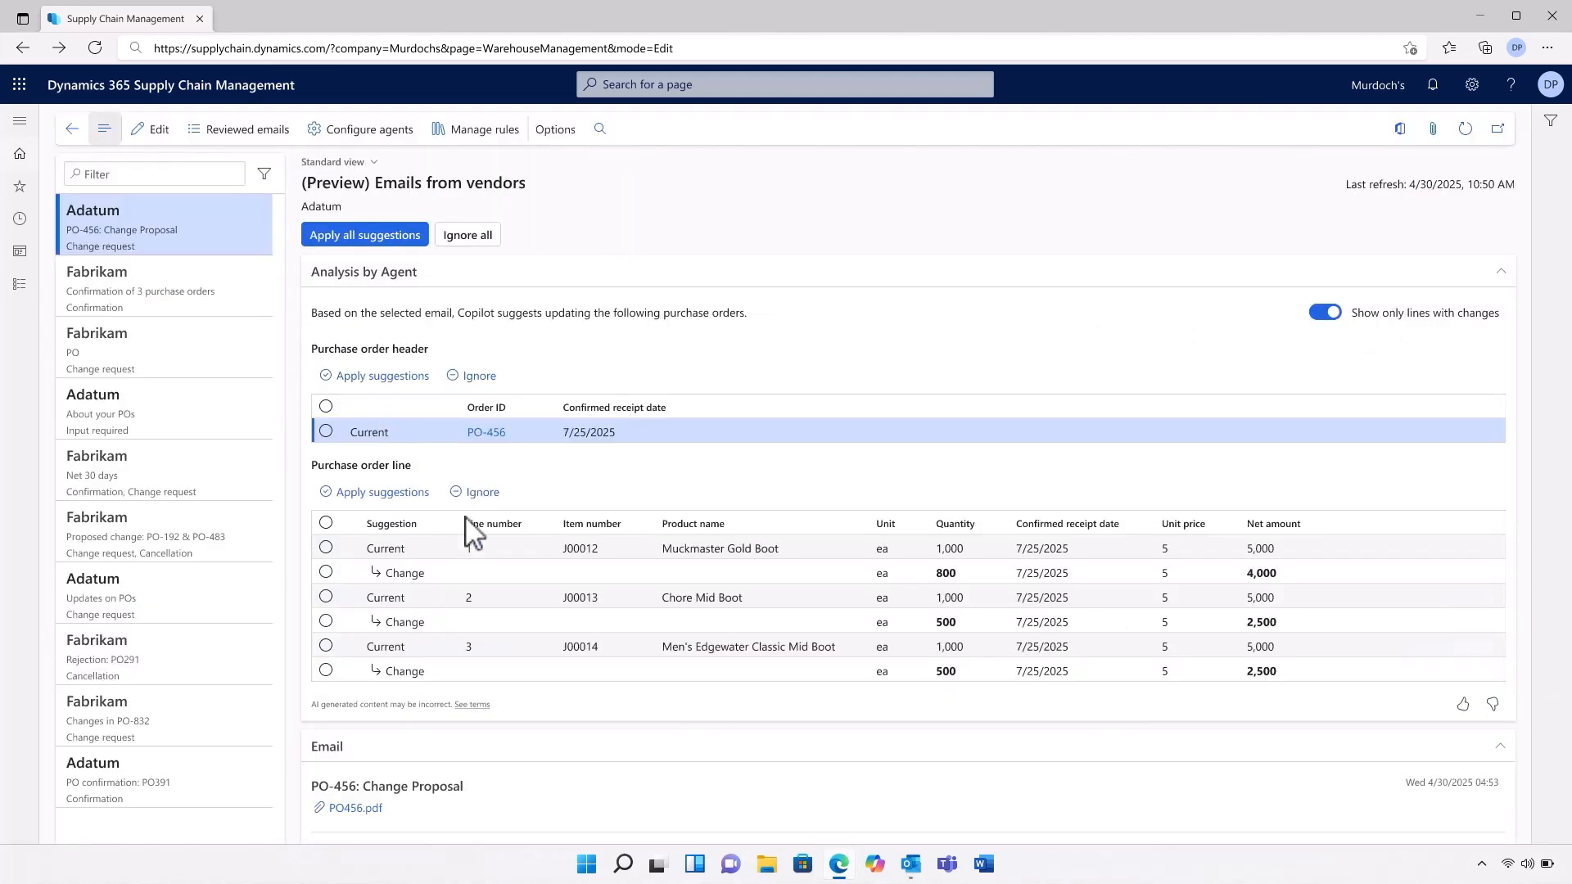
pyautogui.scroll(-3)
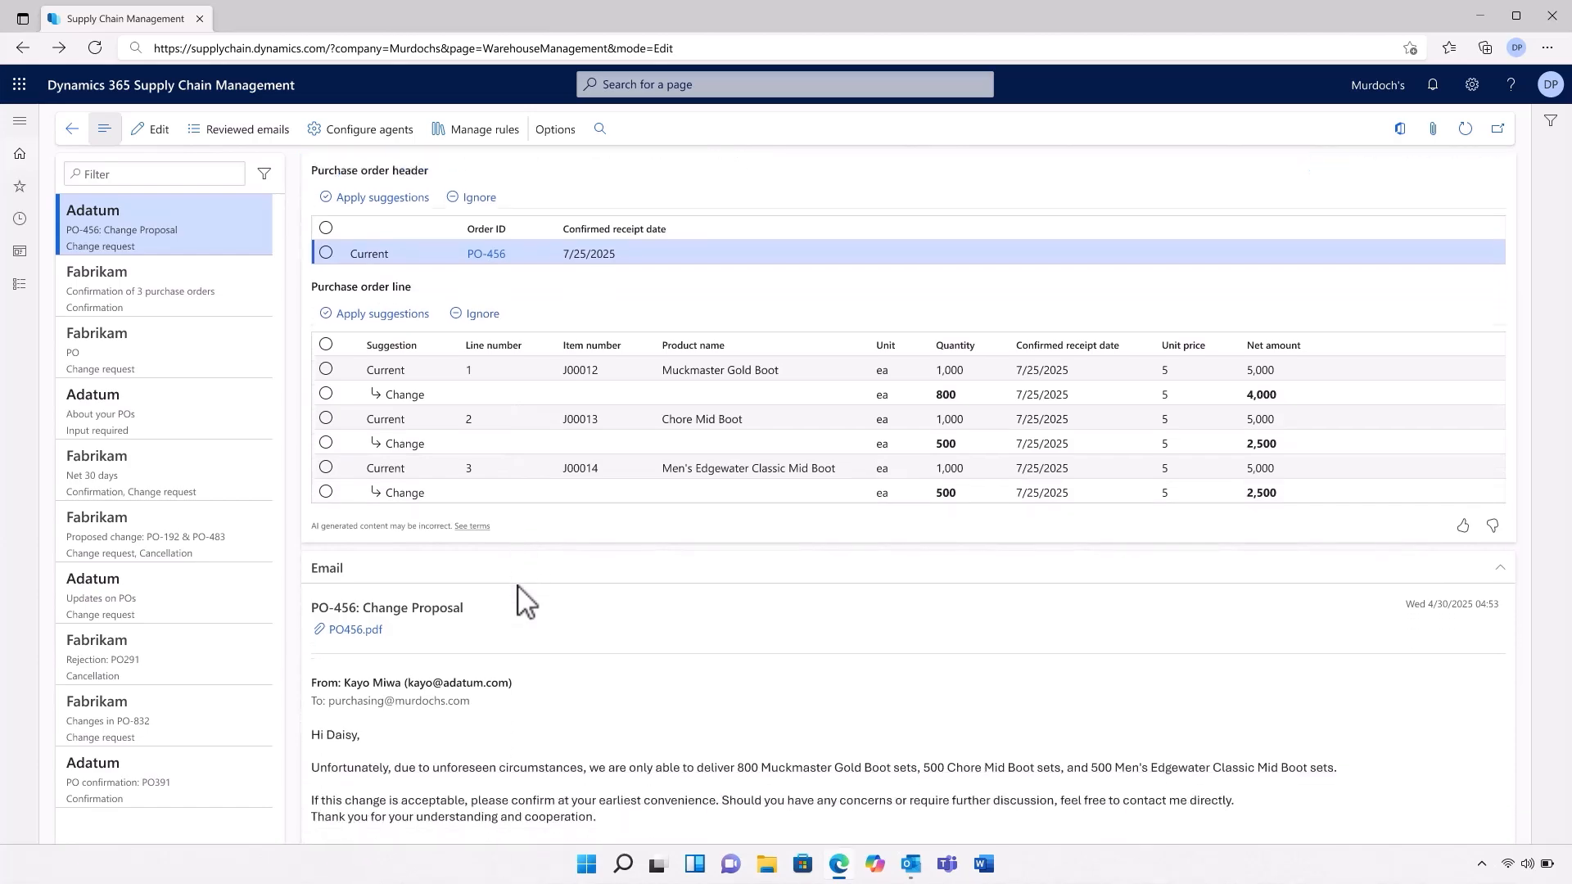
pyautogui.scroll(-3)
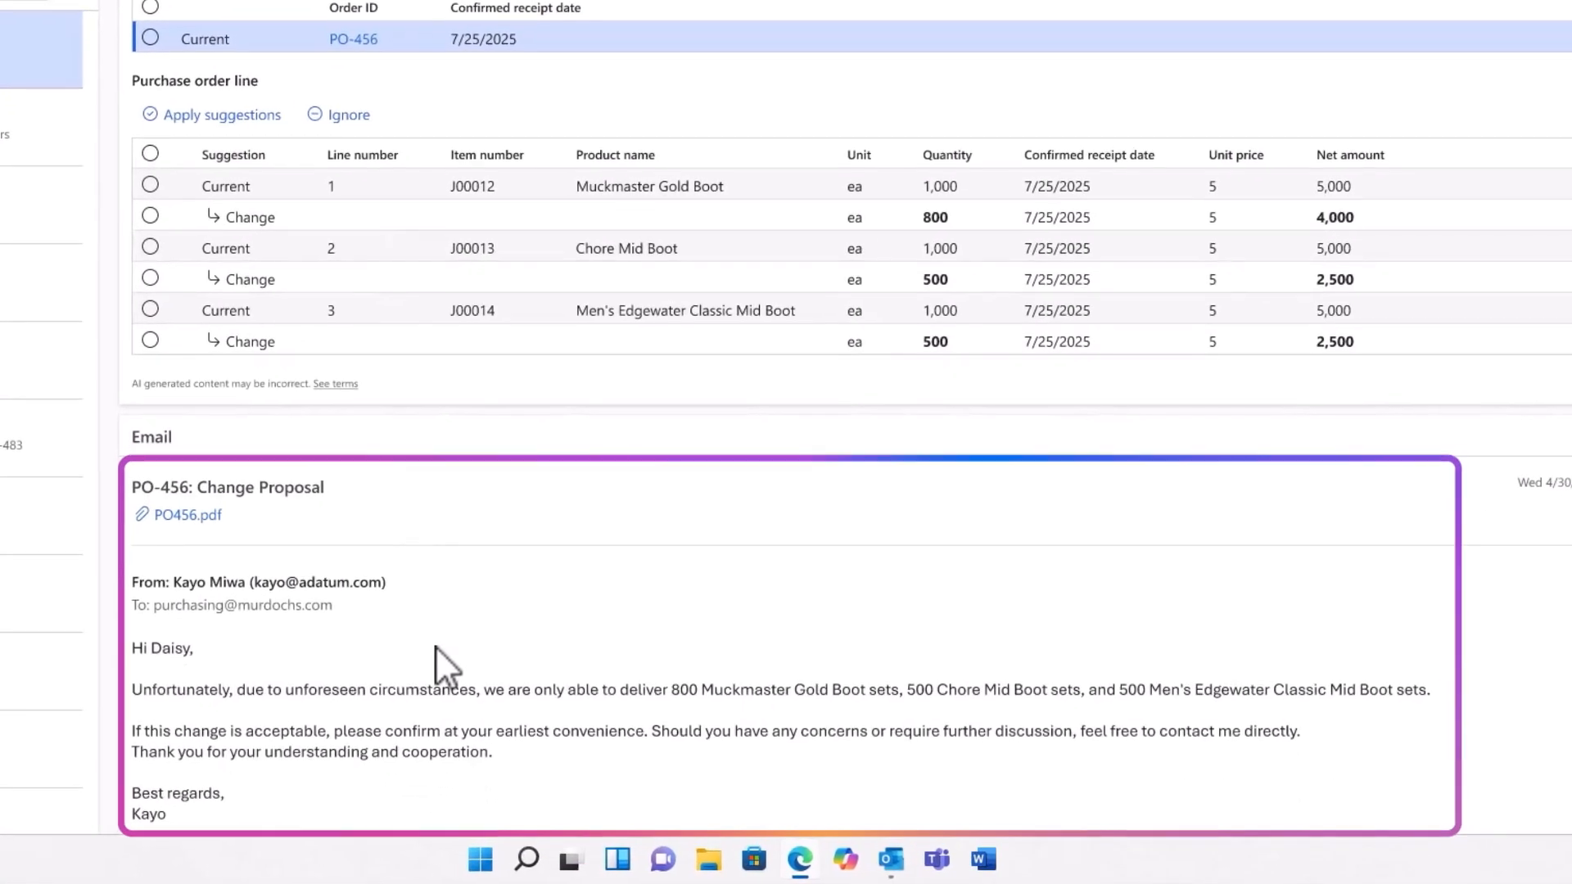
pyautogui.scroll(-3)
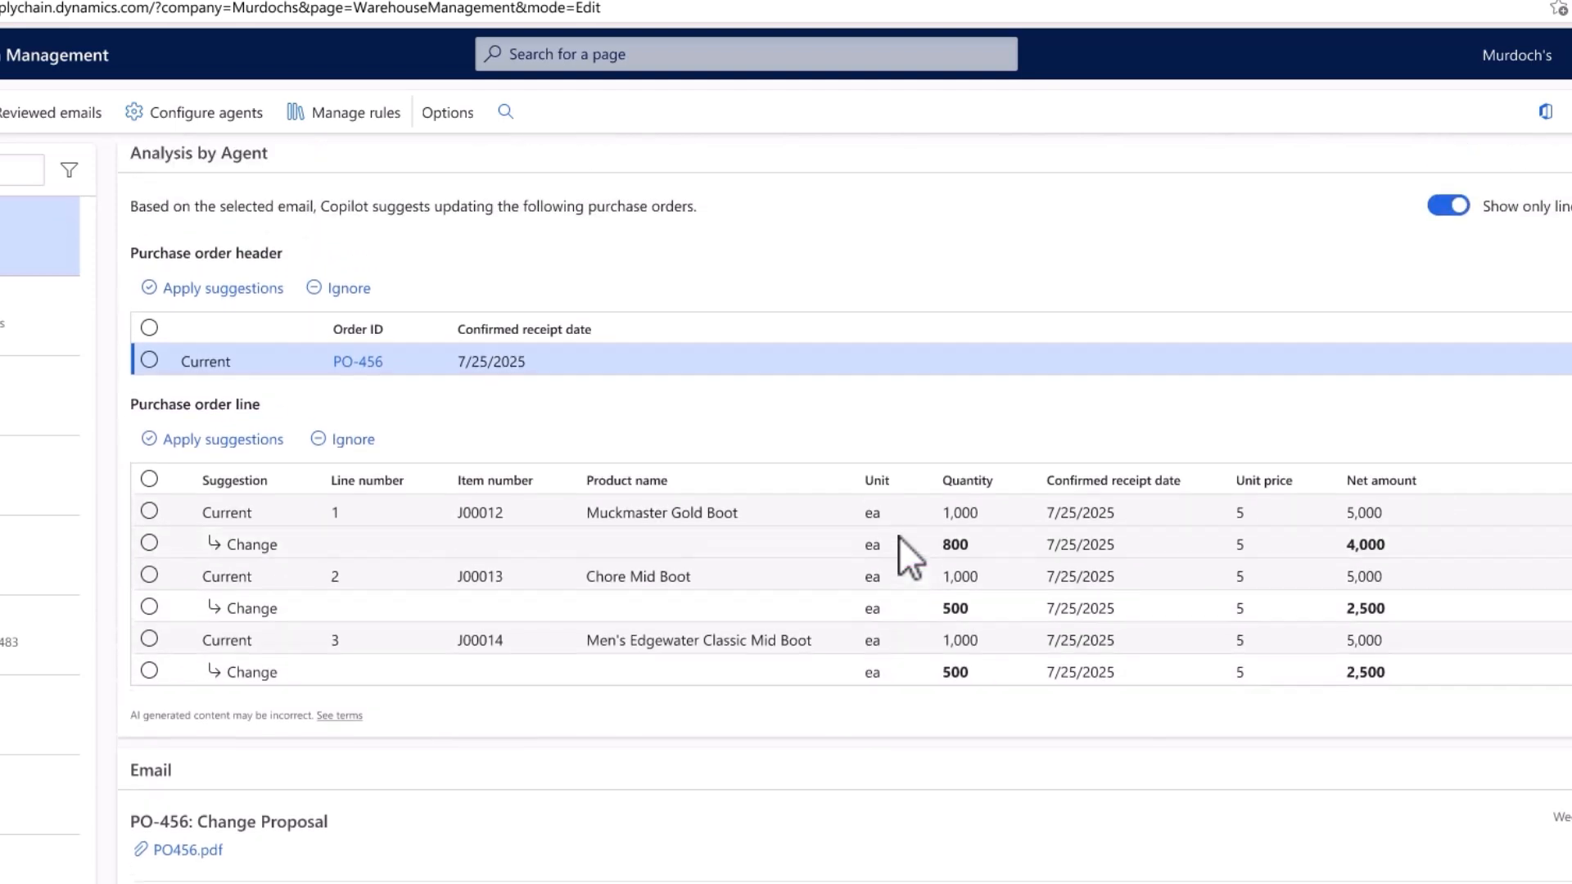
pyautogui.scroll(3)
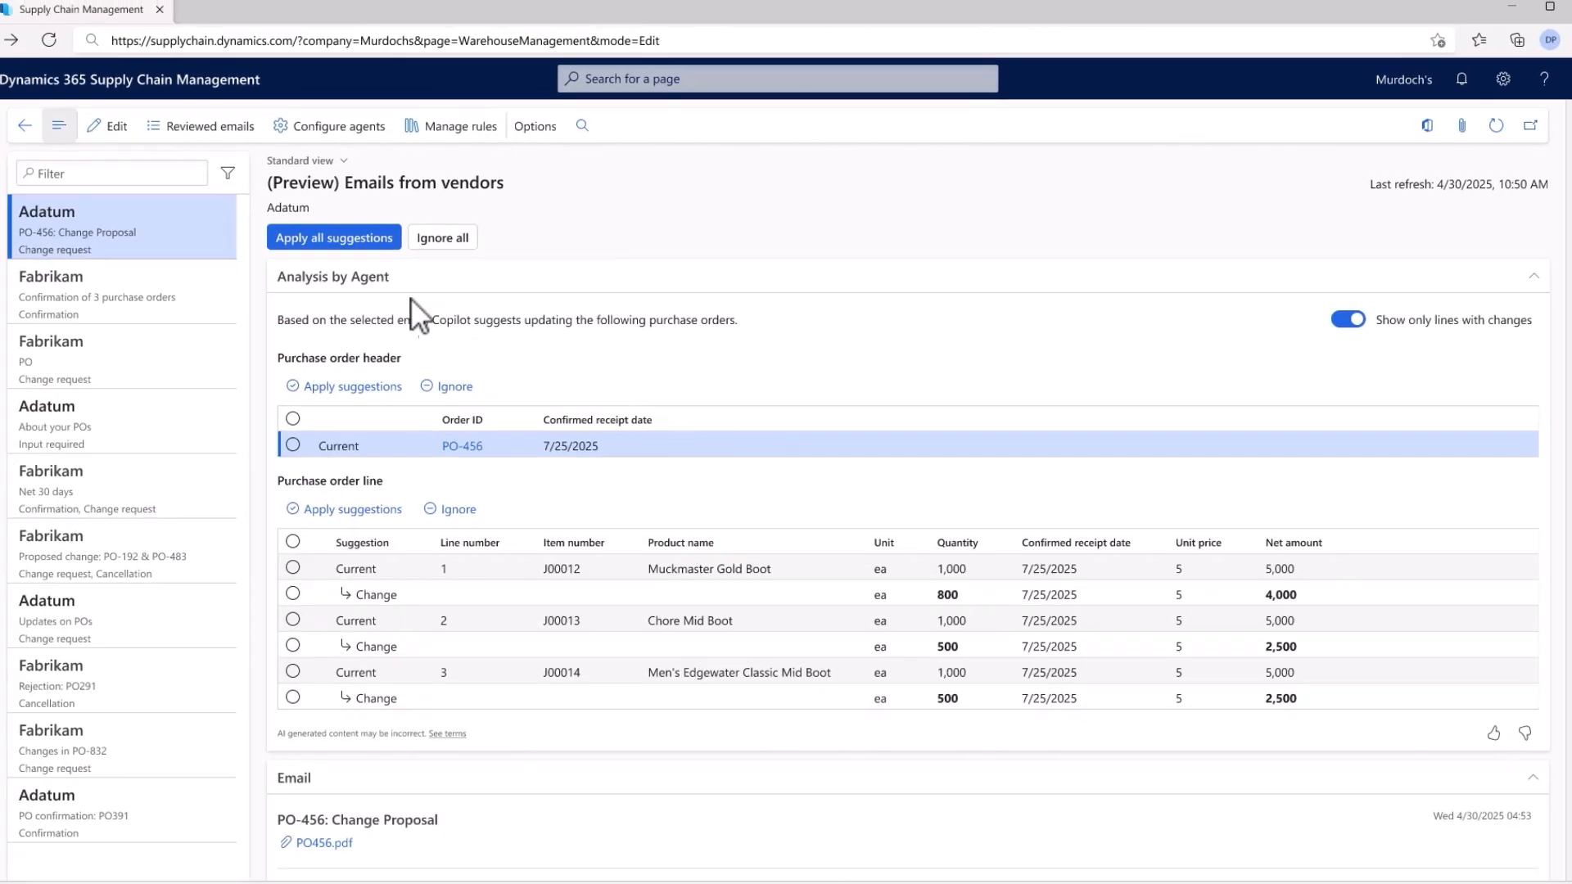
pyautogui.click(334, 238)
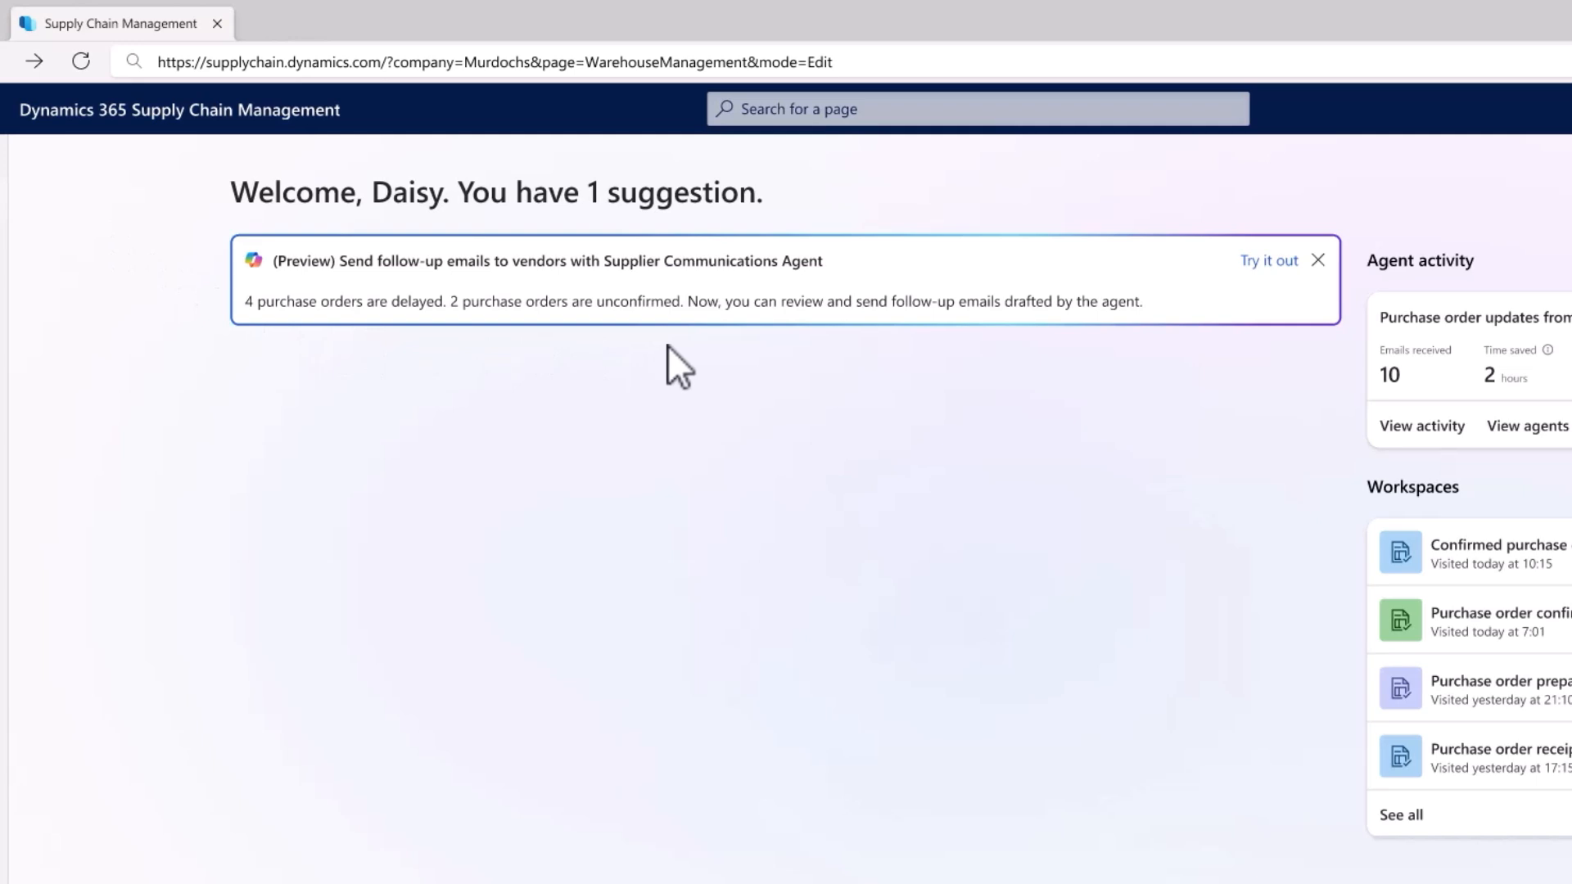
pyautogui.moveTo(1197, 305)
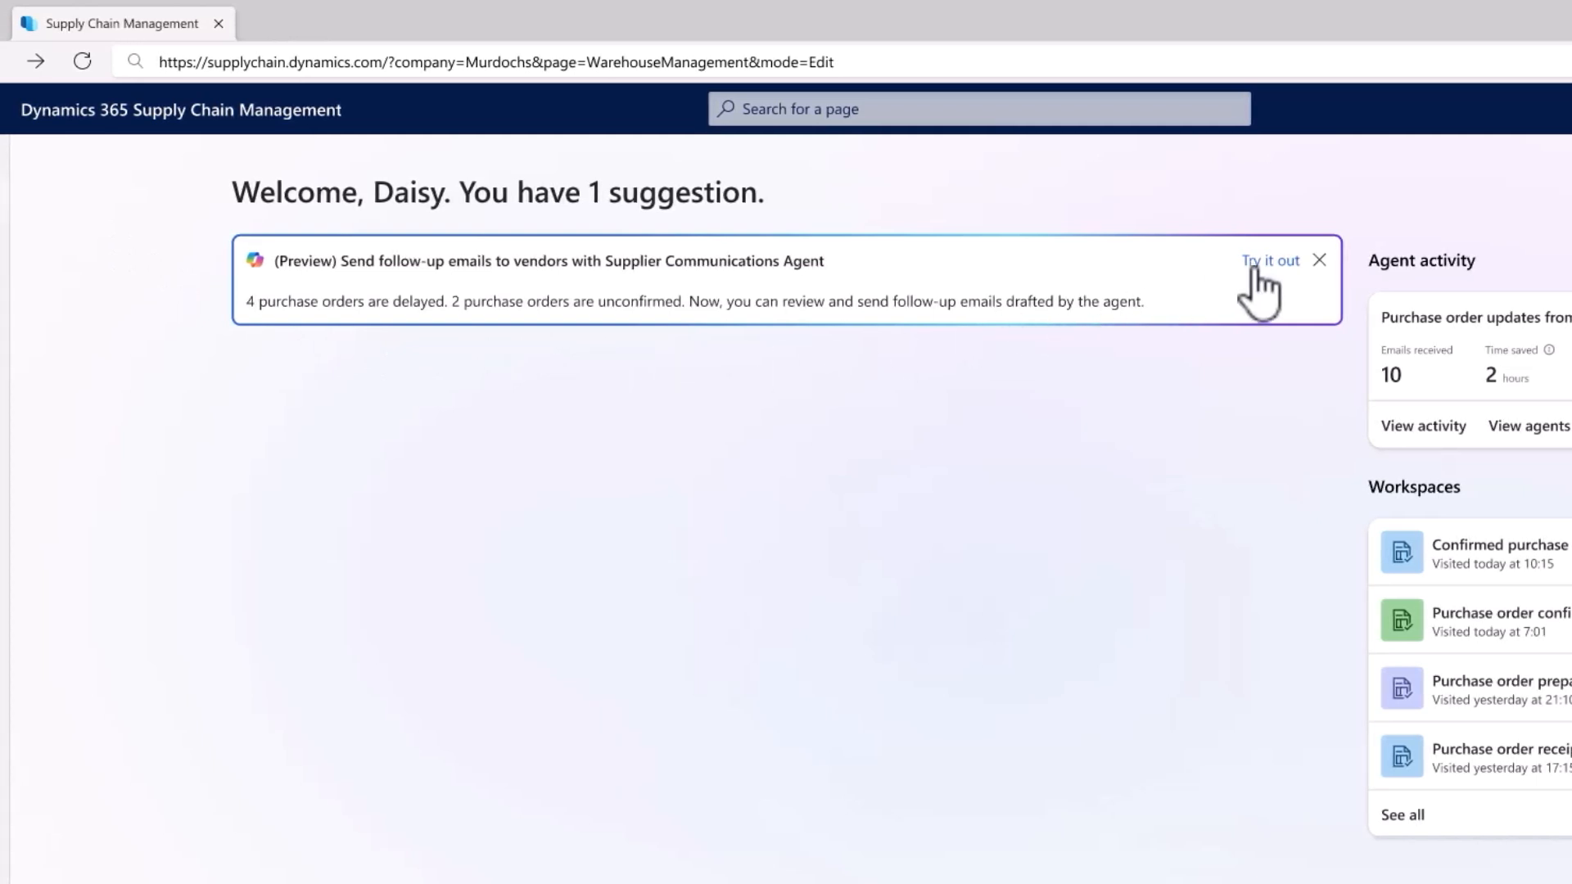
# - Set up vendor follow-up emails for unconfirmed purchase orders with a casual tone
pyautogui.click(1268, 260)
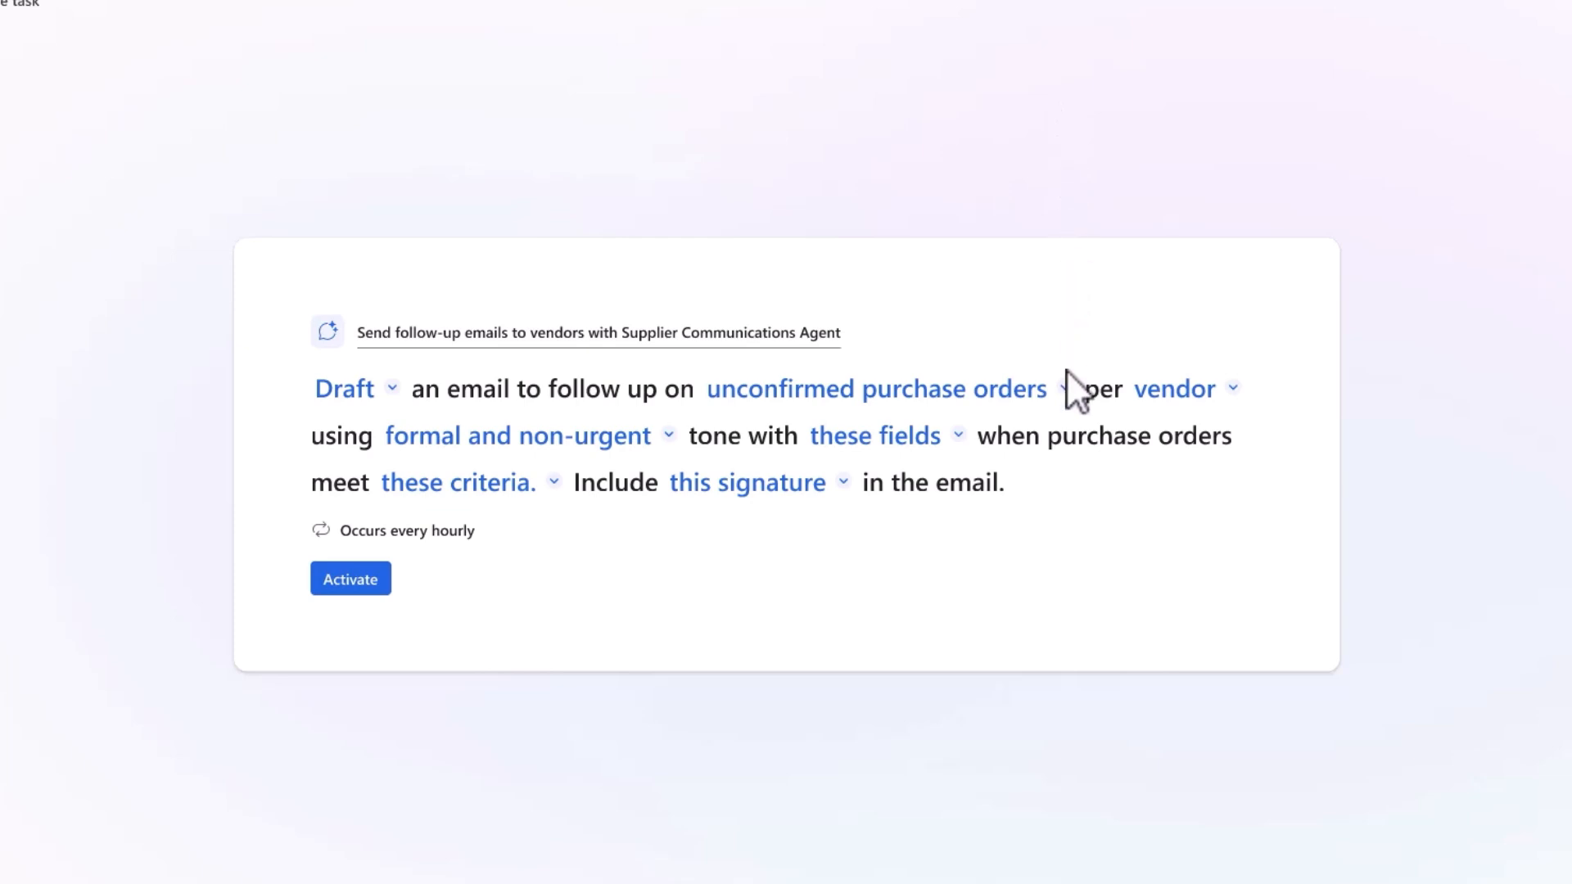
pyautogui.click(876, 389)
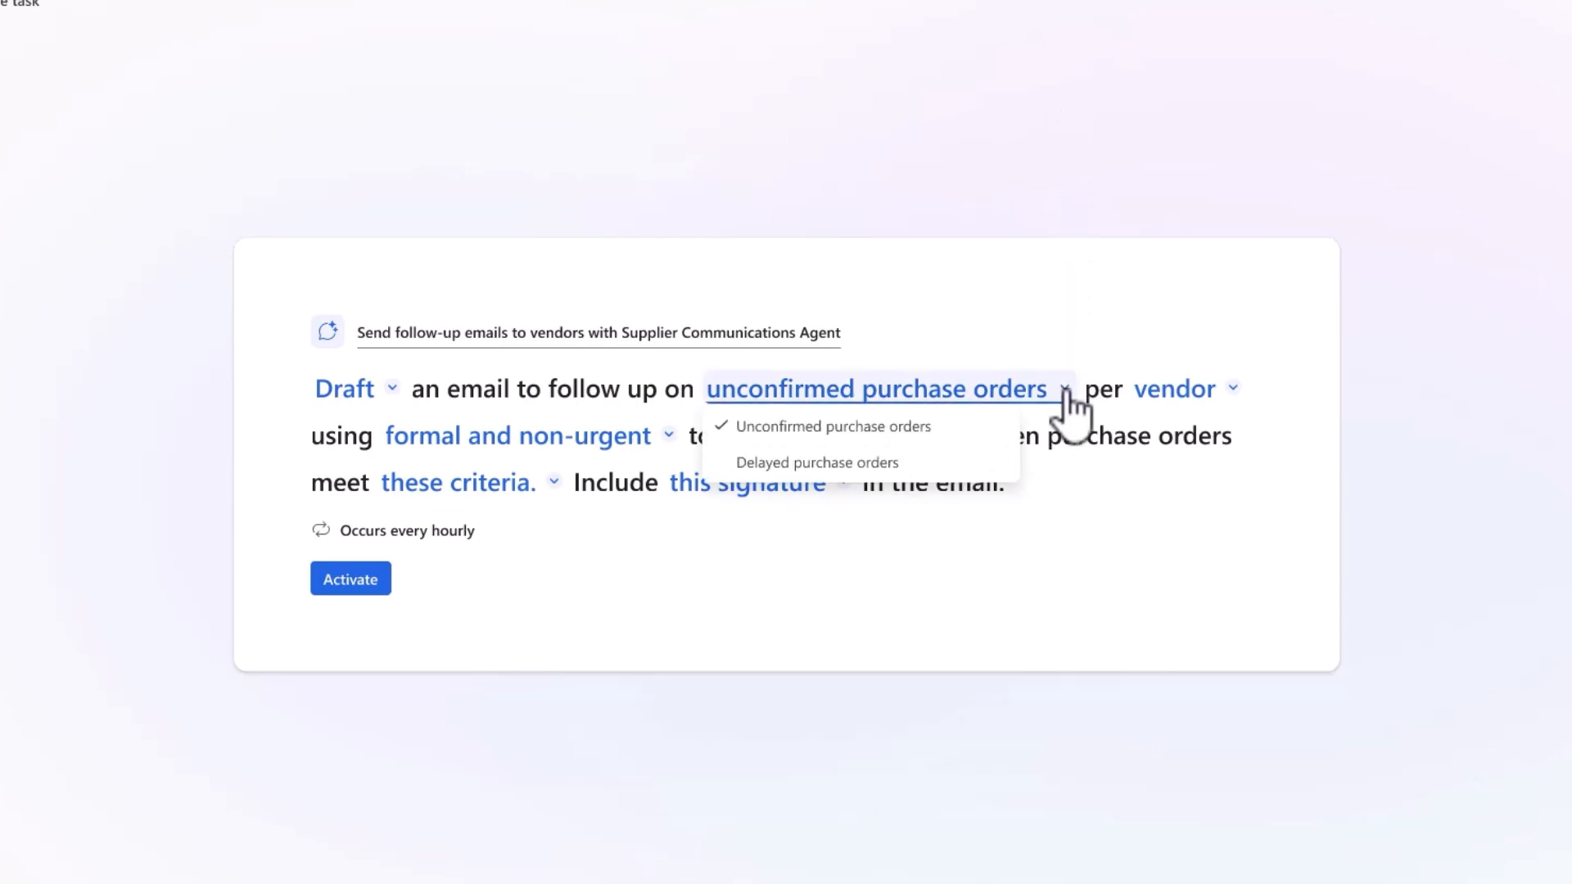
pyautogui.click(834, 425)
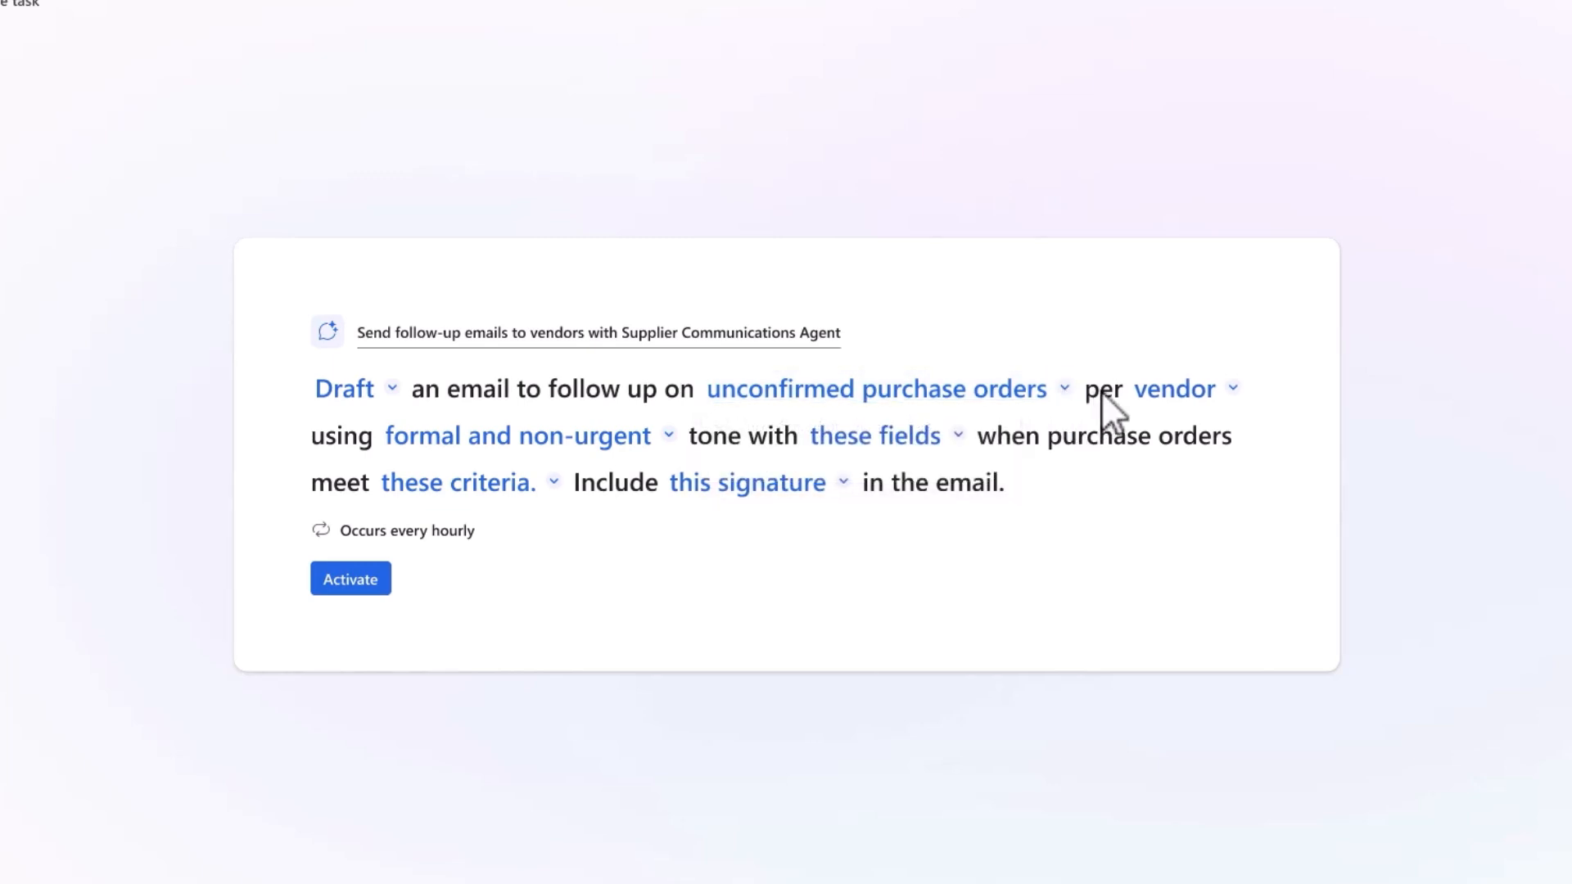
pyautogui.click(1180, 389)
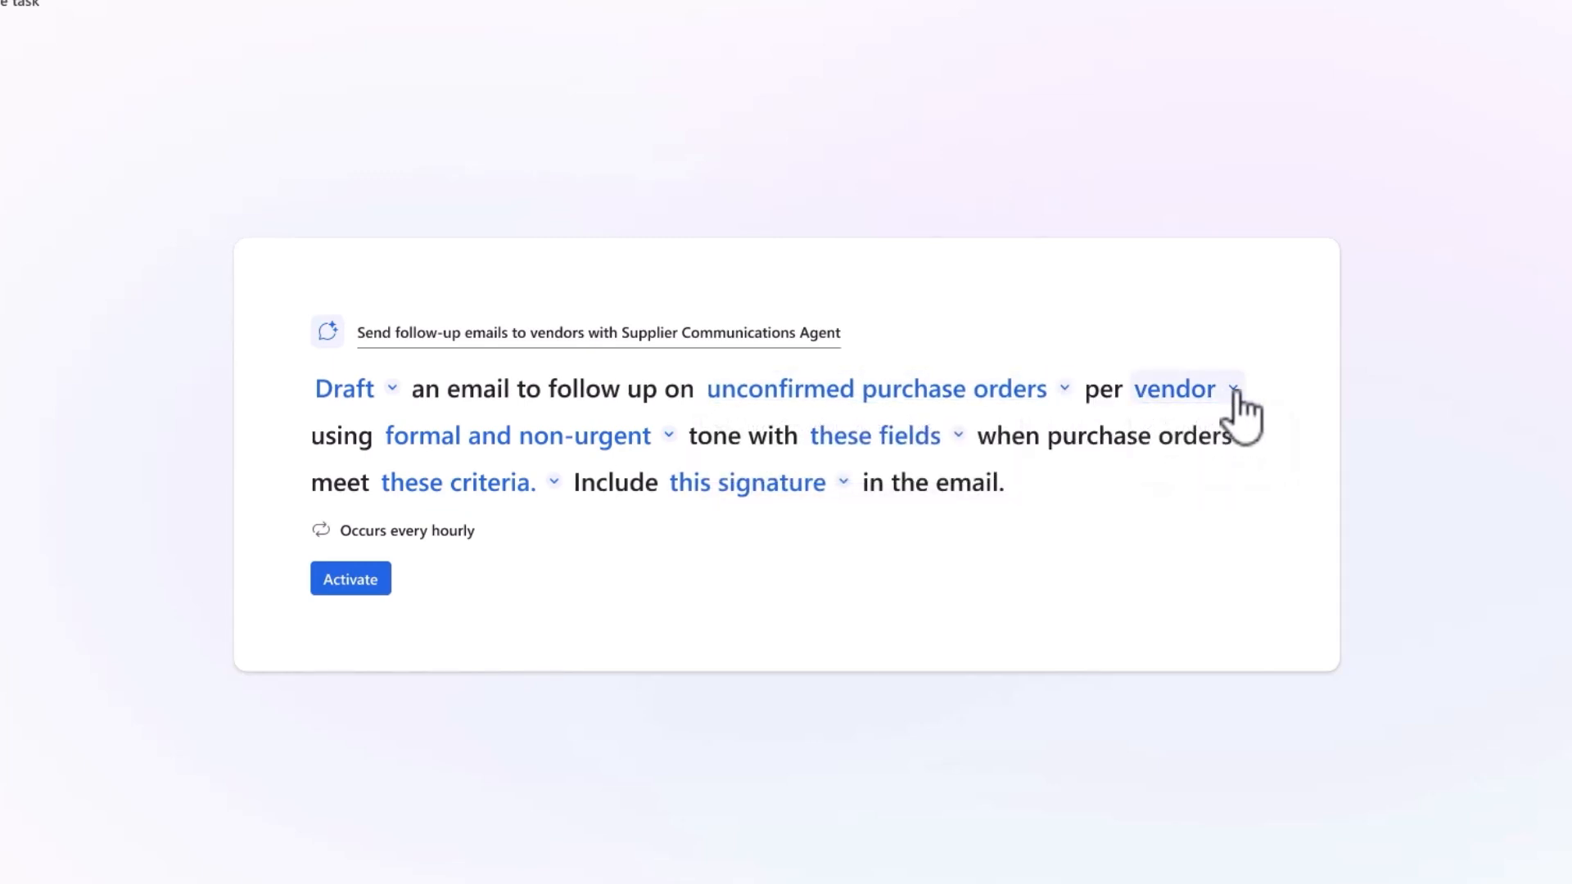
pyautogui.click(518, 433)
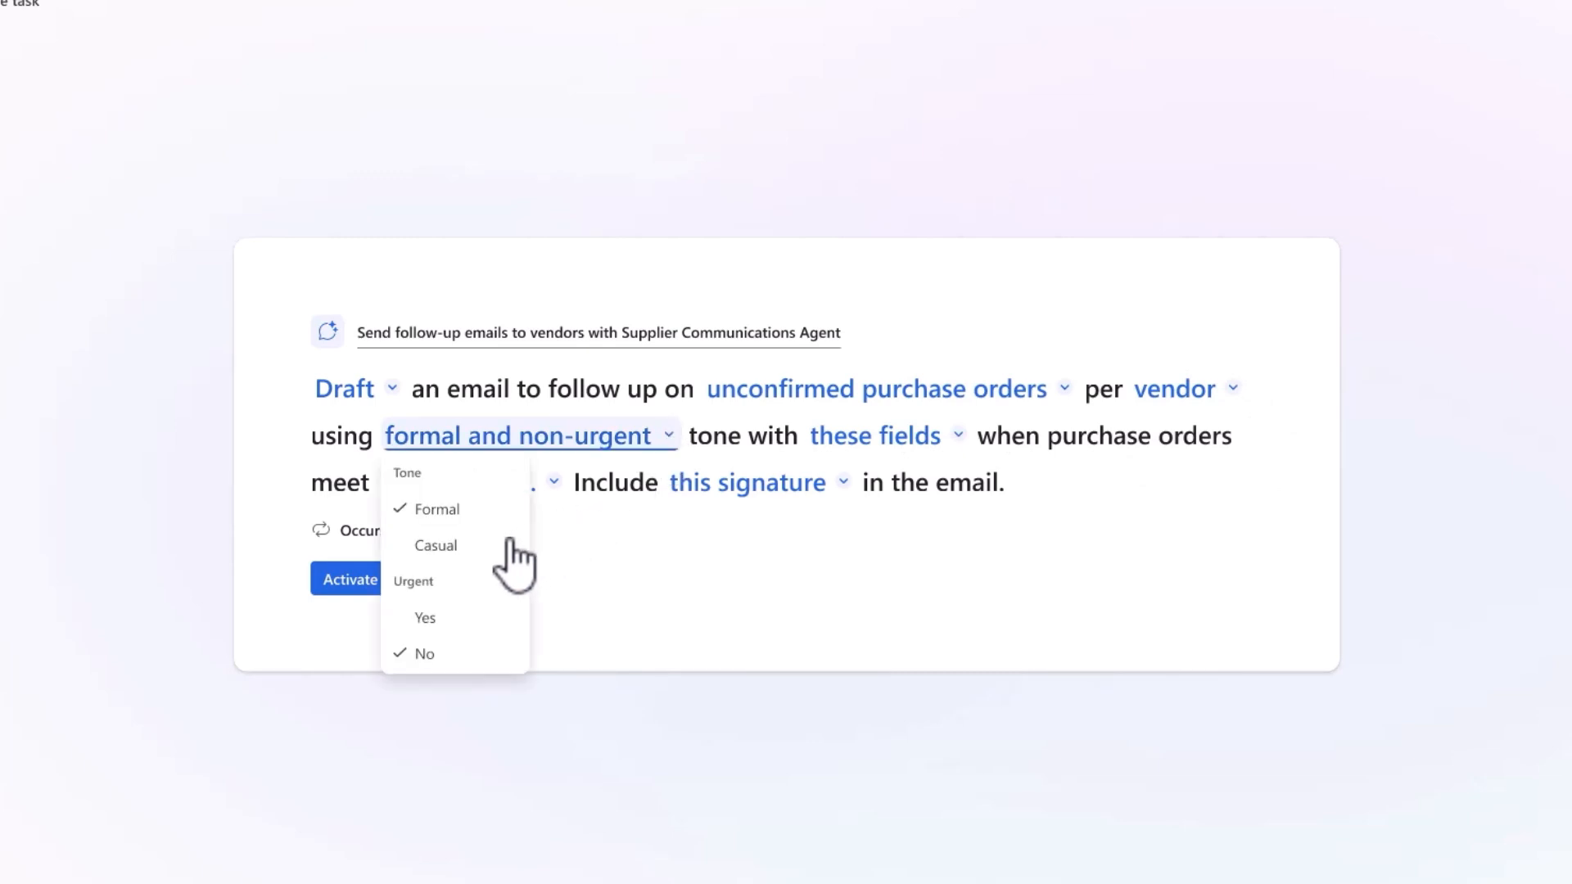
pyautogui.click(423, 616)
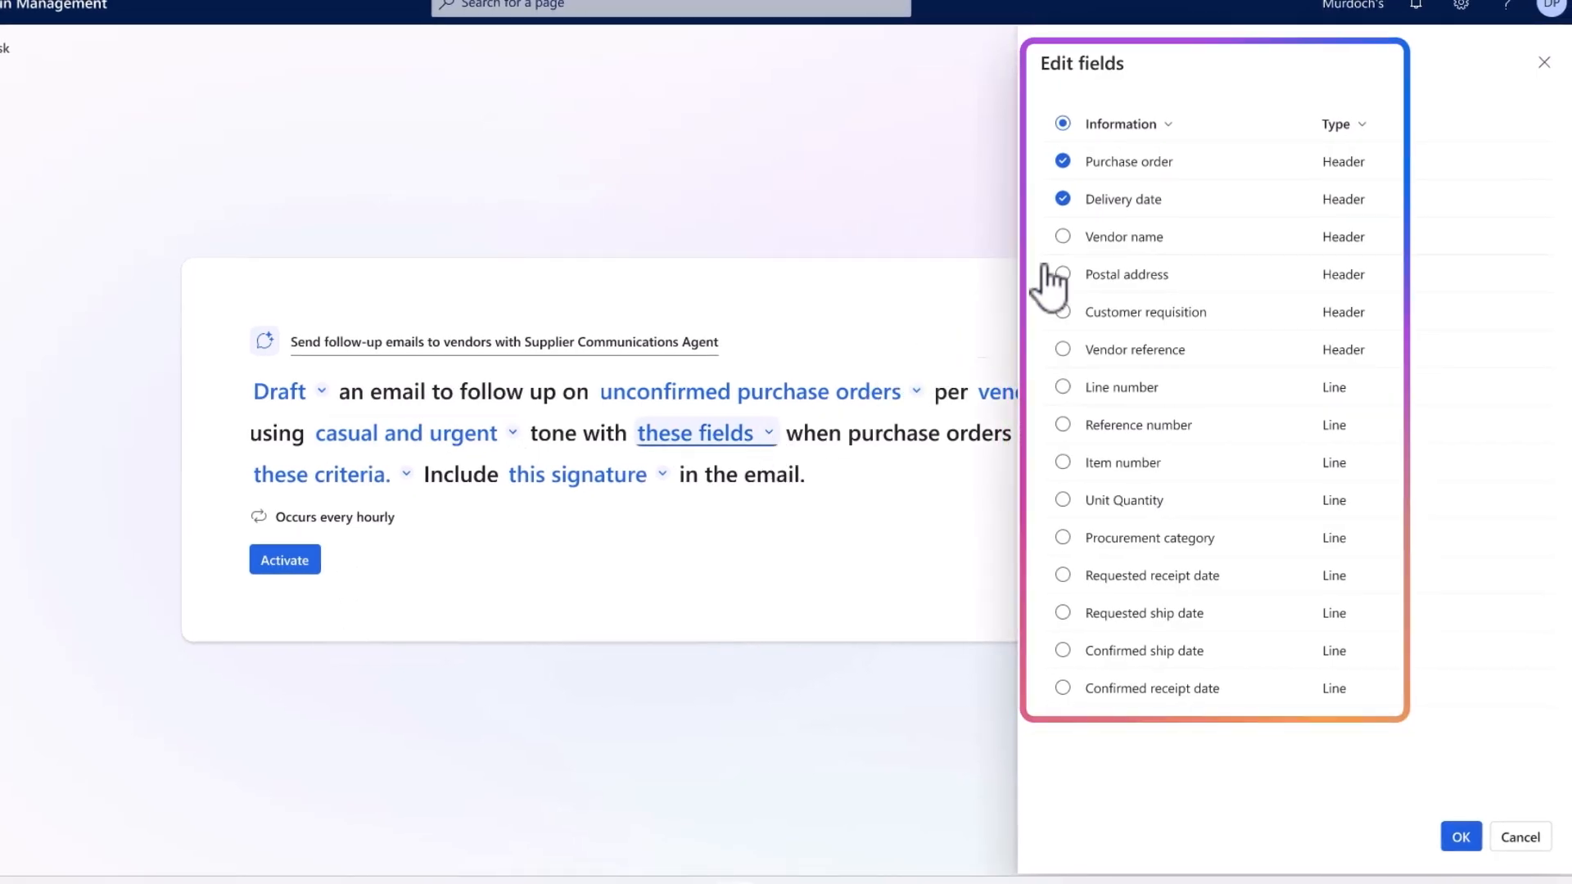
# - Add Vendor name to the follow-up email's fields
pyautogui.click(1061, 237)
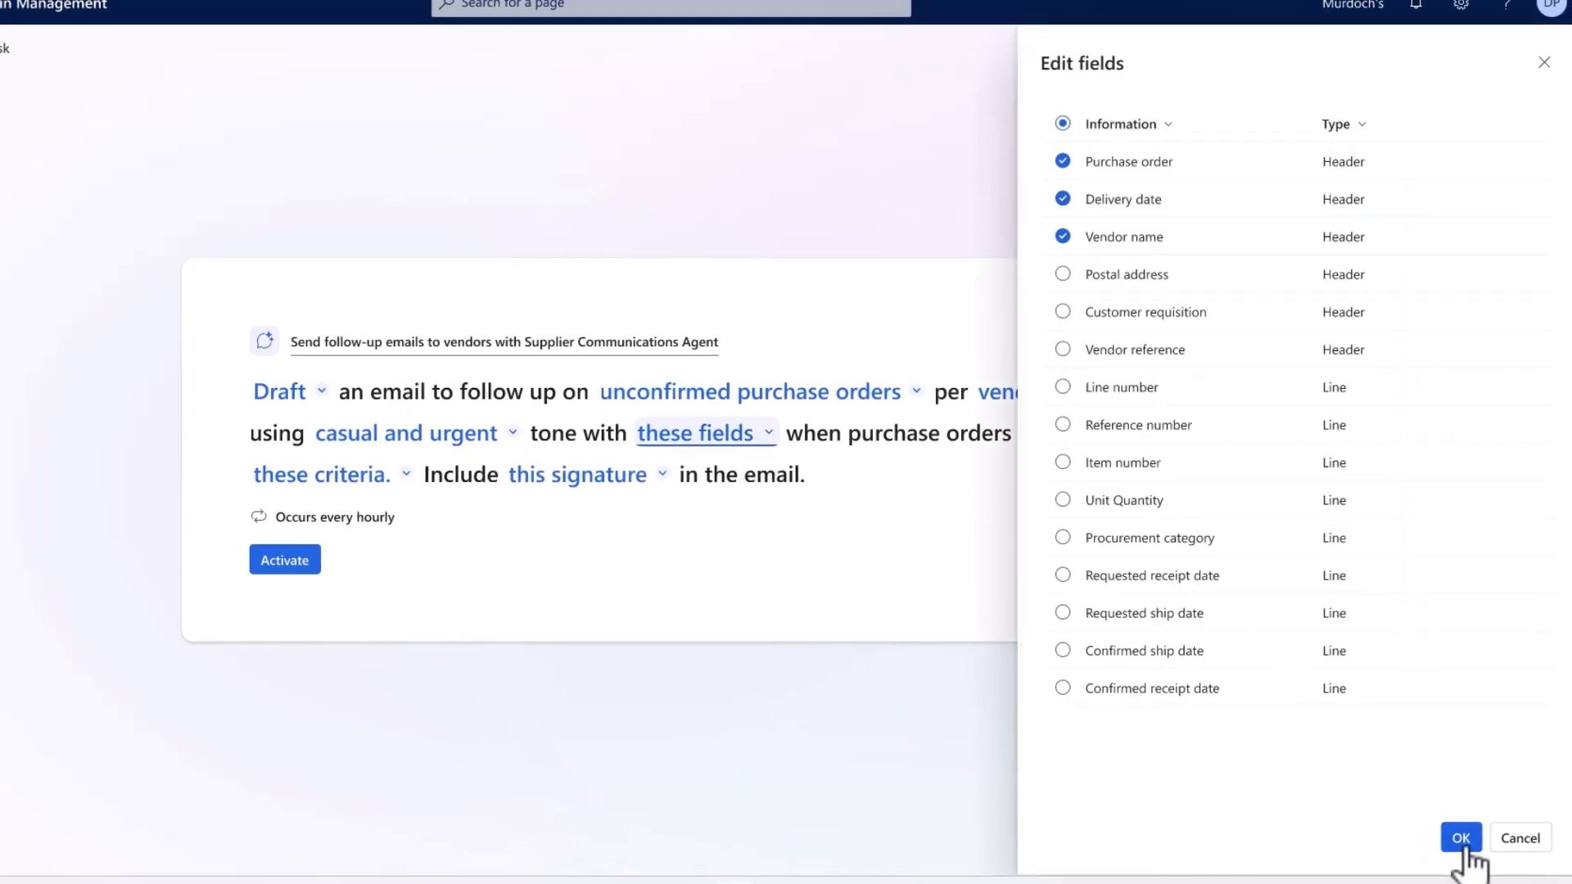
pyautogui.click(1459, 837)
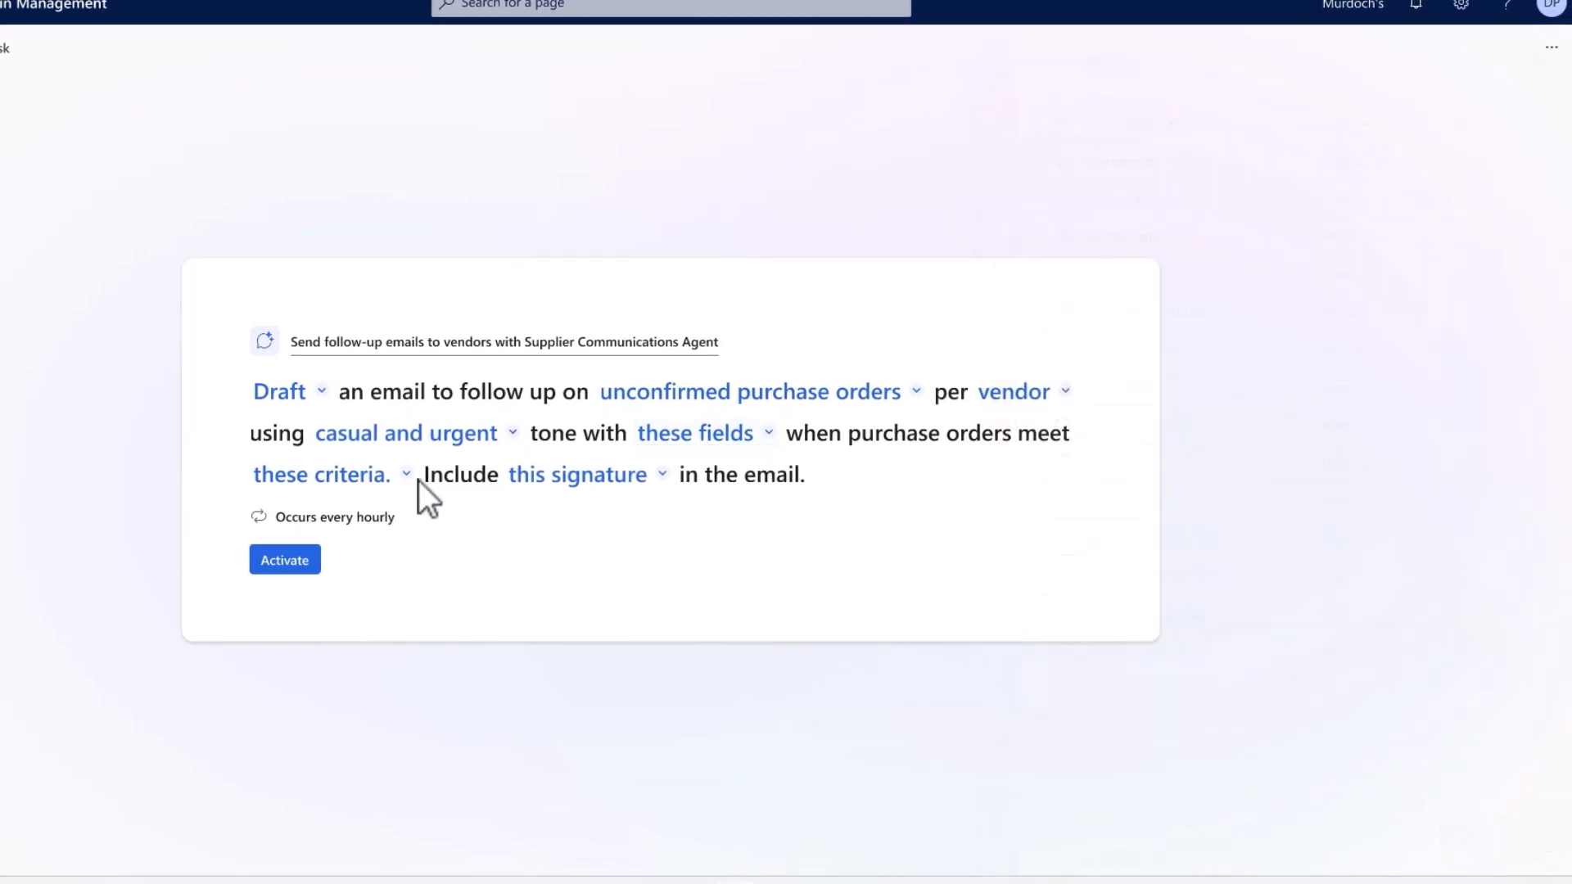
pyautogui.click(320, 474)
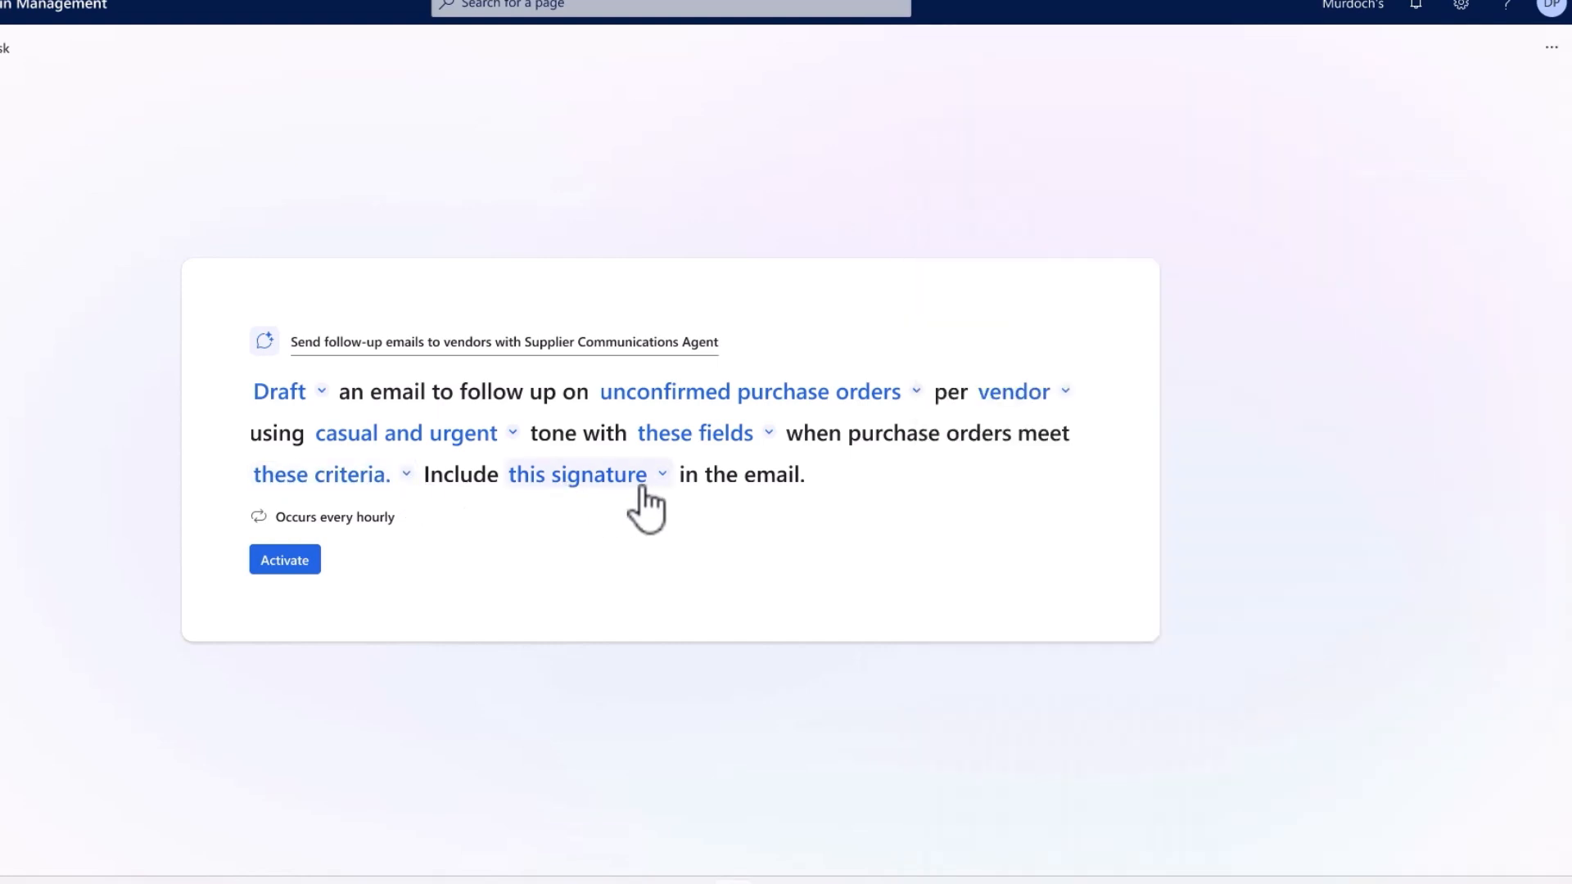
# - Confirm the email signature and AI disclaimer, and activate the follow-up email task
pyautogui.click(575, 473)
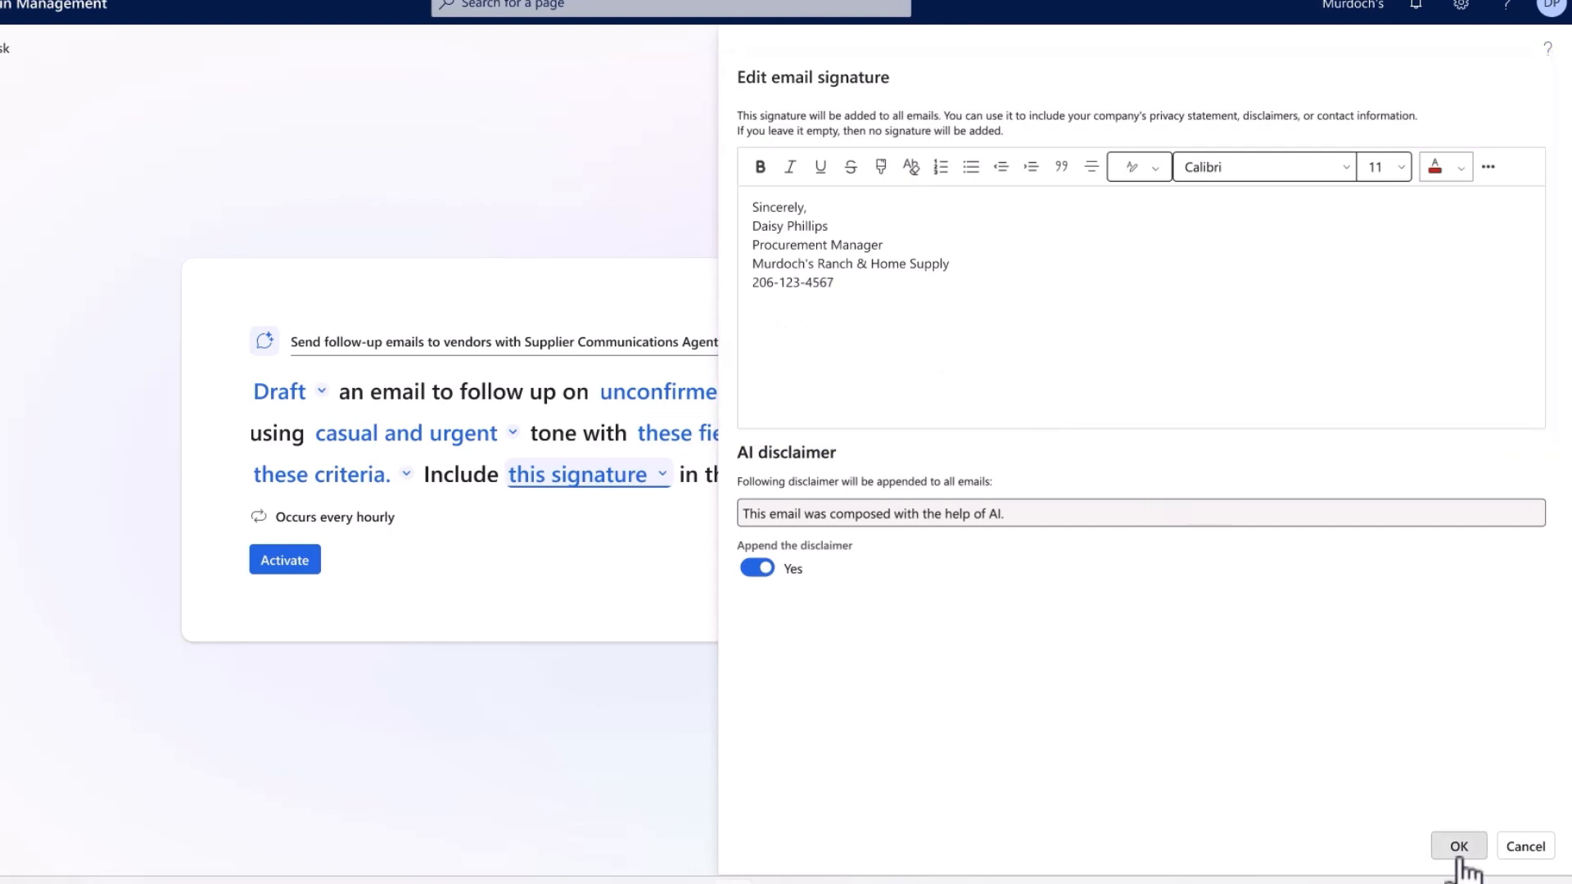
pyautogui.click(1456, 844)
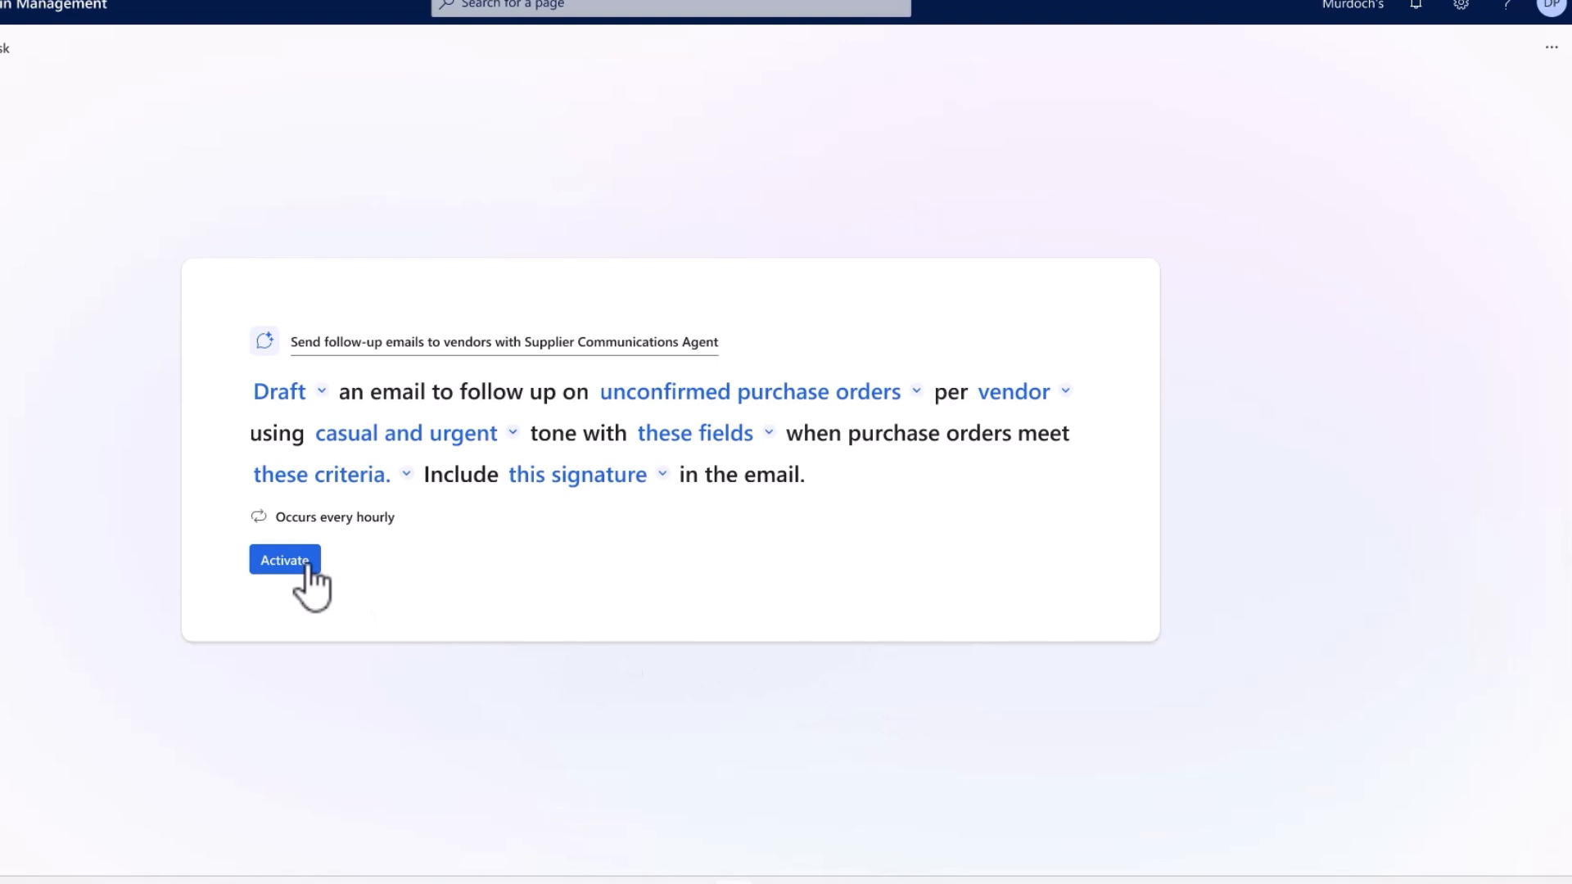
pyautogui.click(284, 559)
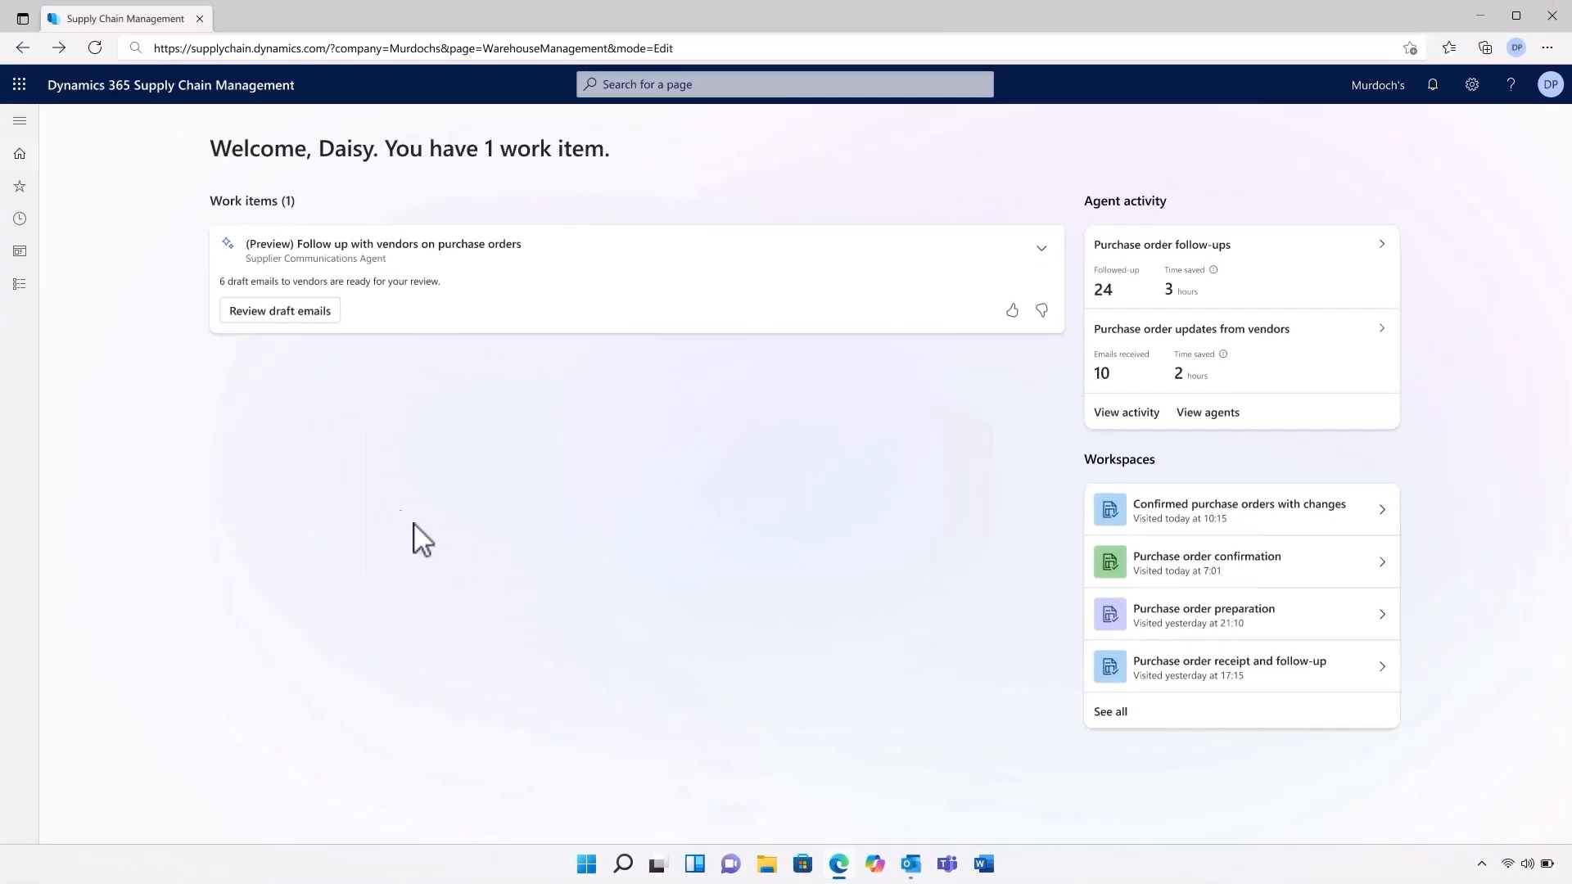
# - Review the four draft emails and read Fabrikam's full Copilot-drafted follow-up
pyautogui.click(279, 309)
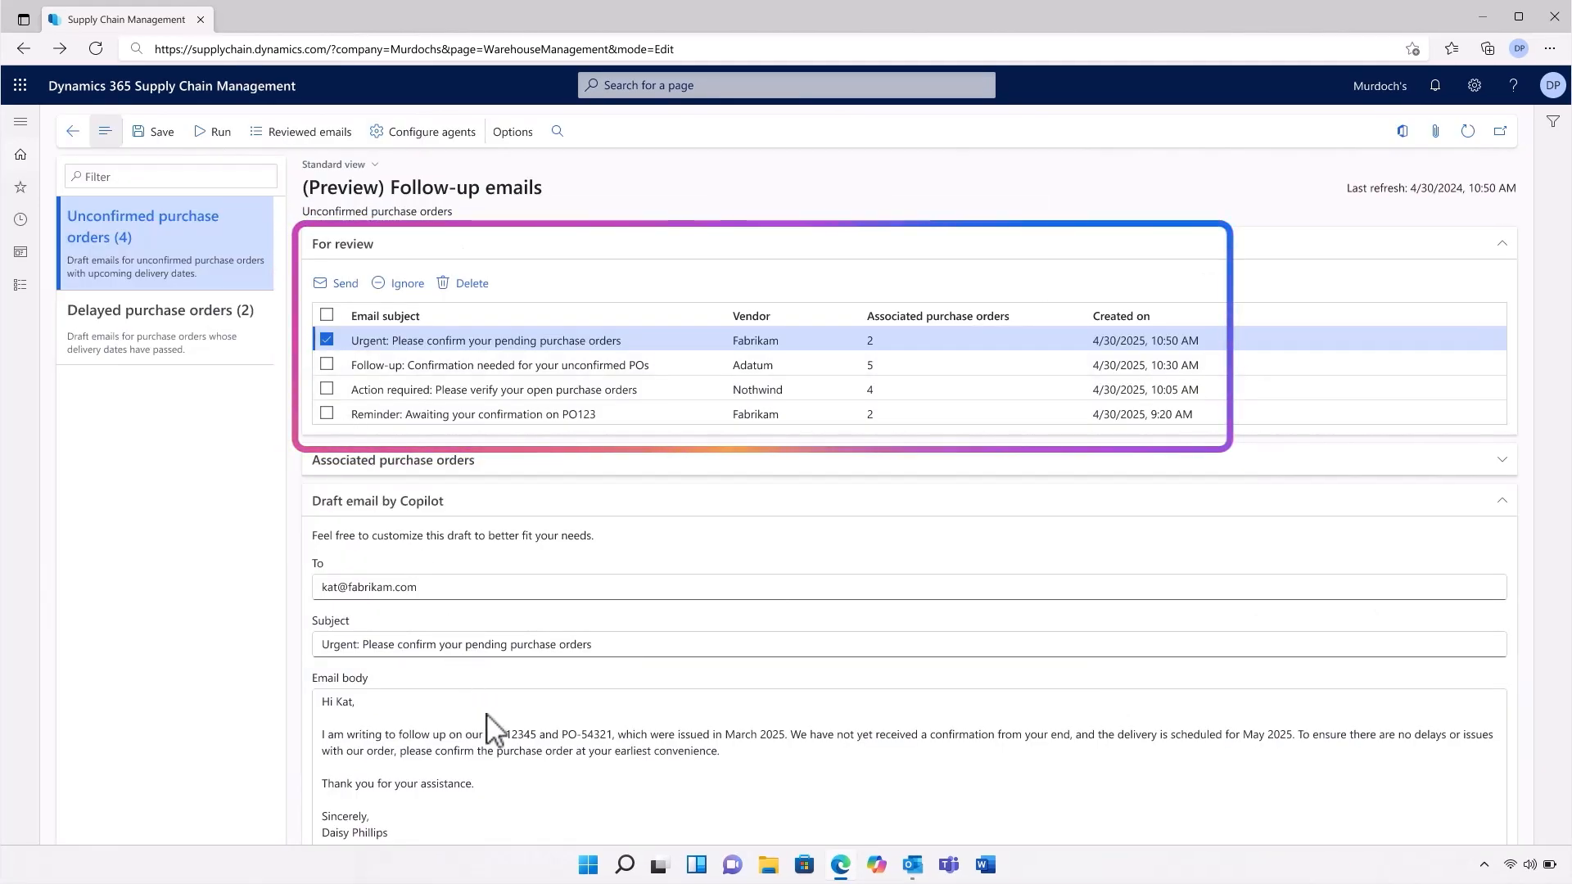
pyautogui.scroll(-3)
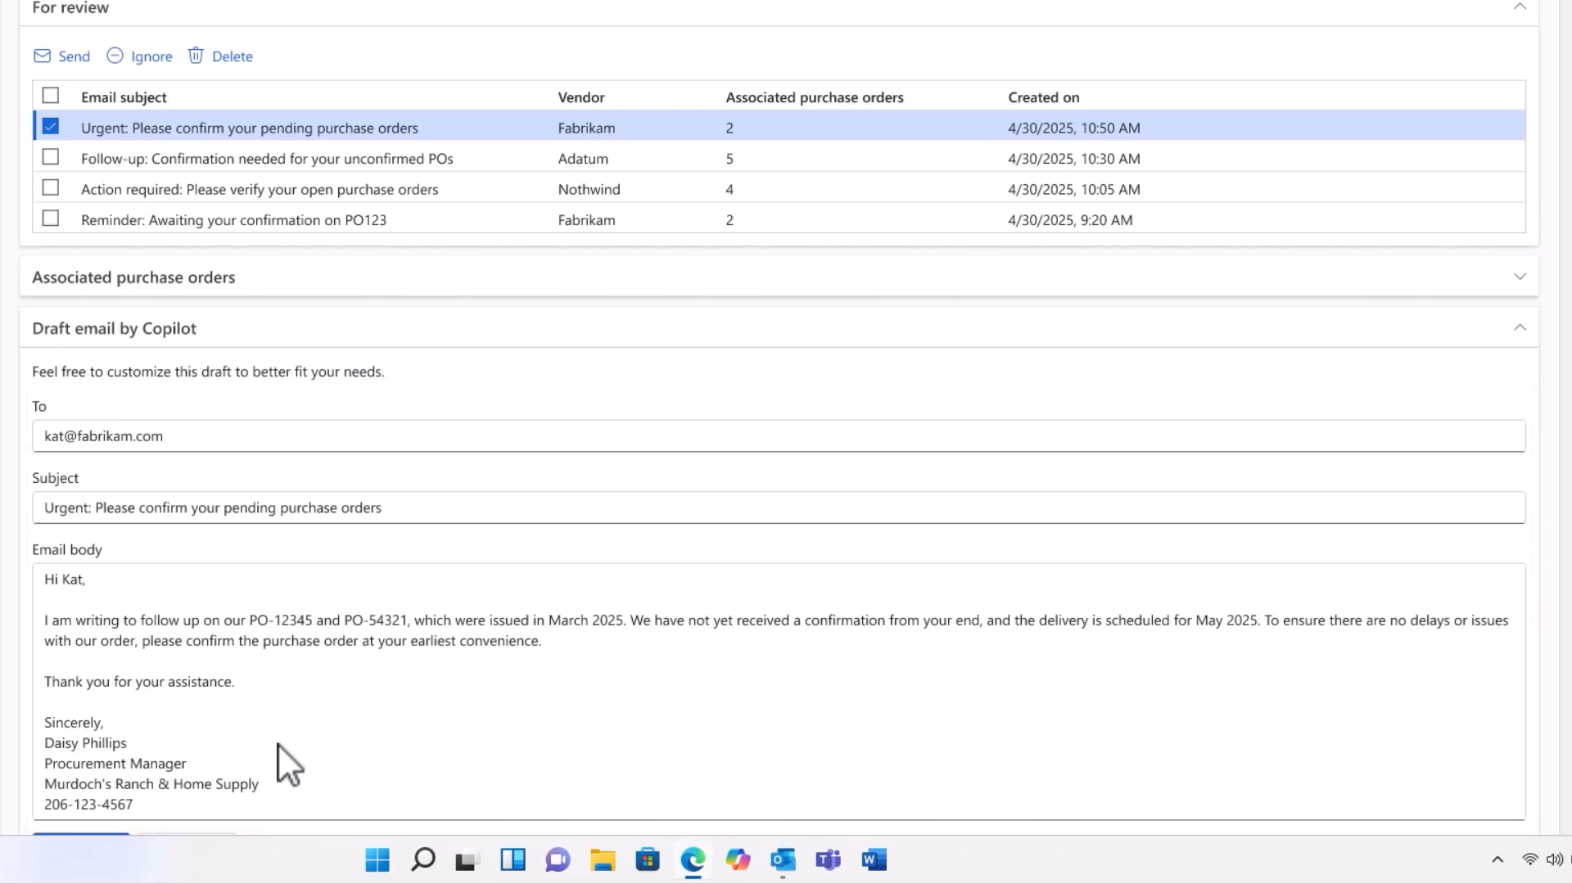
pyautogui.moveTo(180, 481)
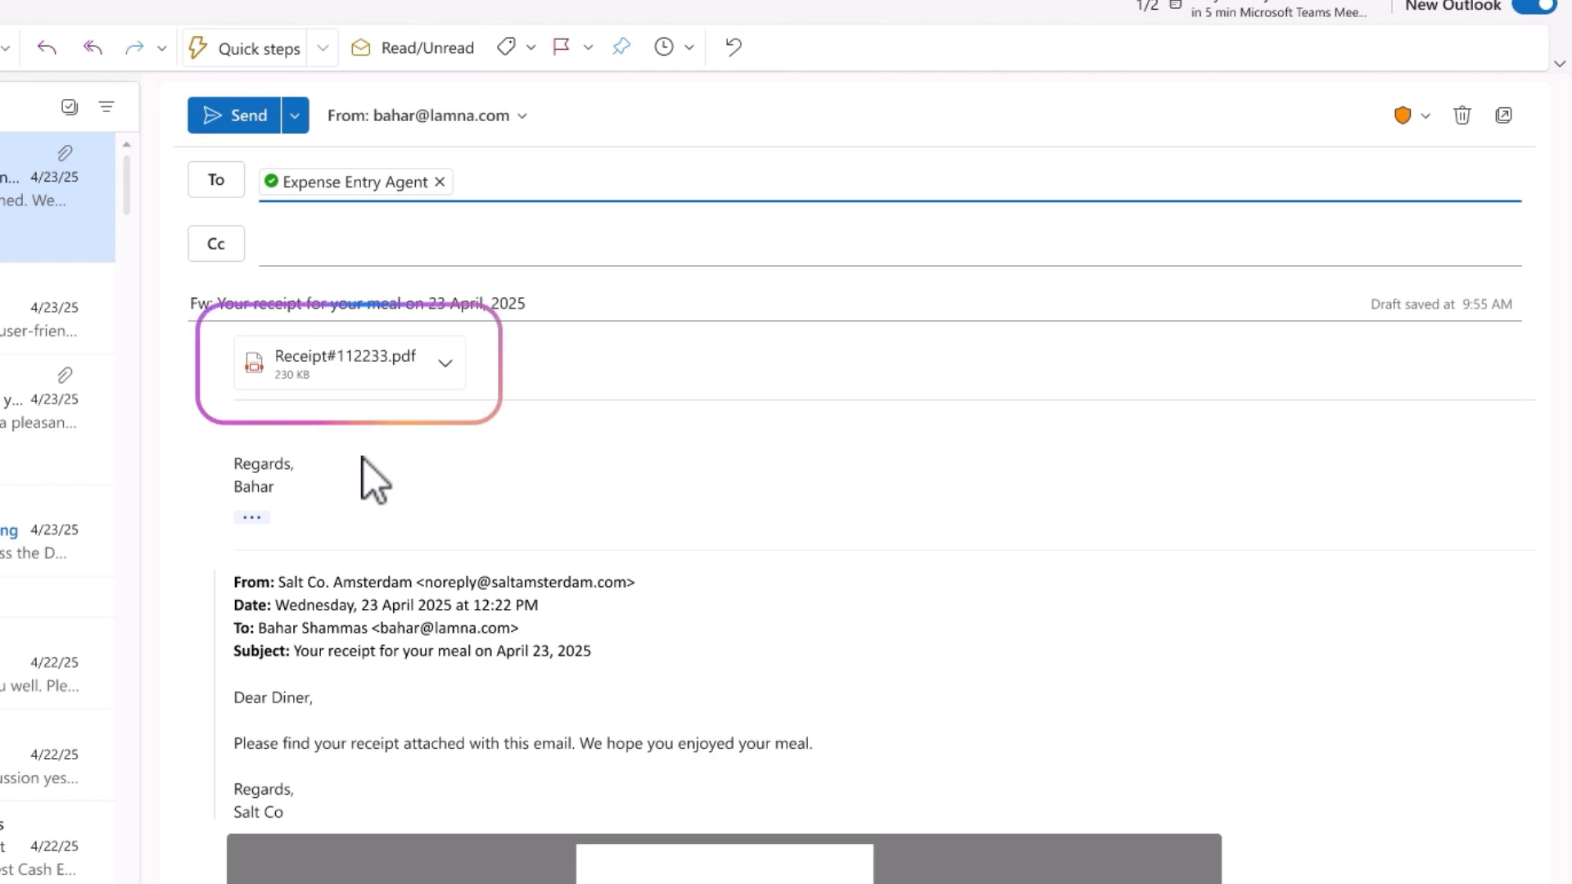
pyautogui.moveTo(364, 401)
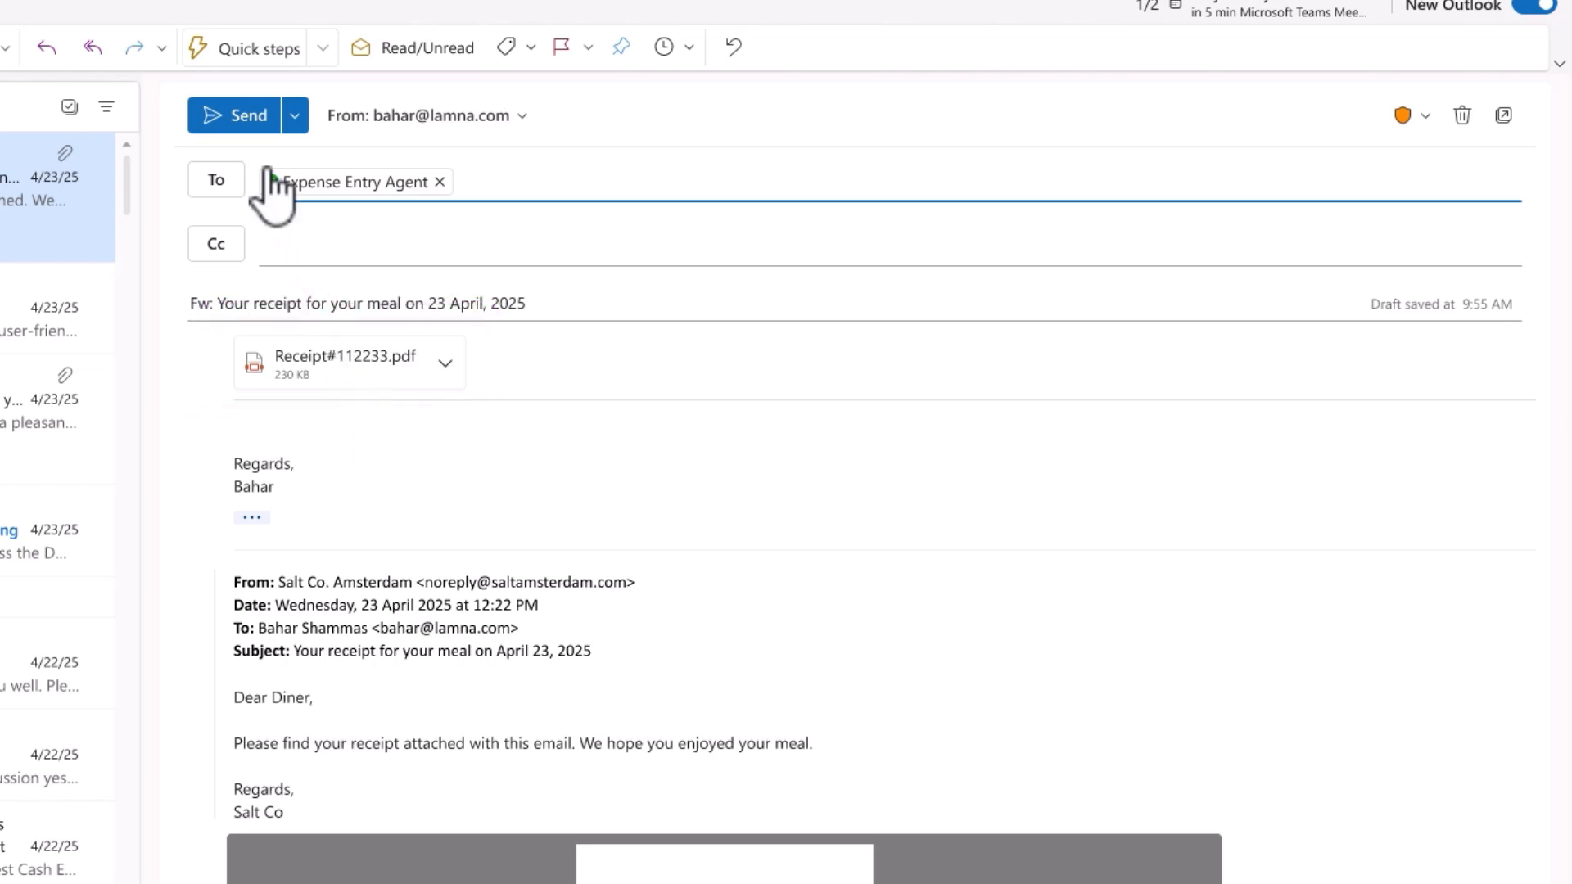
# - View the forwarded meal receipt email to the Expense Entry Agent, then bring up Teams
pyautogui.click(235, 115)
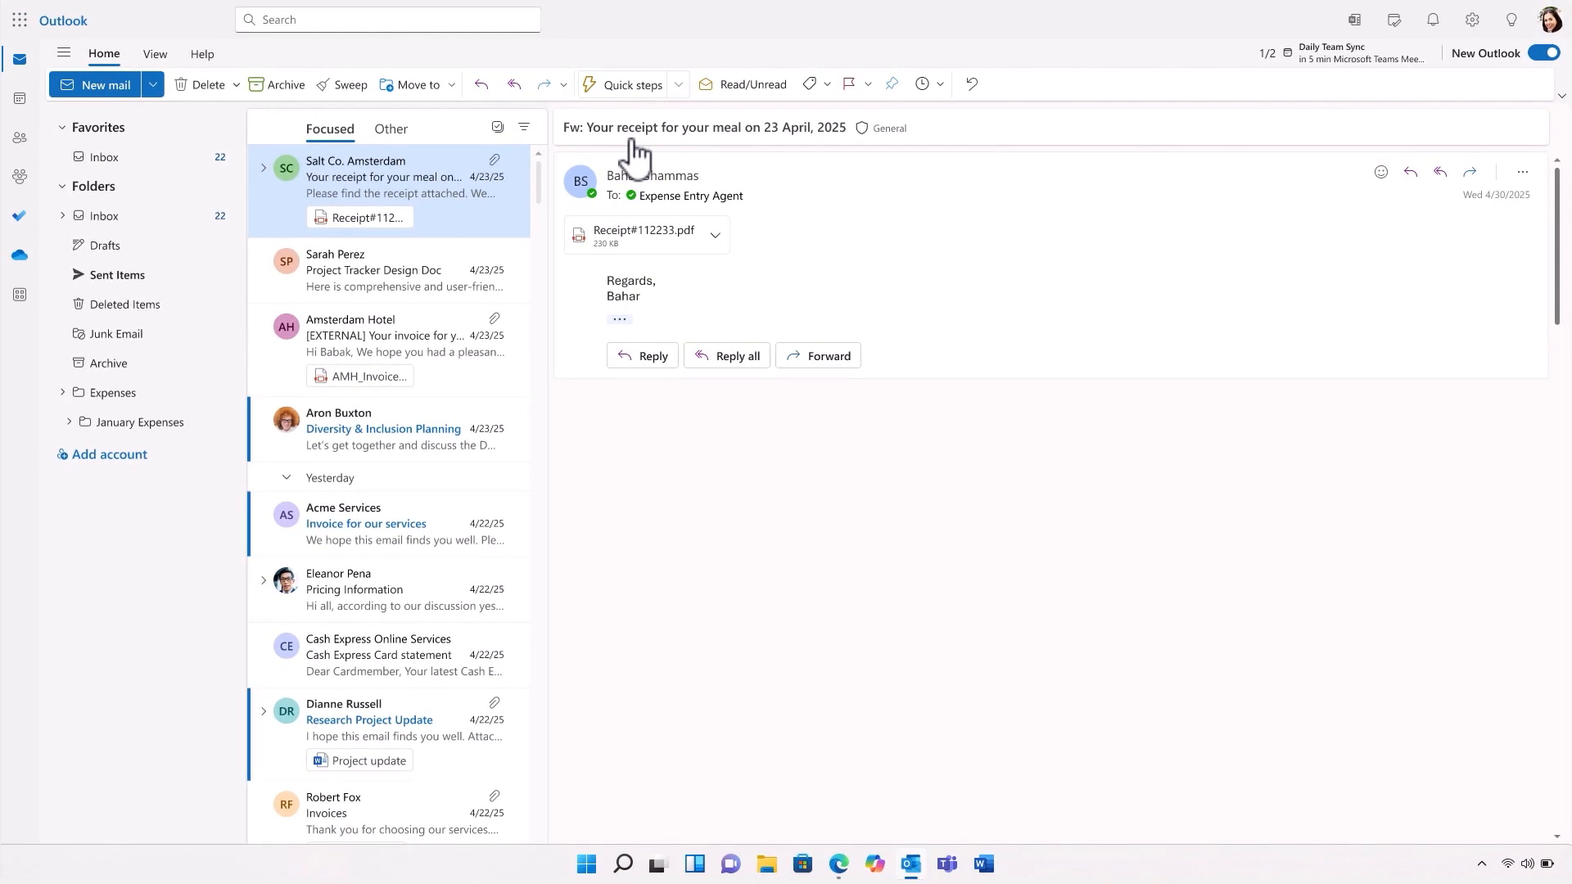
pyautogui.moveTo(948, 864)
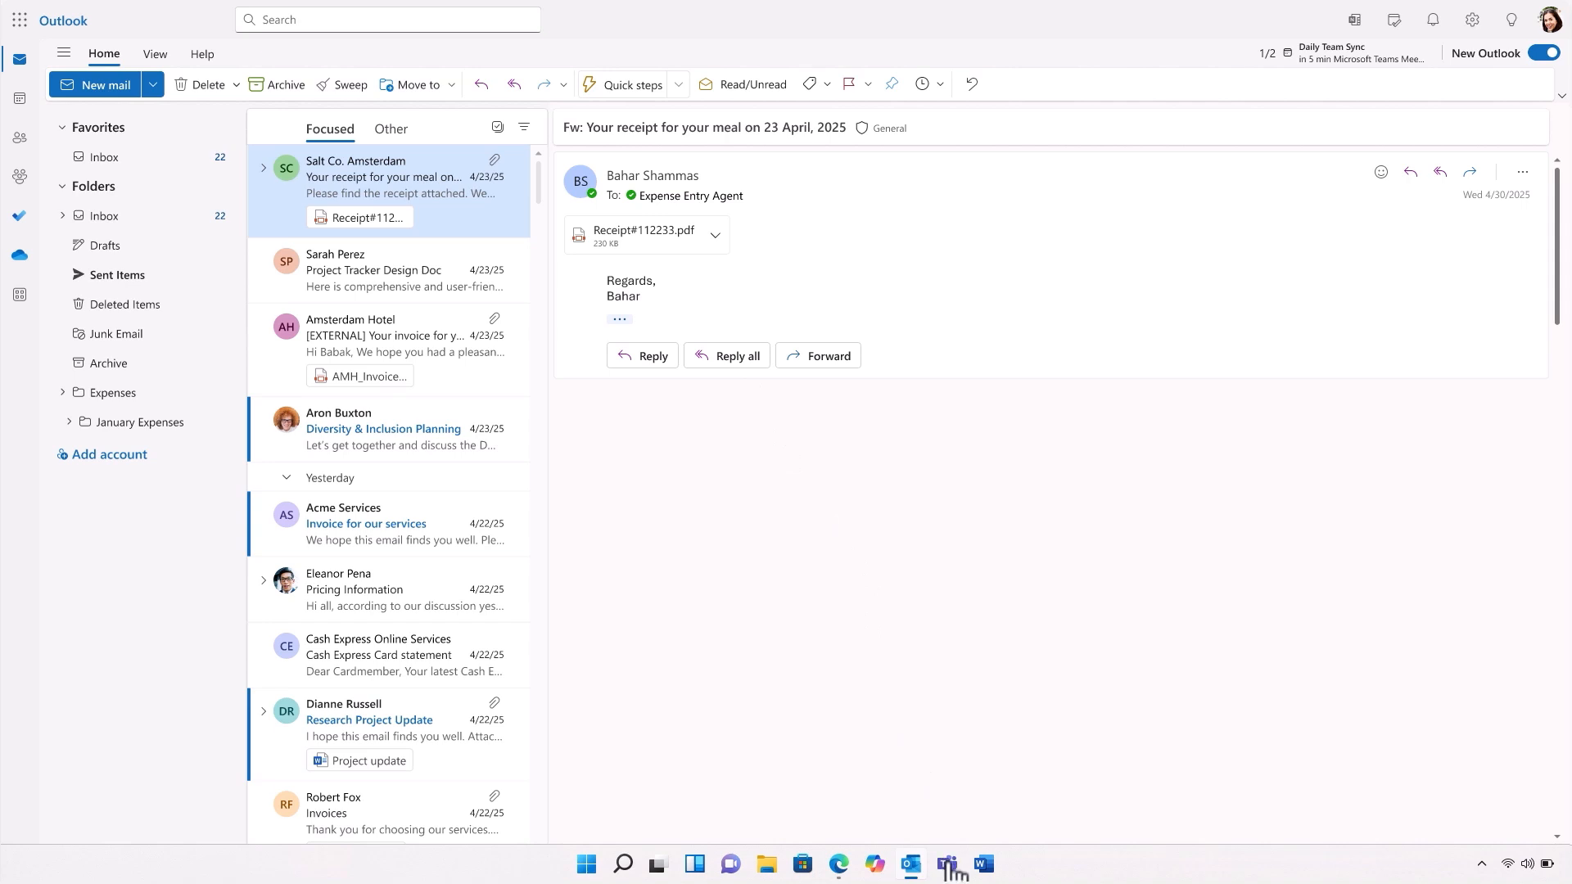
pyautogui.click(950, 863)
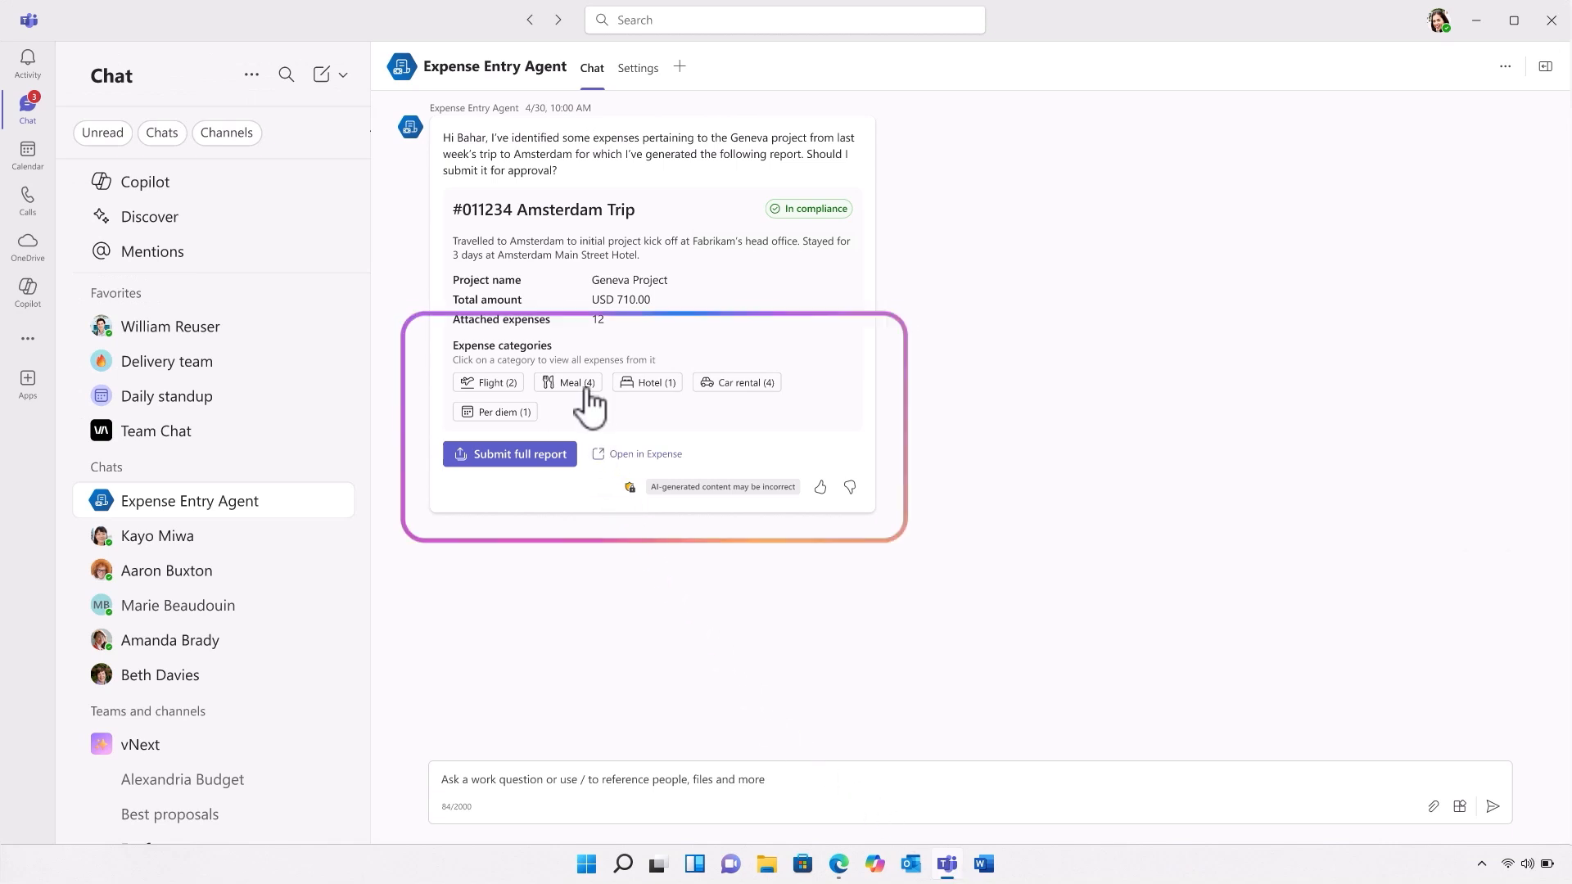
# - Show the Meal expenses and submit the USD 710 Amsterdam Trip report #011234
pyautogui.click(567, 383)
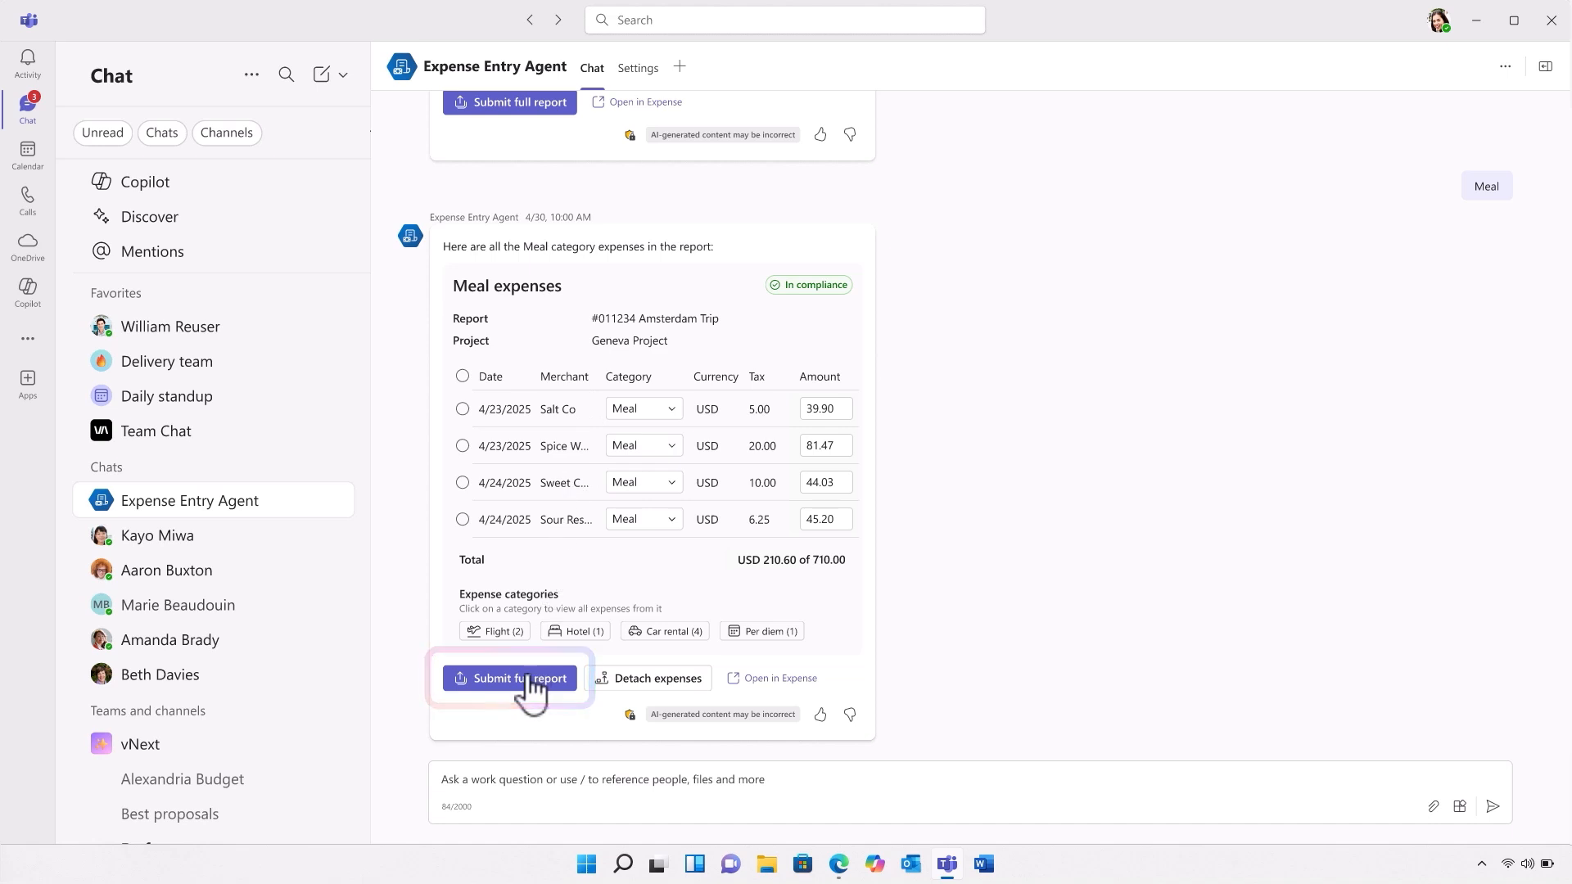
pyautogui.click(509, 678)
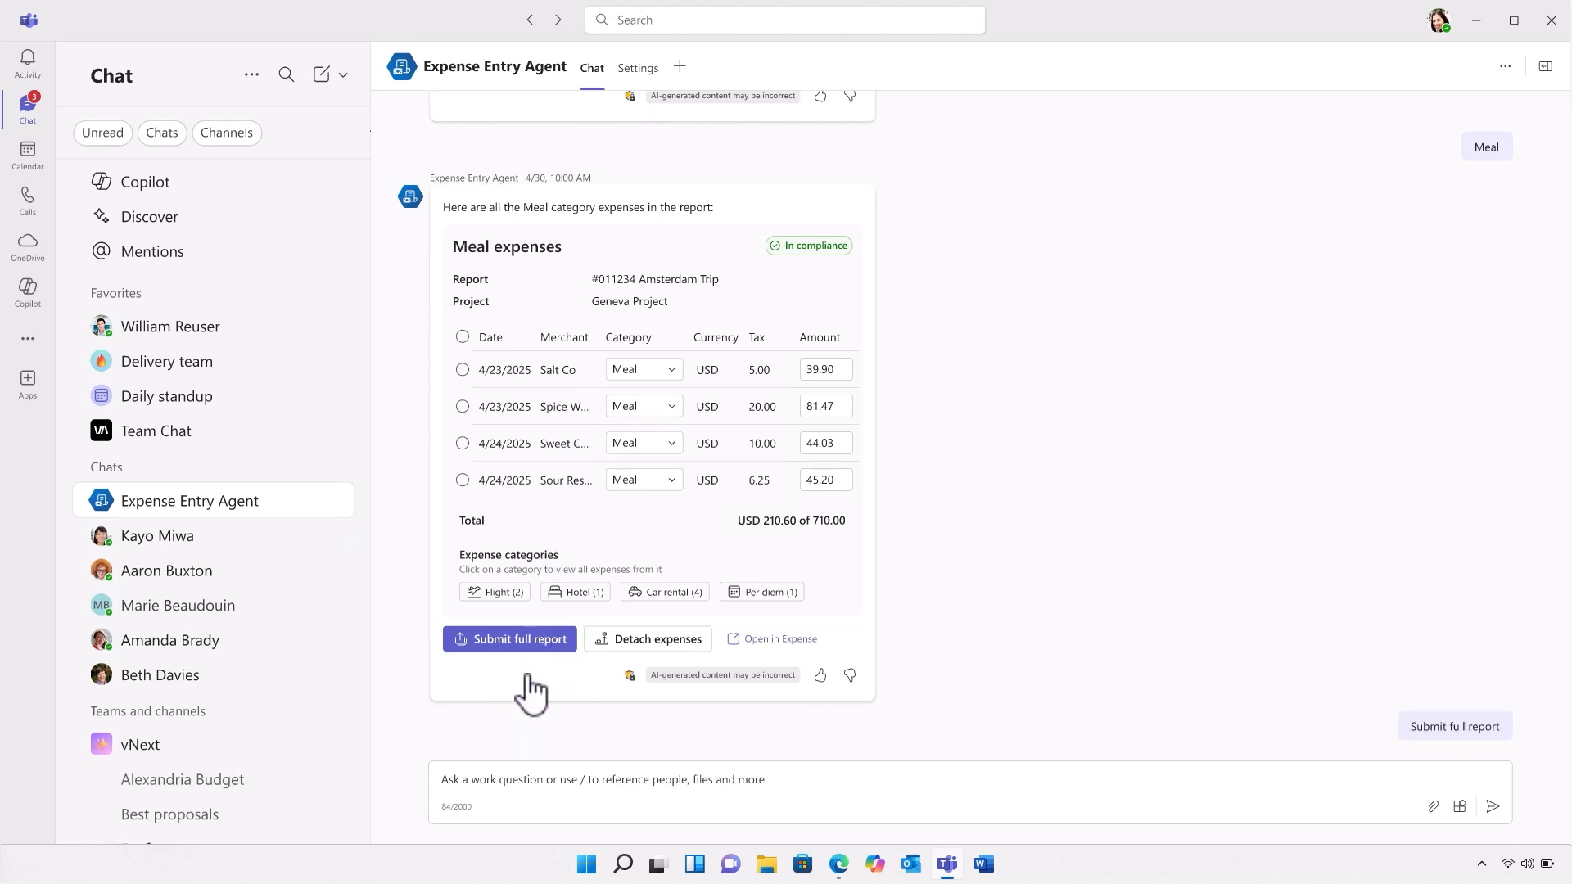
pyautogui.click(509, 638)
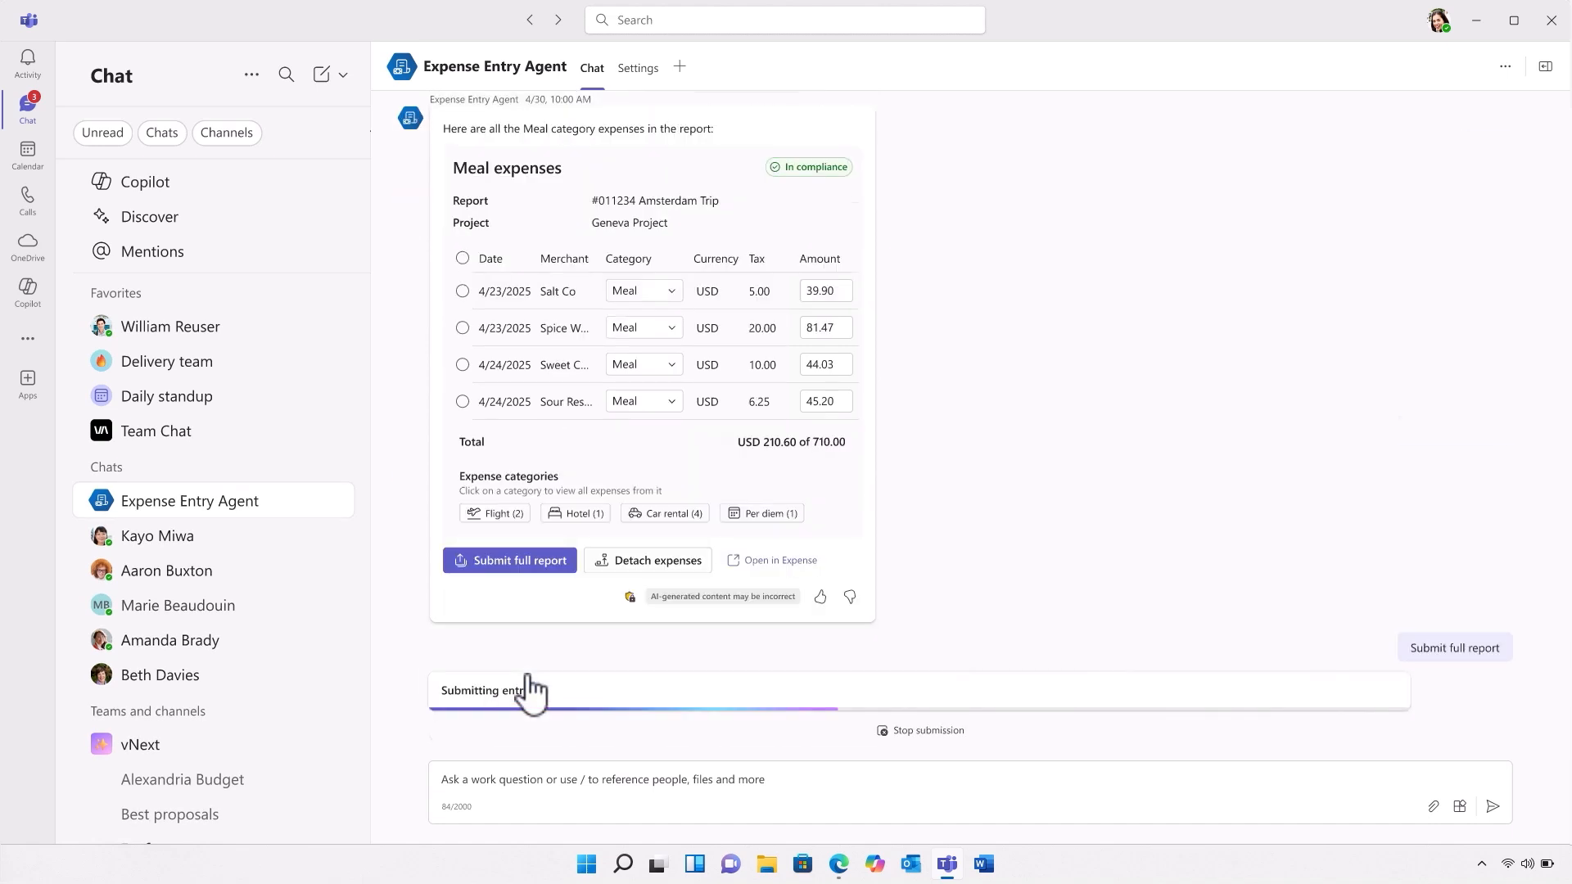
pyautogui.click(509, 560)
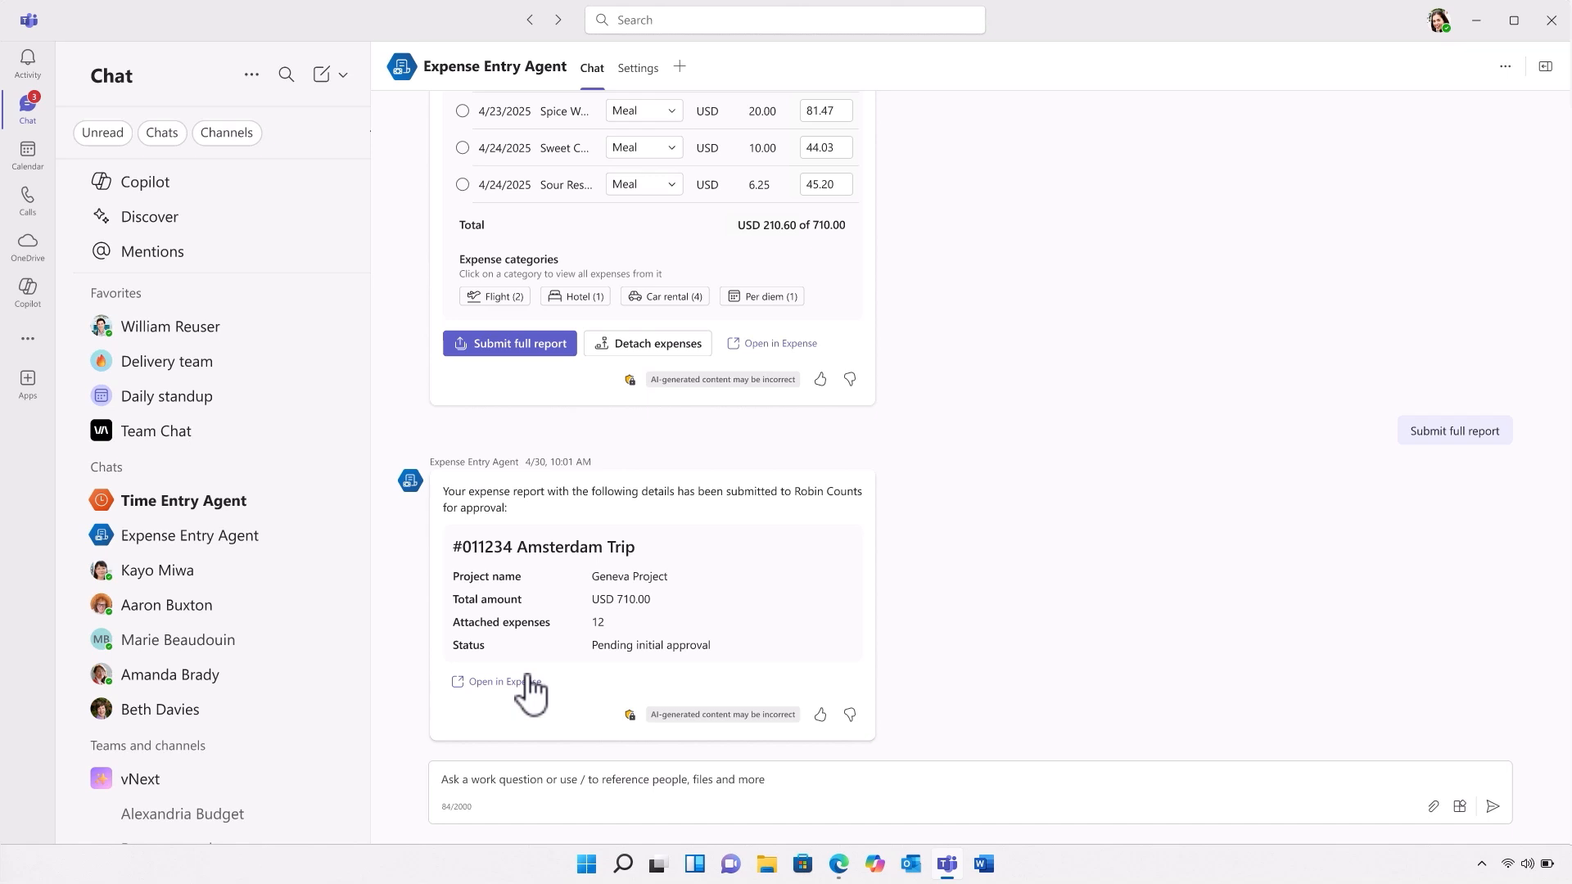
pyautogui.moveTo(311, 582)
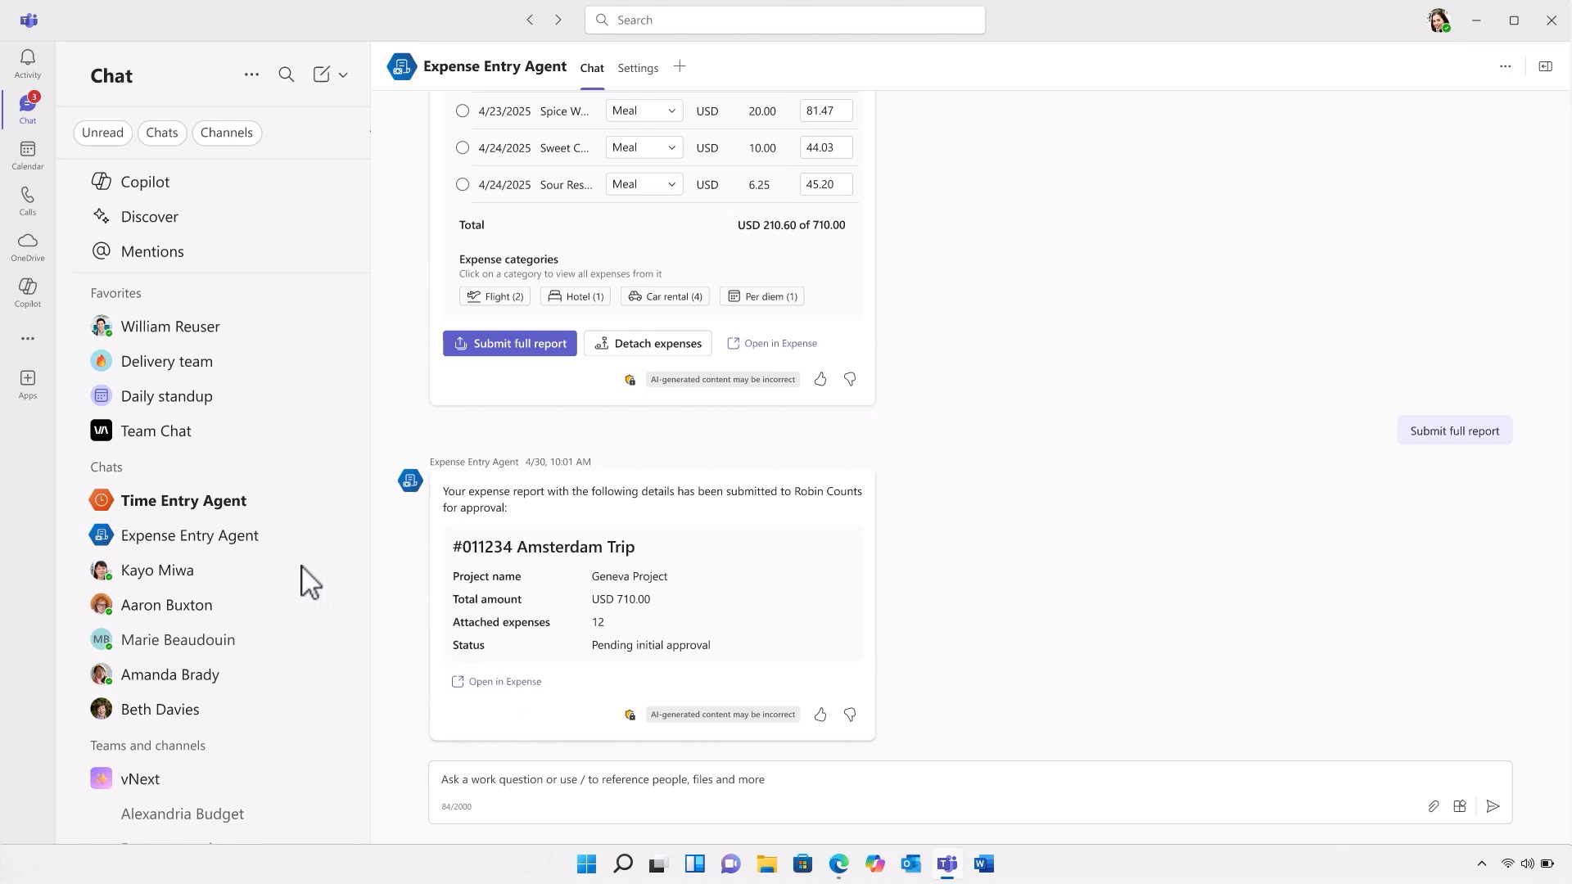
pyautogui.click(183, 500)
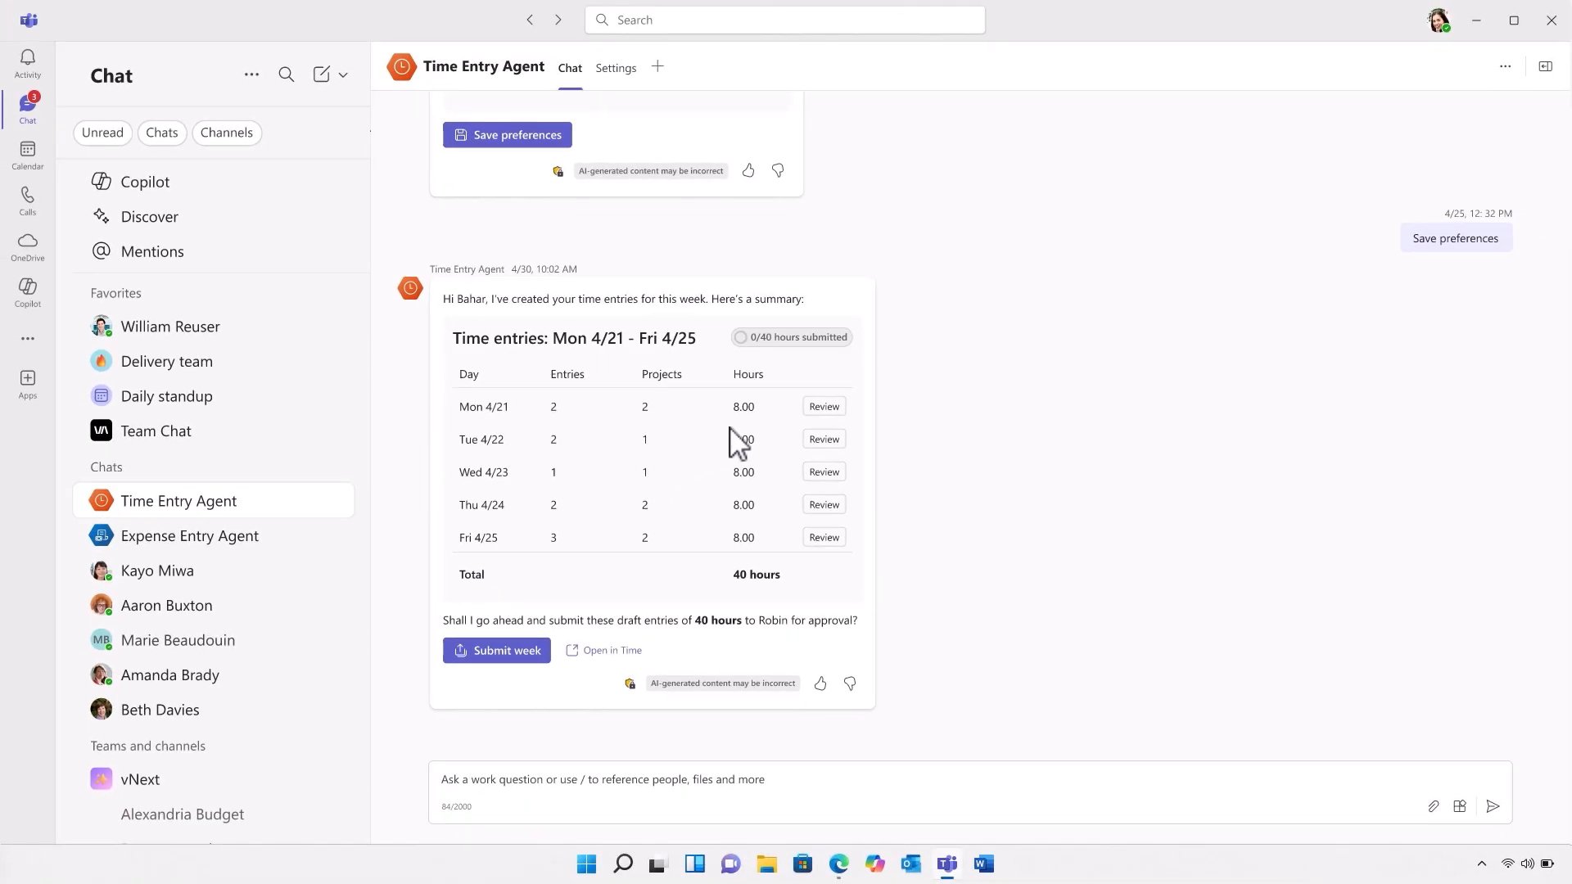
# - Change Monday to 7 hours and submit the week's 39 hours for approval
pyautogui.click(823, 406)
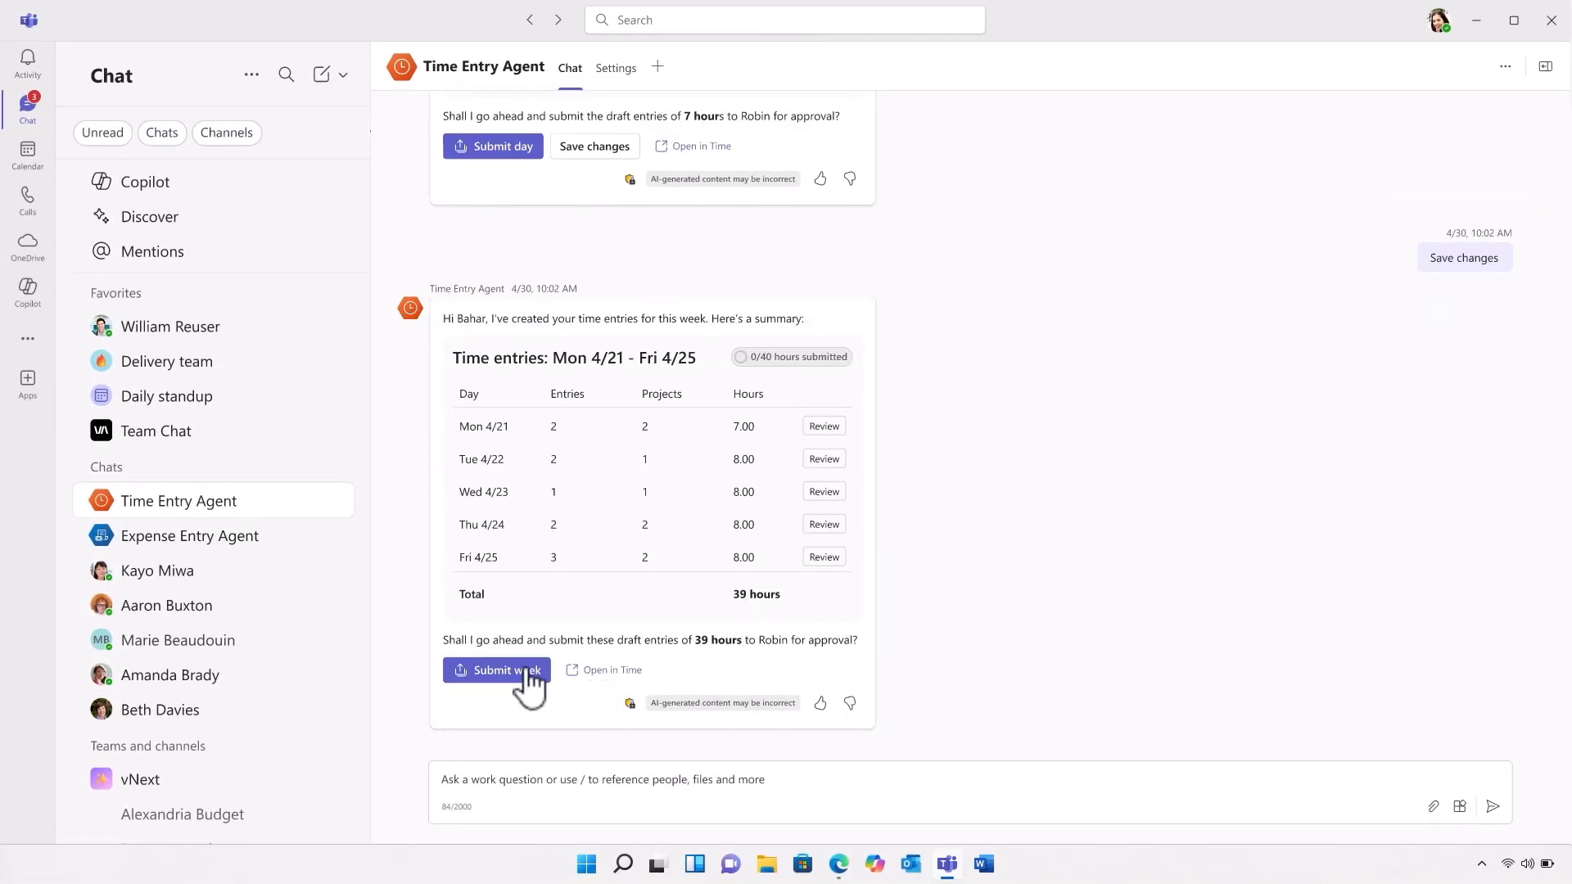
pyautogui.click(496, 670)
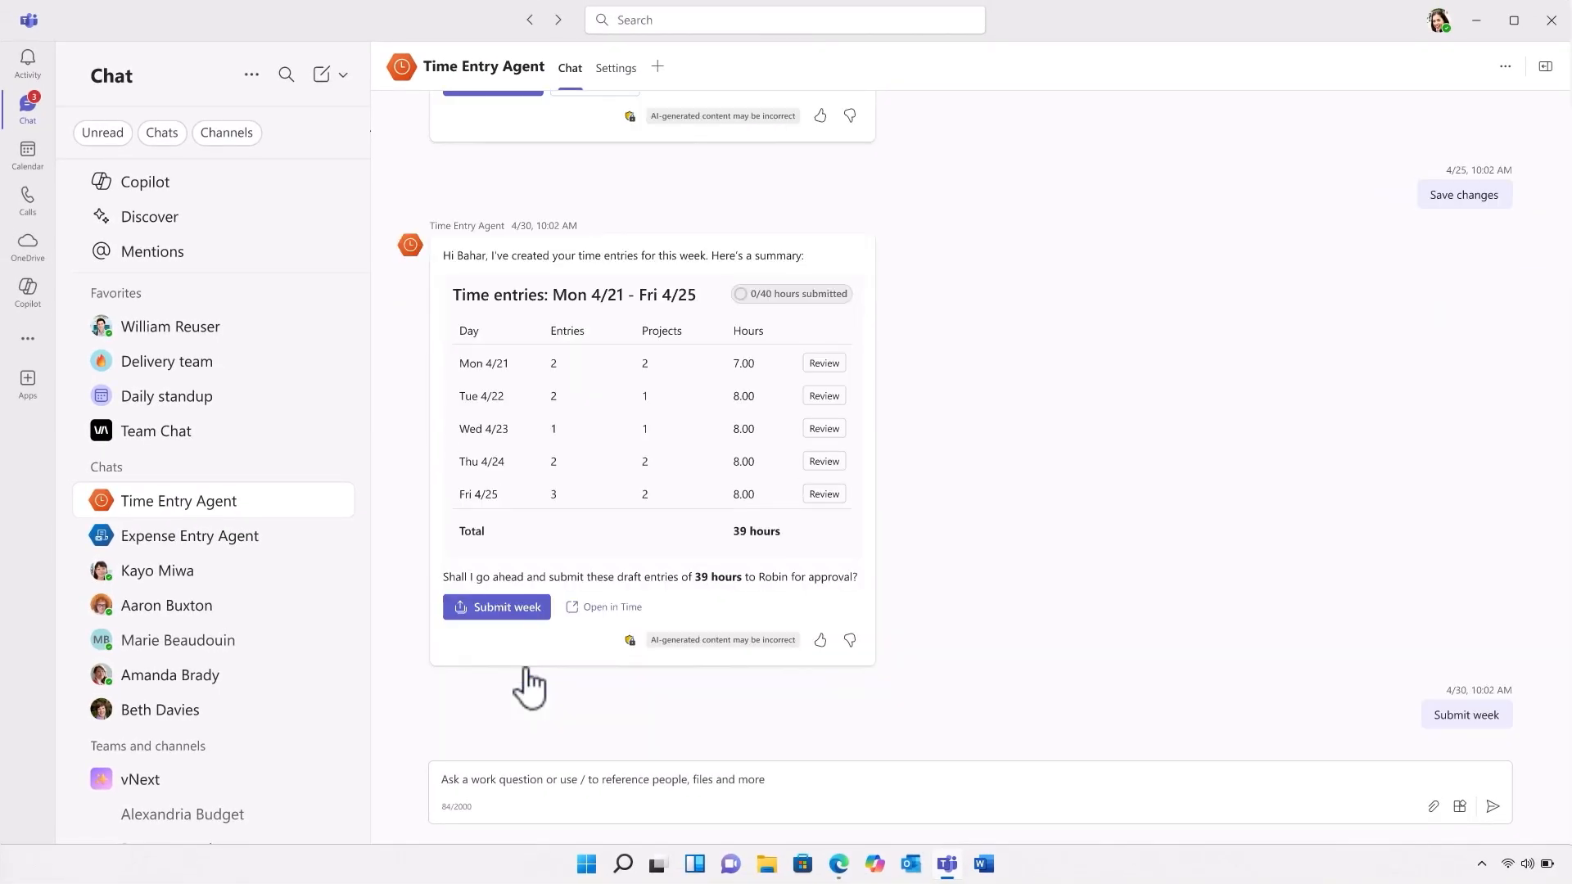
pyautogui.click(495, 607)
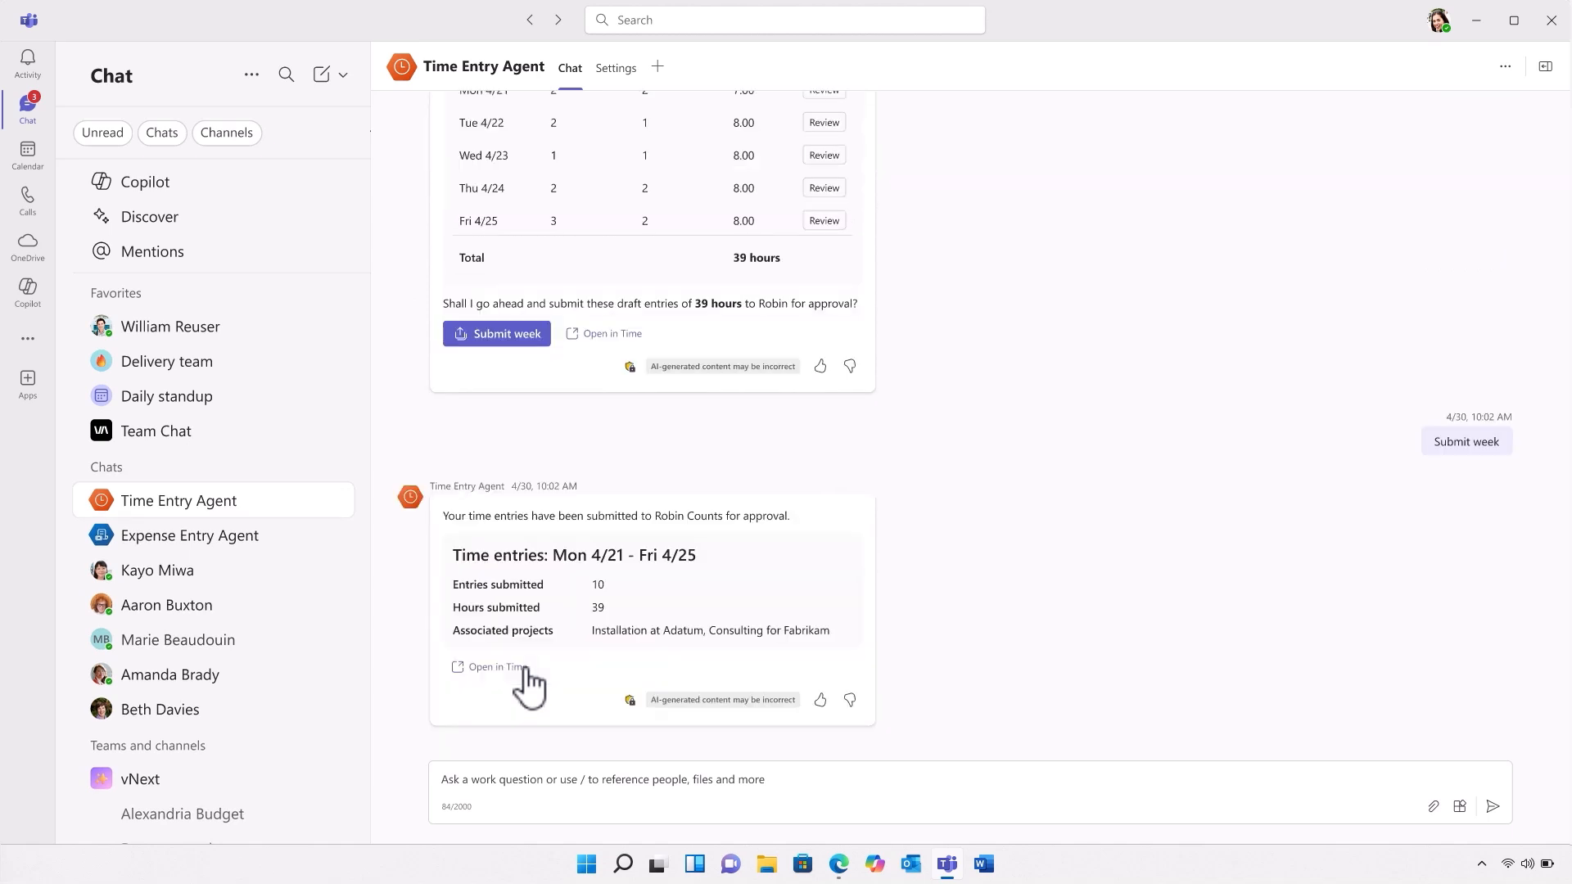
pyautogui.moveTo(818, 830)
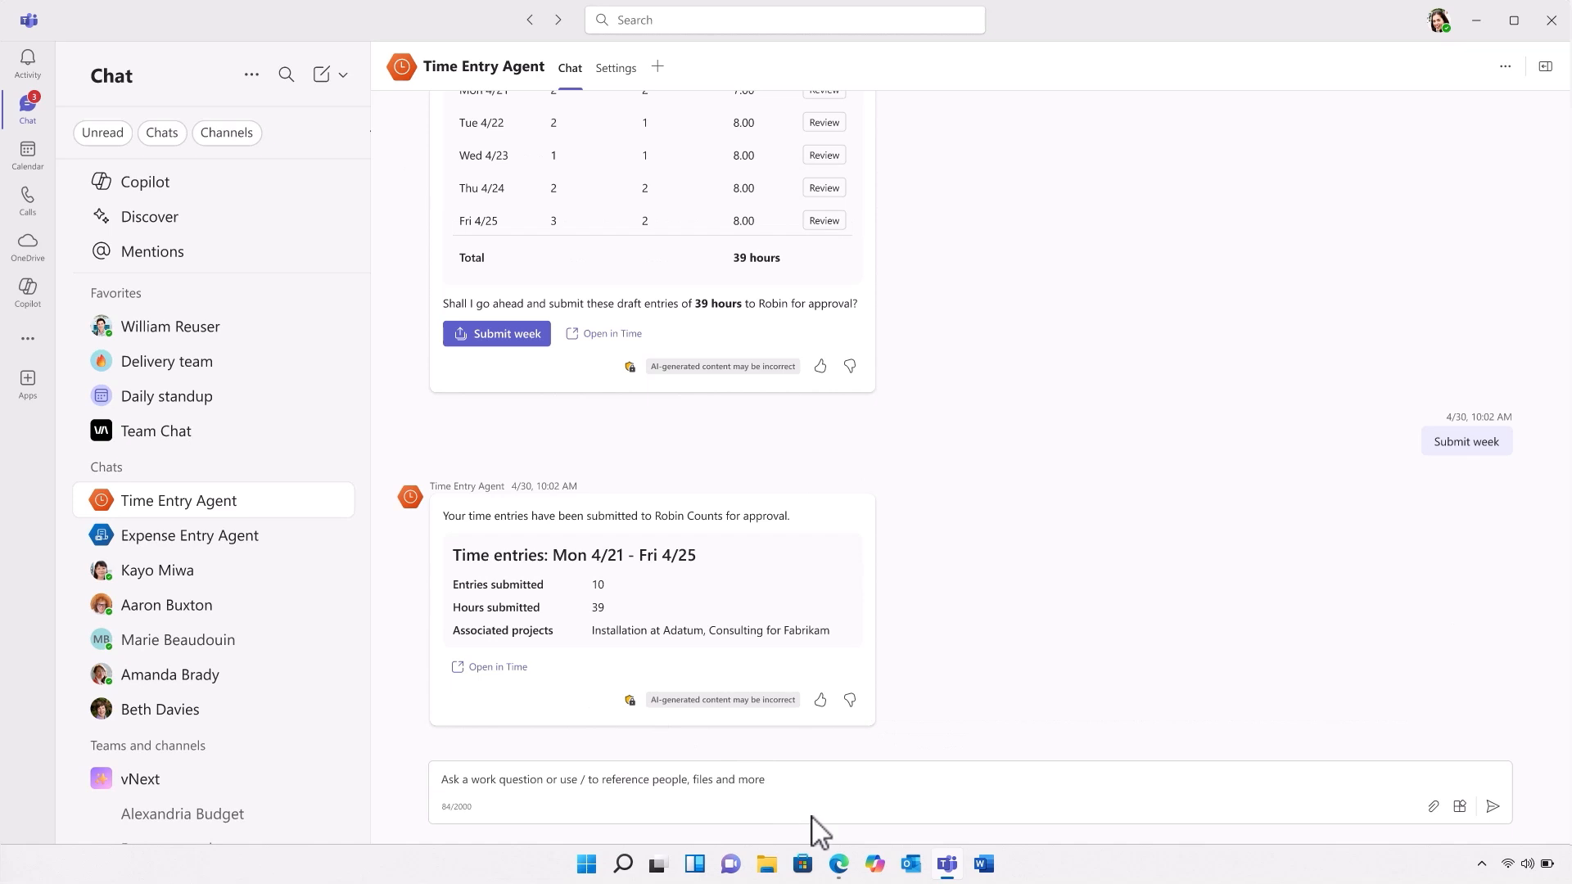
pyautogui.moveTo(840, 865)
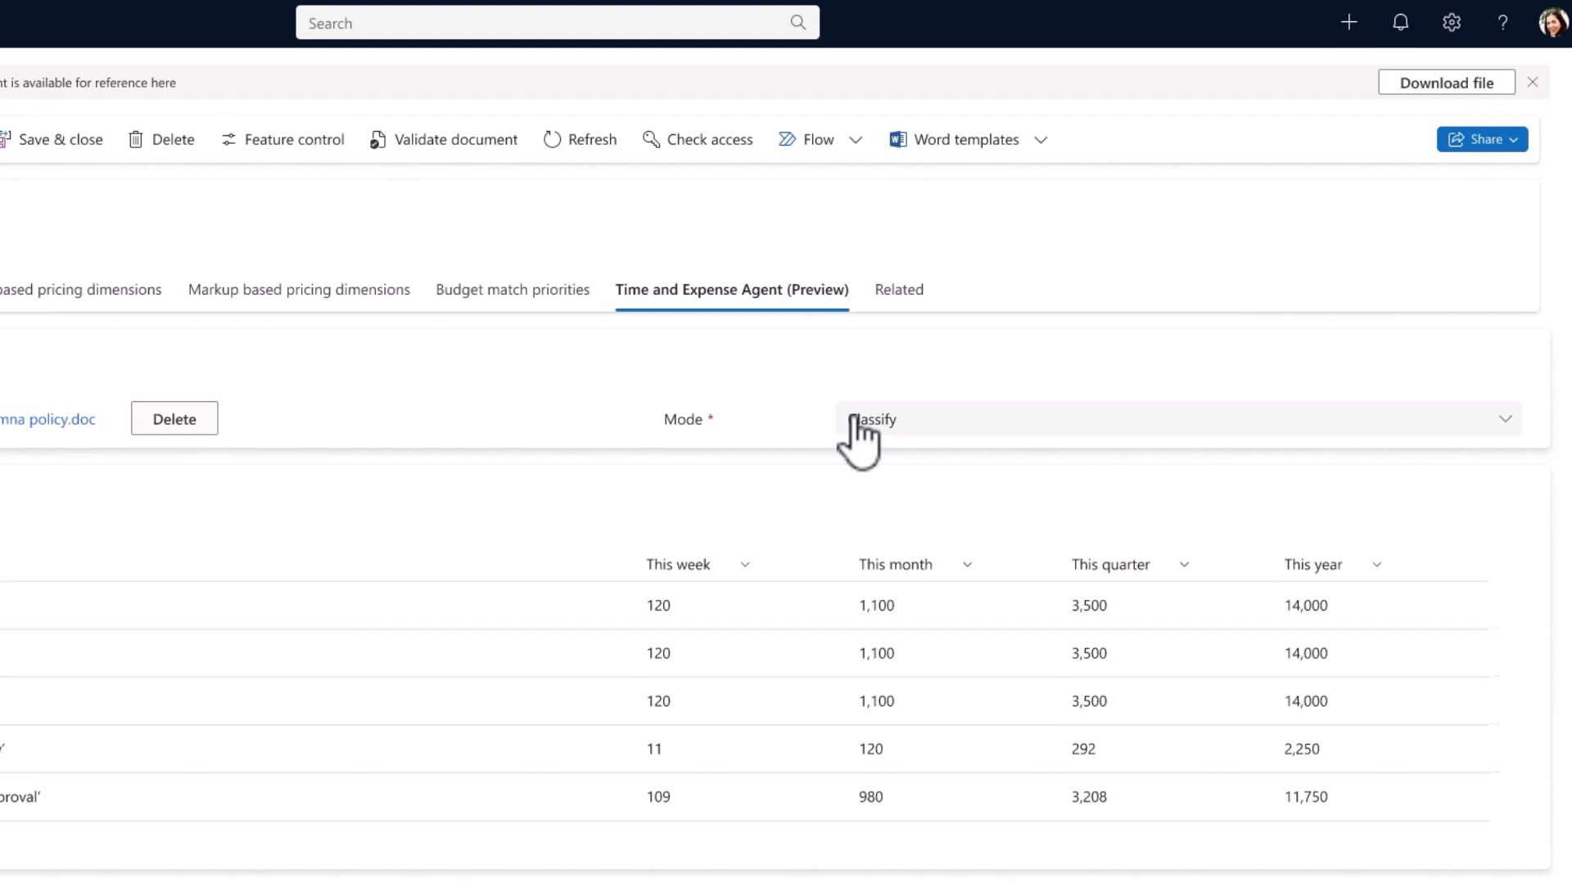
# - Set the Time and Expense Agent (Preview) mode to Classify
pyautogui.click(1173, 419)
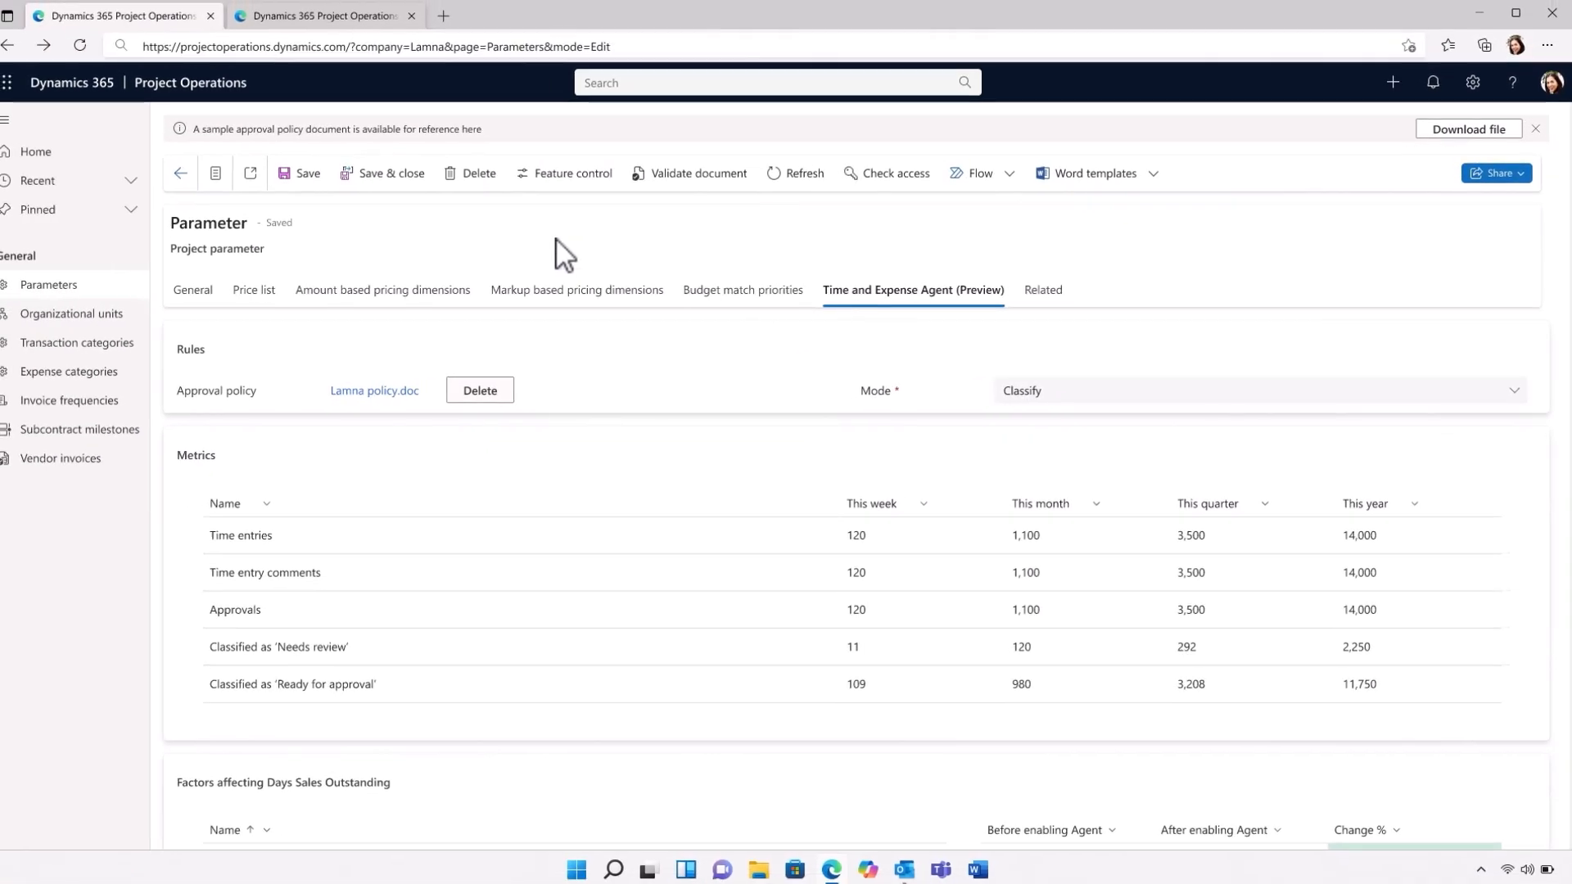
pyautogui.click(321, 18)
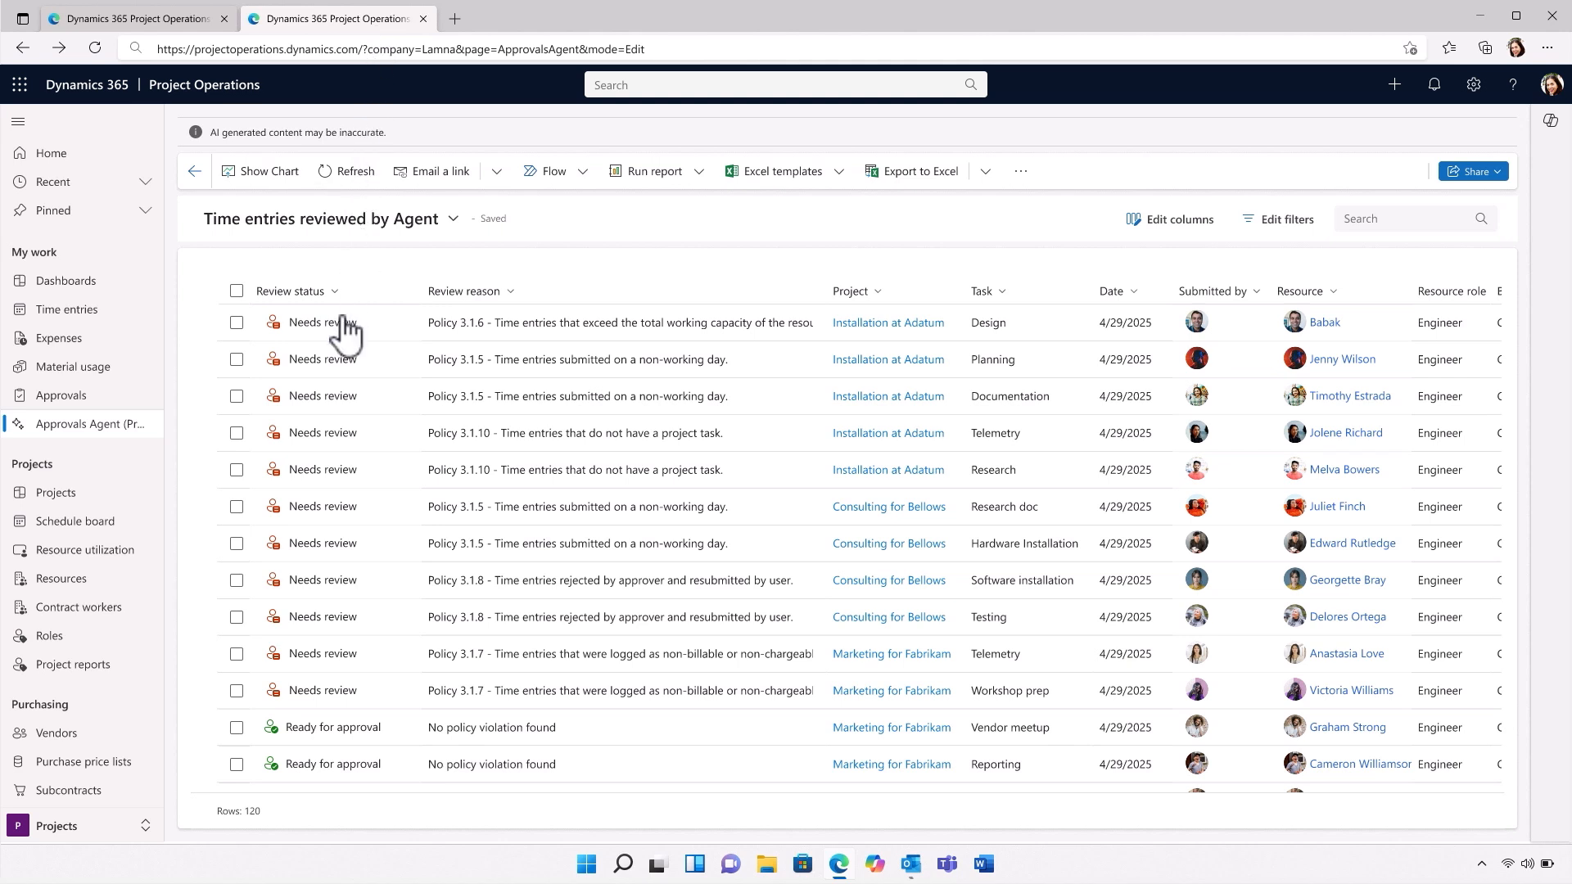
pyautogui.moveTo(317, 620)
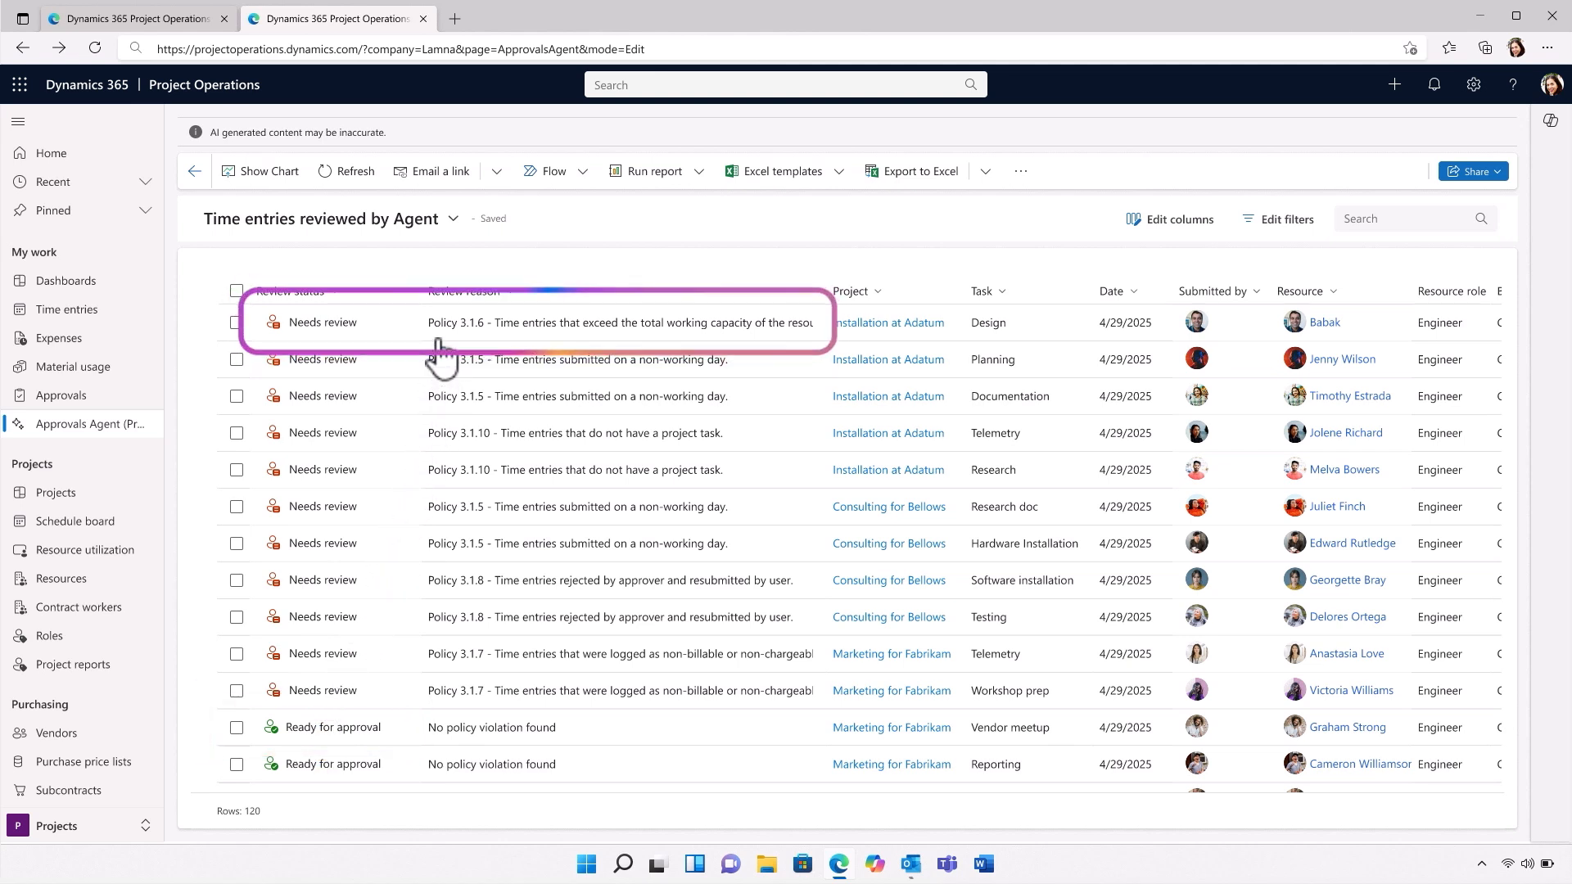
pyautogui.moveTo(687, 361)
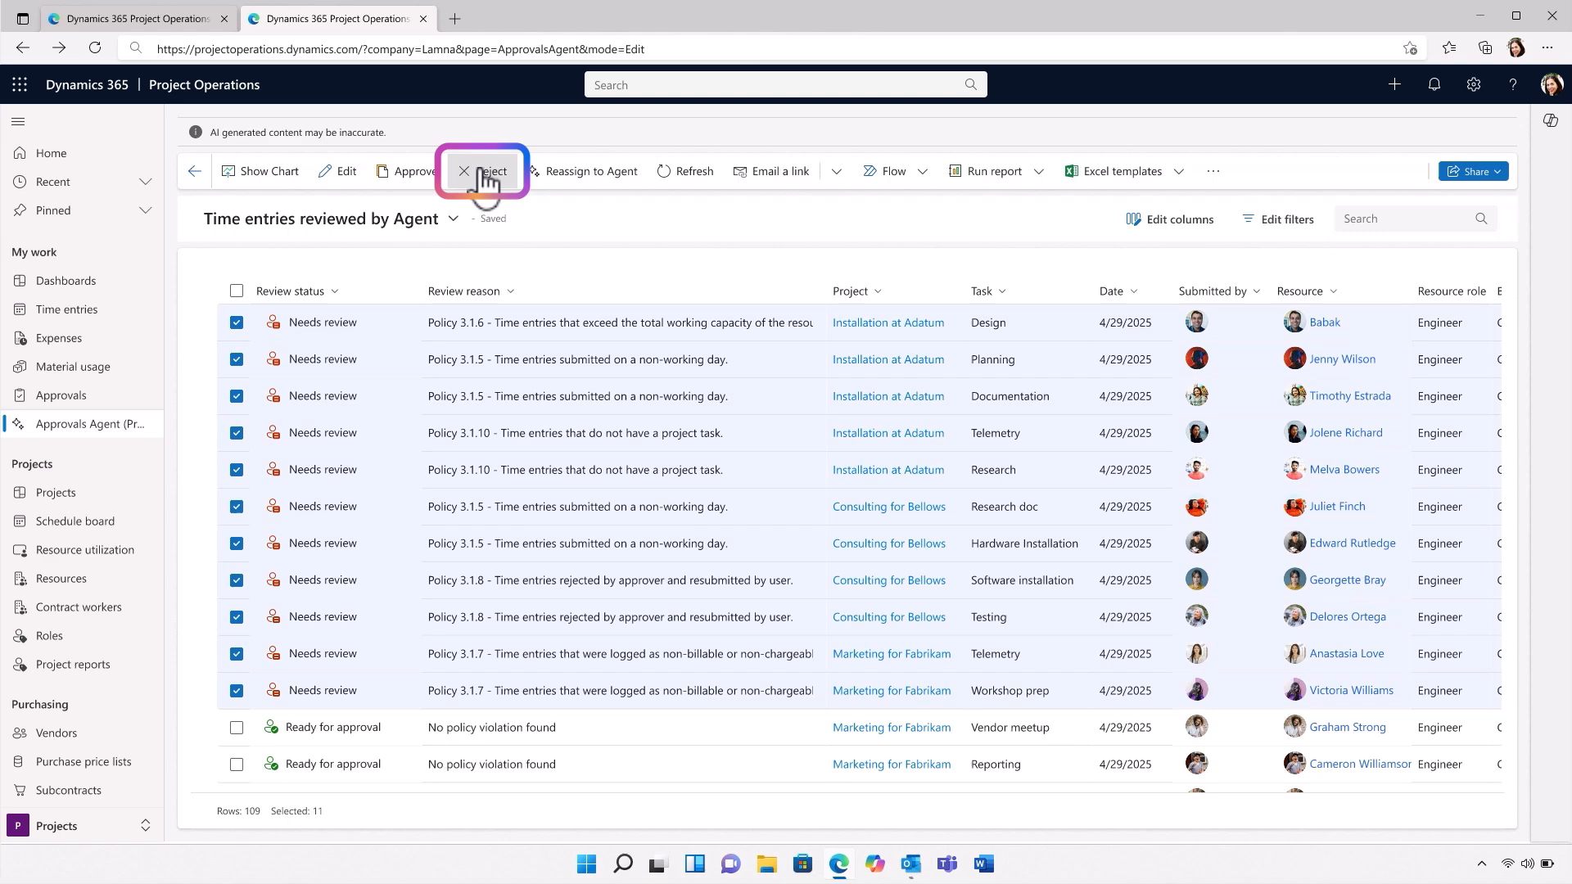
# - Reject the 11 Needs review entries and approve the 109 ready-for-approval entries
pyautogui.click(485, 170)
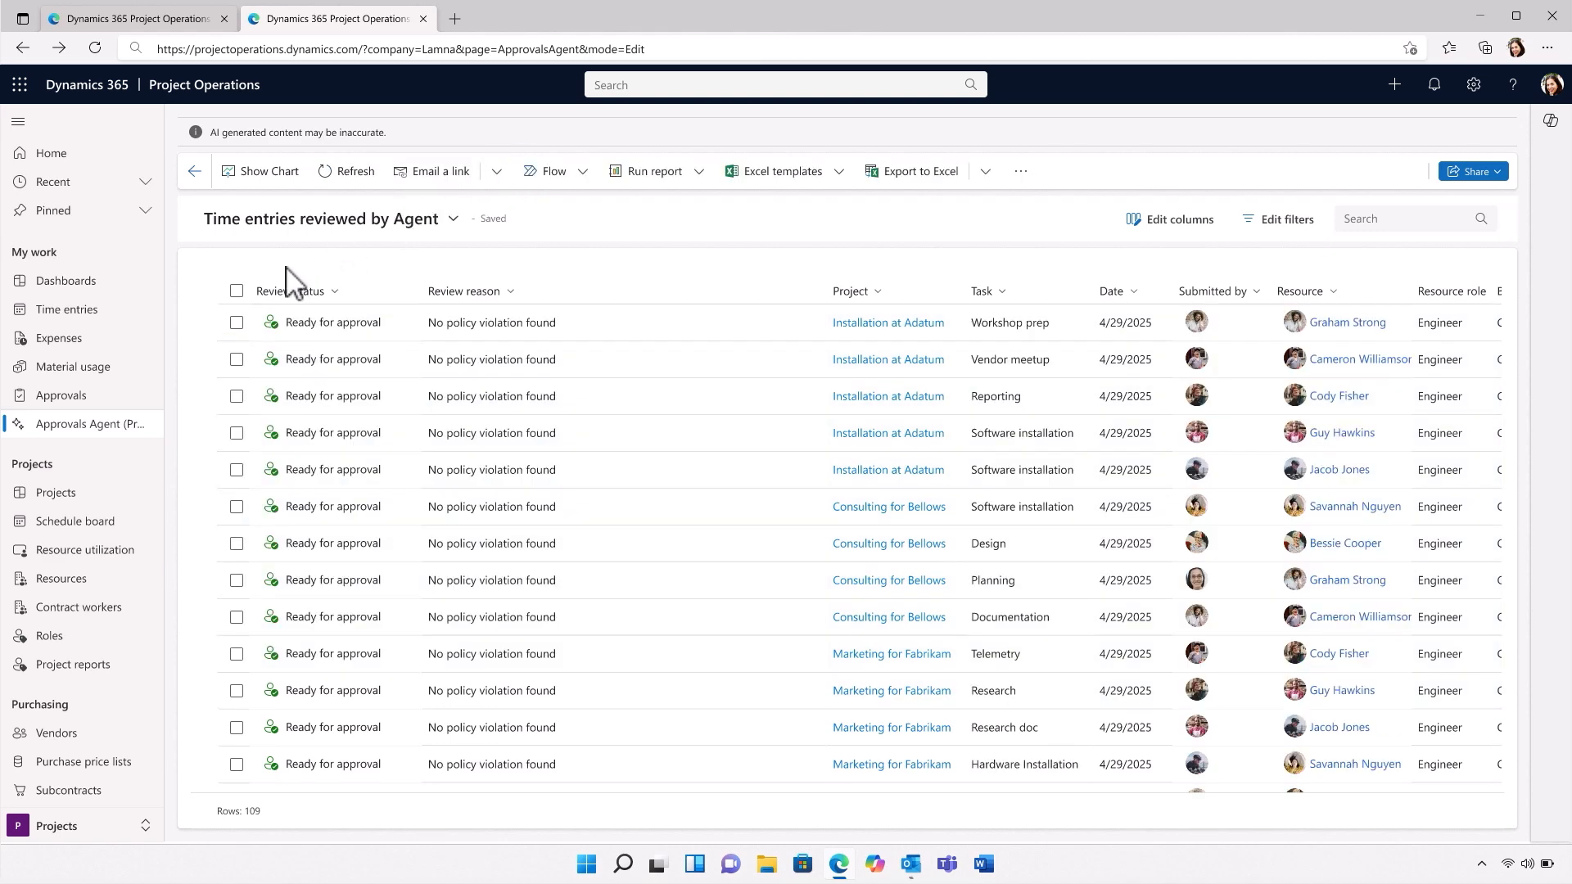
pyautogui.click(237, 290)
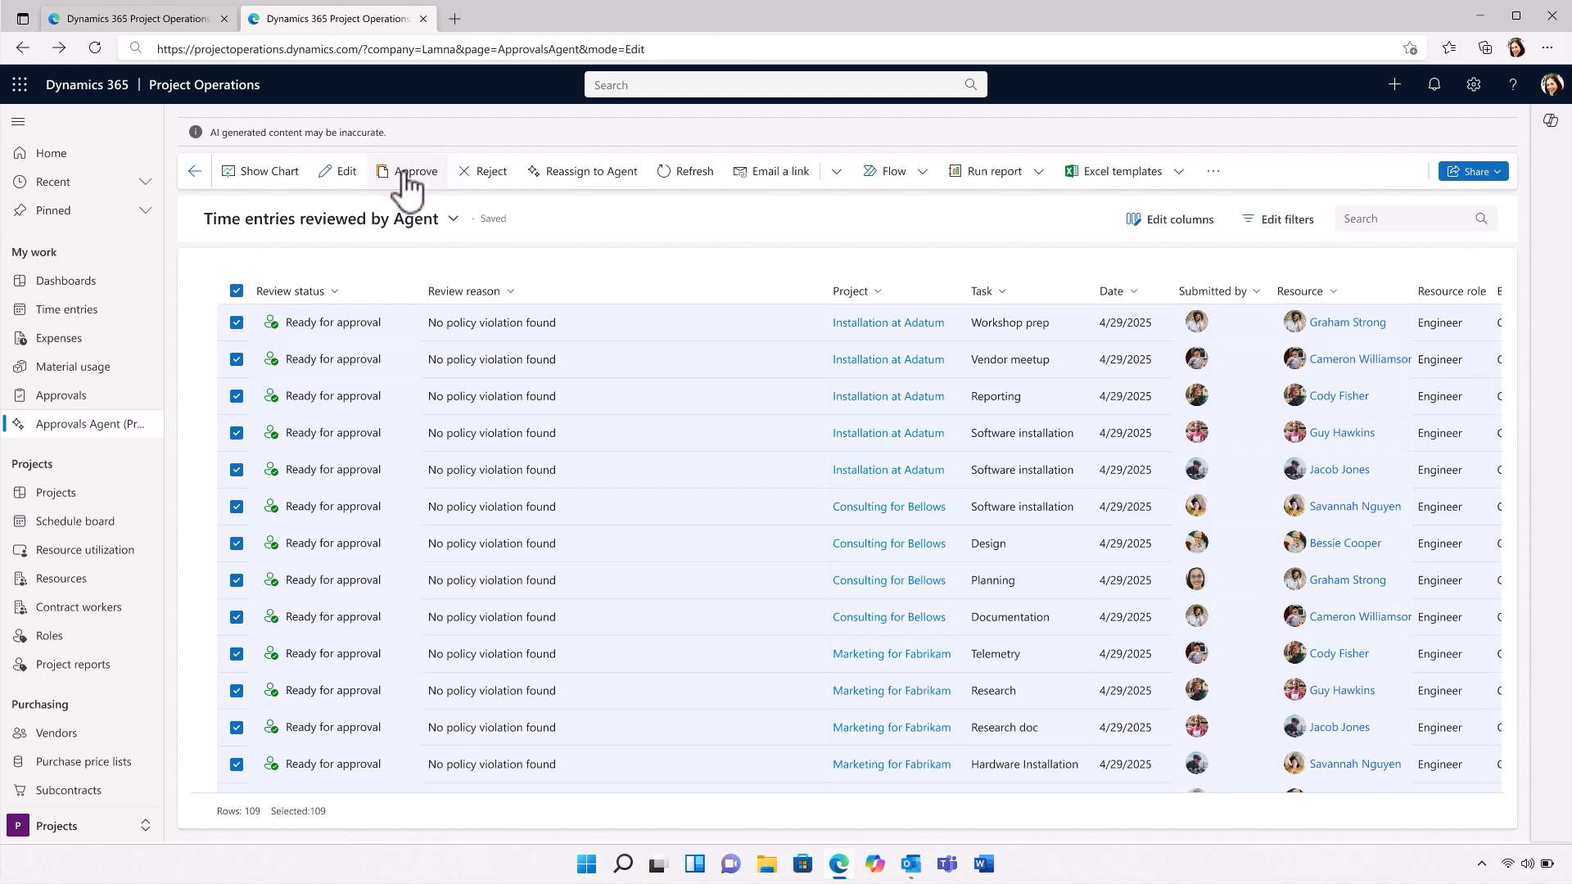
pyautogui.click(414, 171)
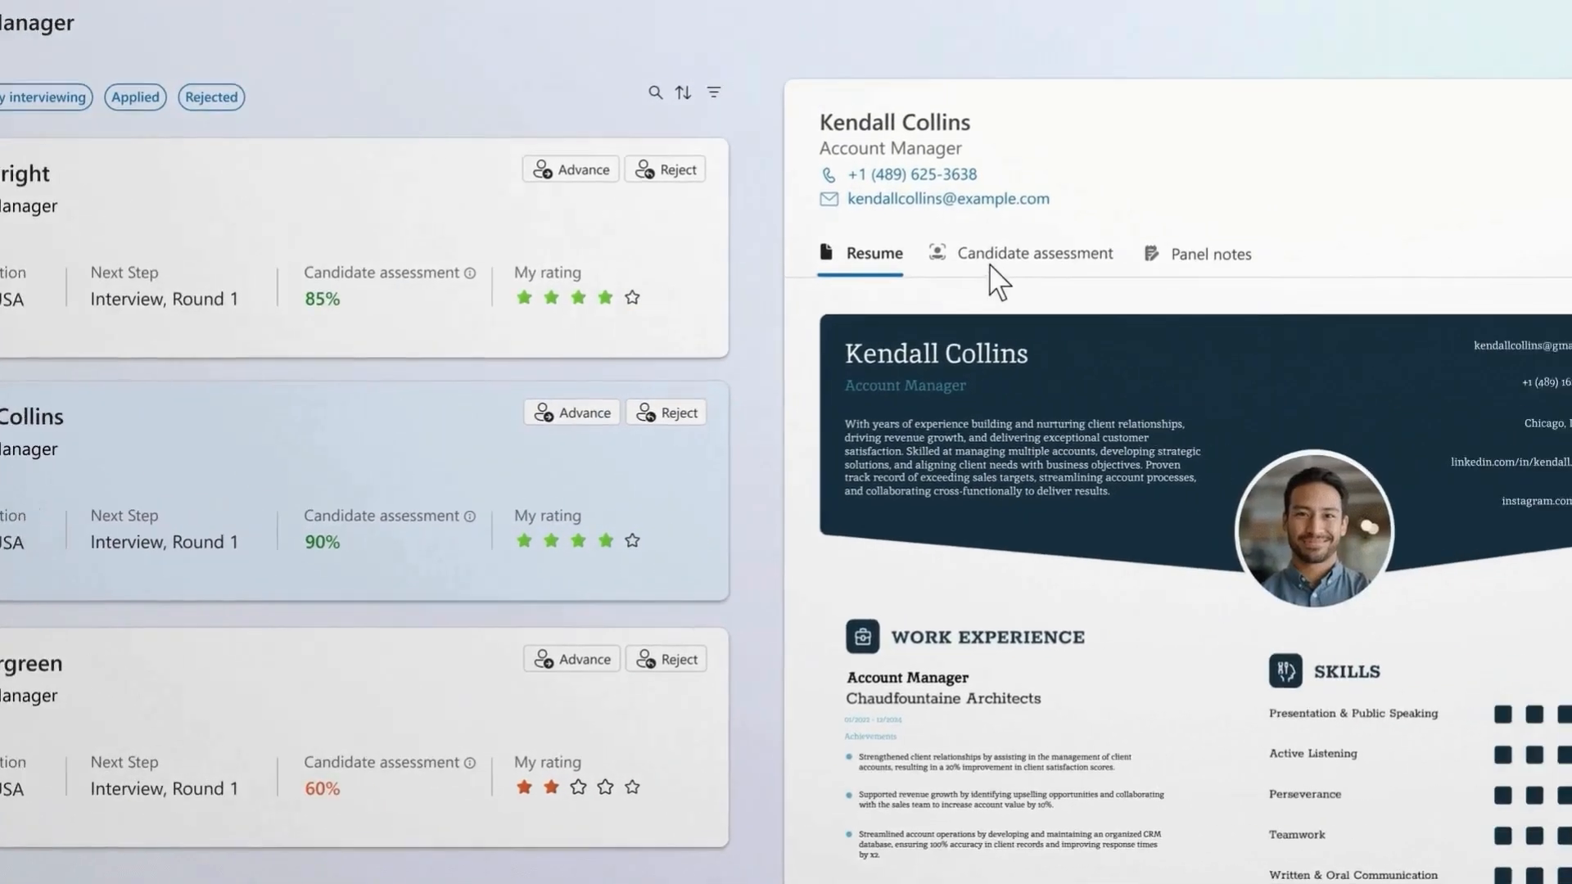
# - Show the account manager candidate's assessment scores and ratings
pyautogui.click(1035, 253)
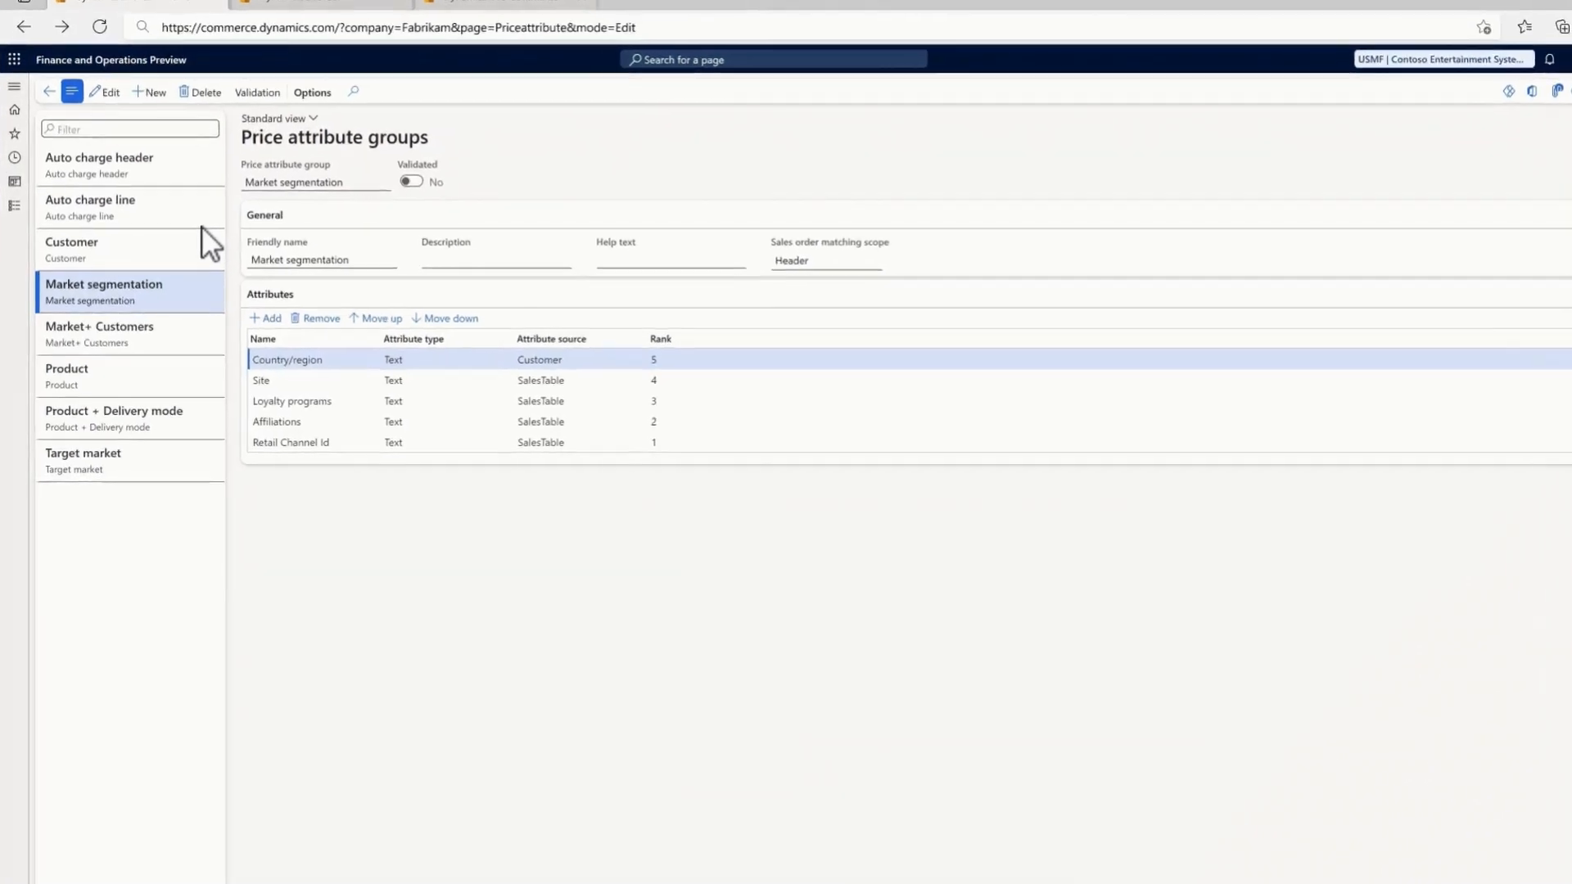
# - Browse the Market segmentation attributes and Add price attribute, then open Price trees
pyautogui.scroll(-3)
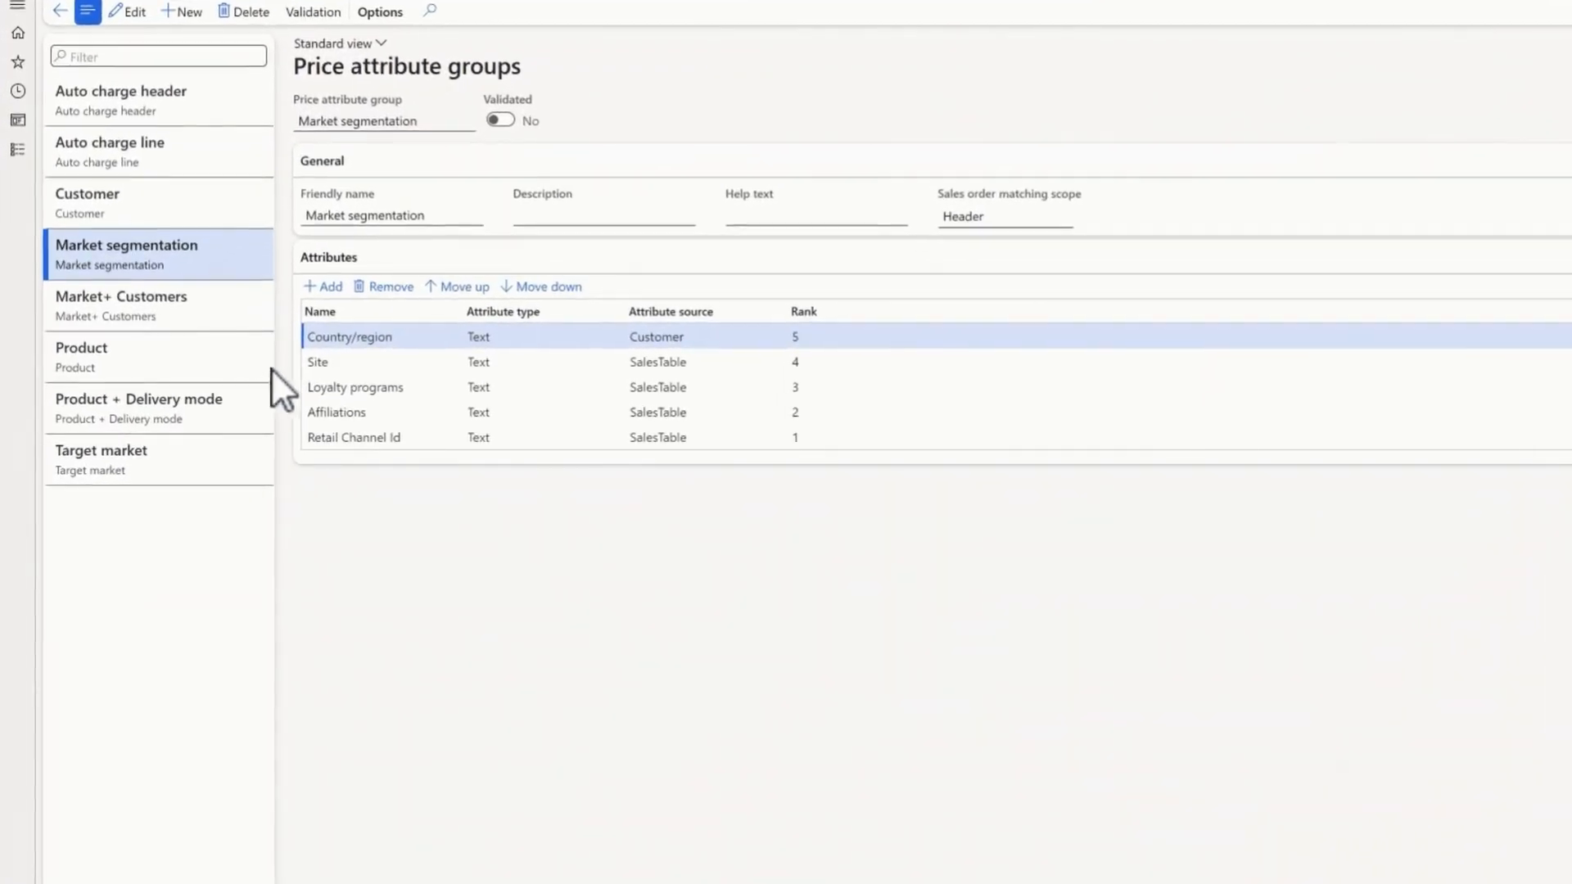
pyautogui.click(321, 285)
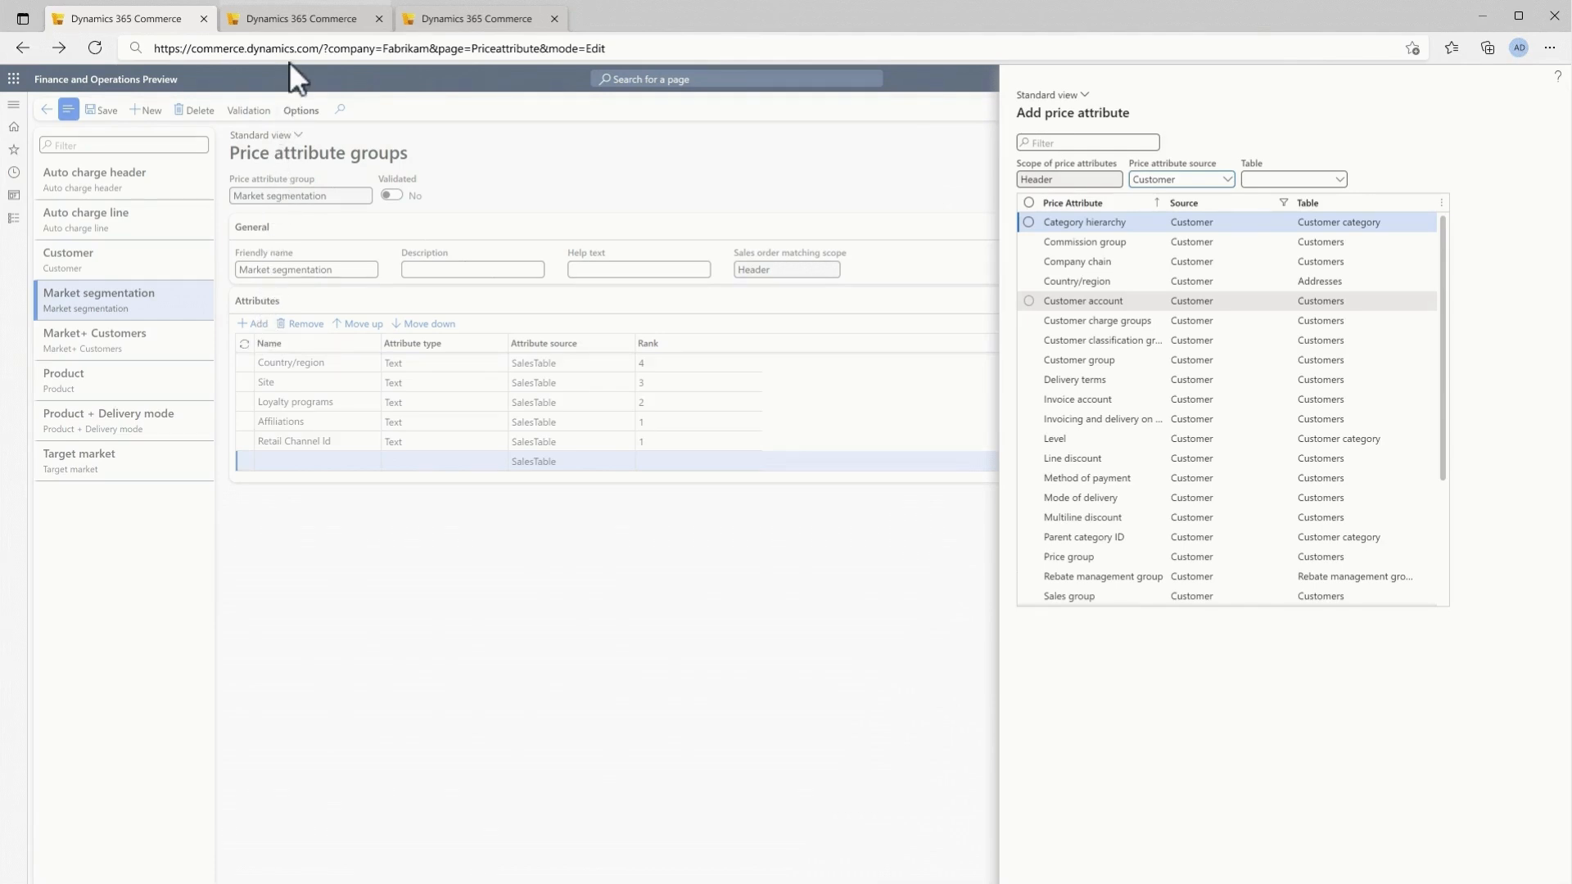
pyautogui.click(304, 18)
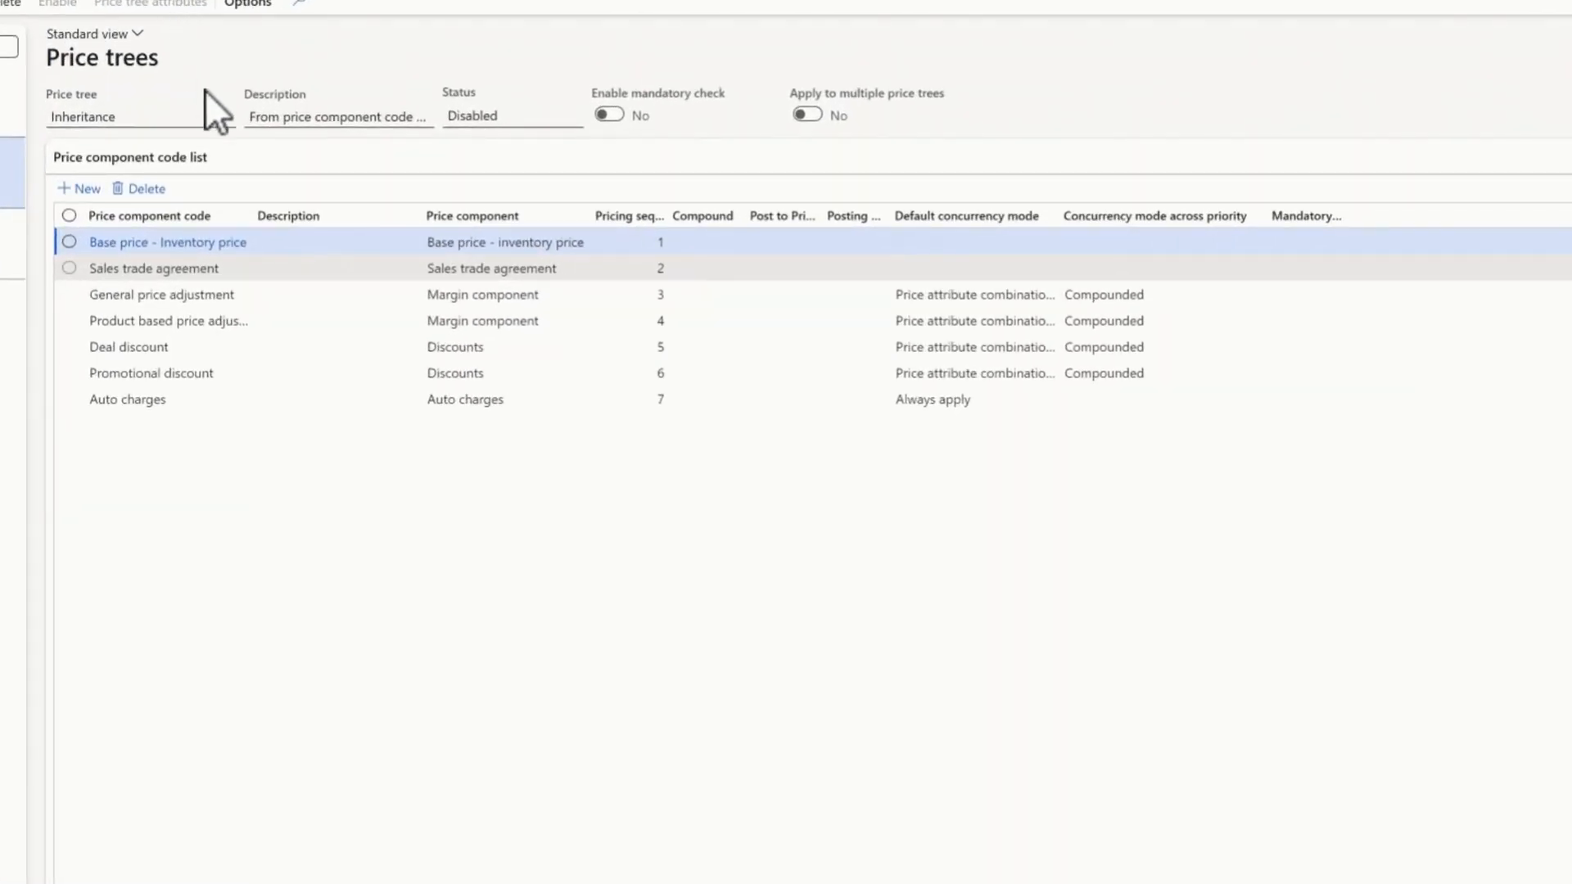
pyautogui.moveTo(284, 389)
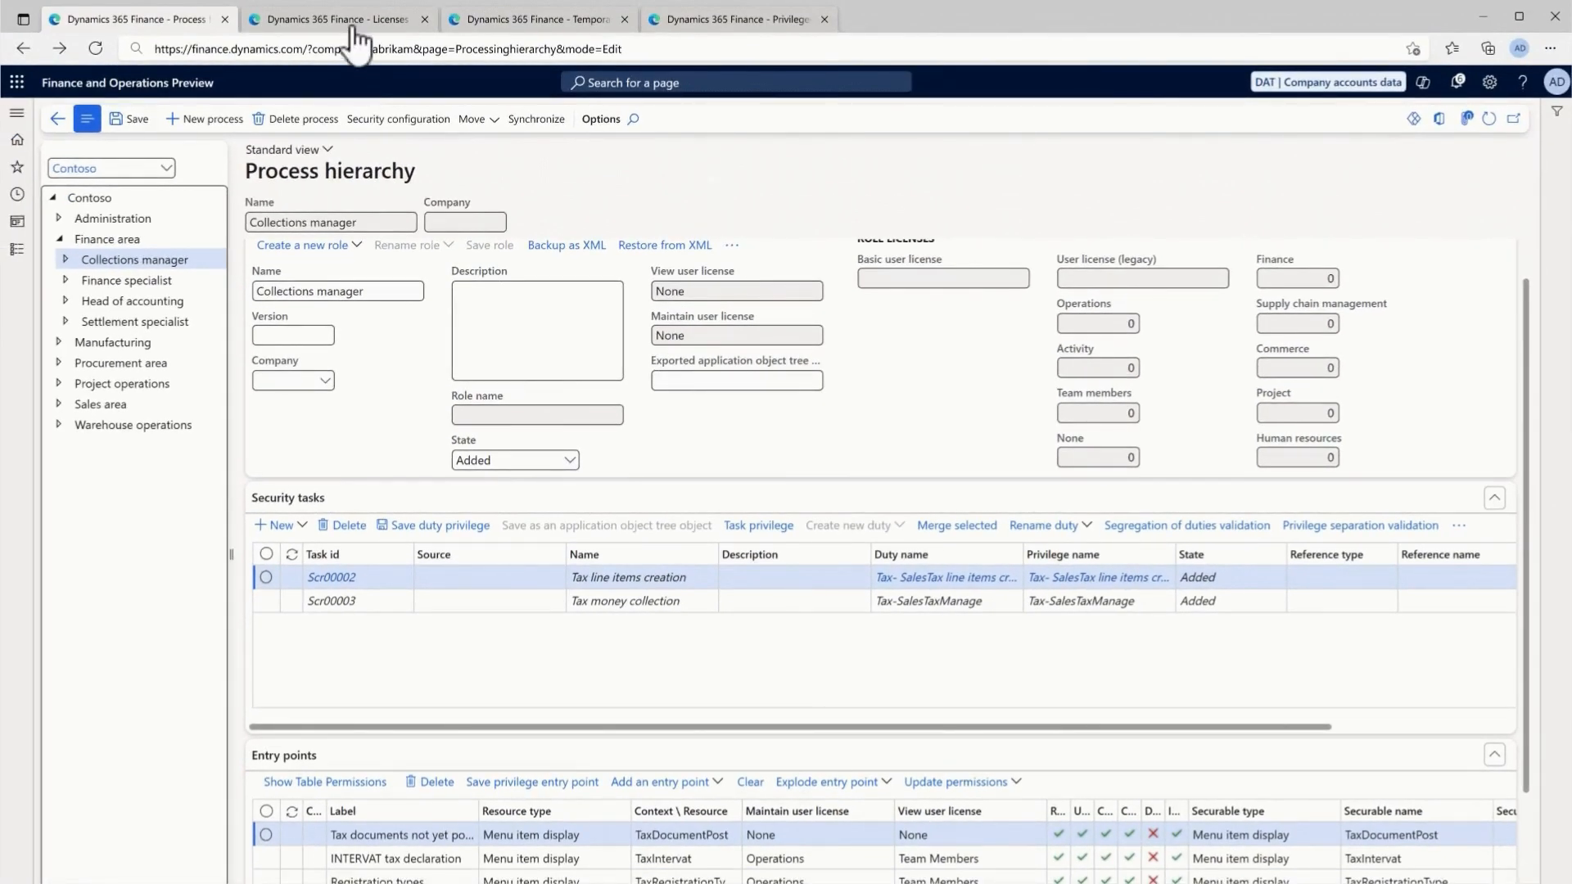
# - Move from License summary to the Temporary role management (preview) assignments
pyautogui.click(338, 18)
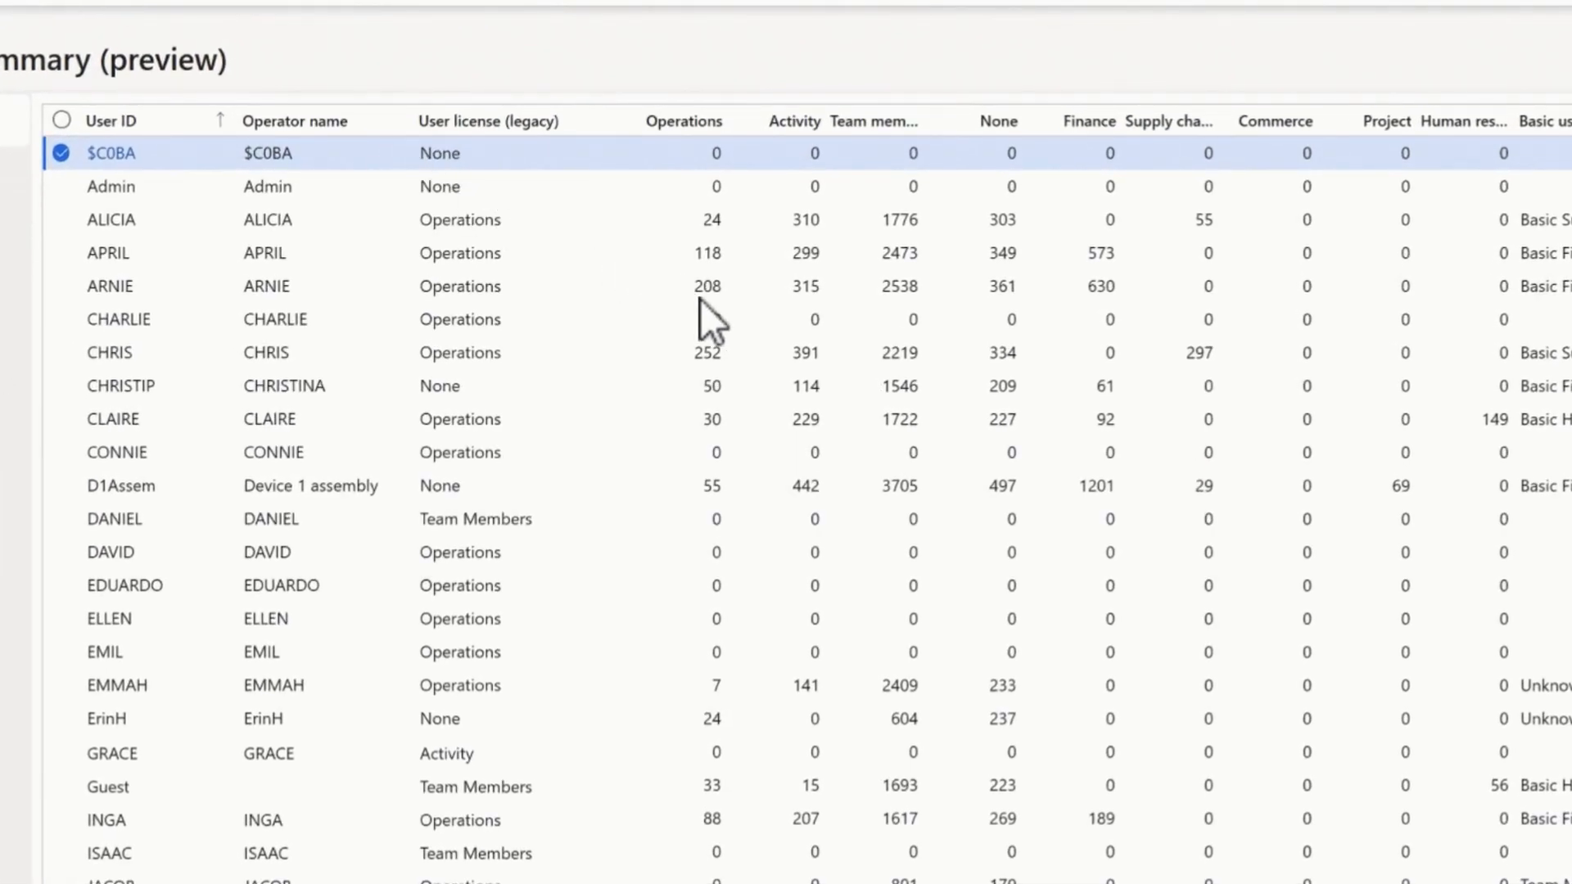
pyautogui.moveTo(864, 315)
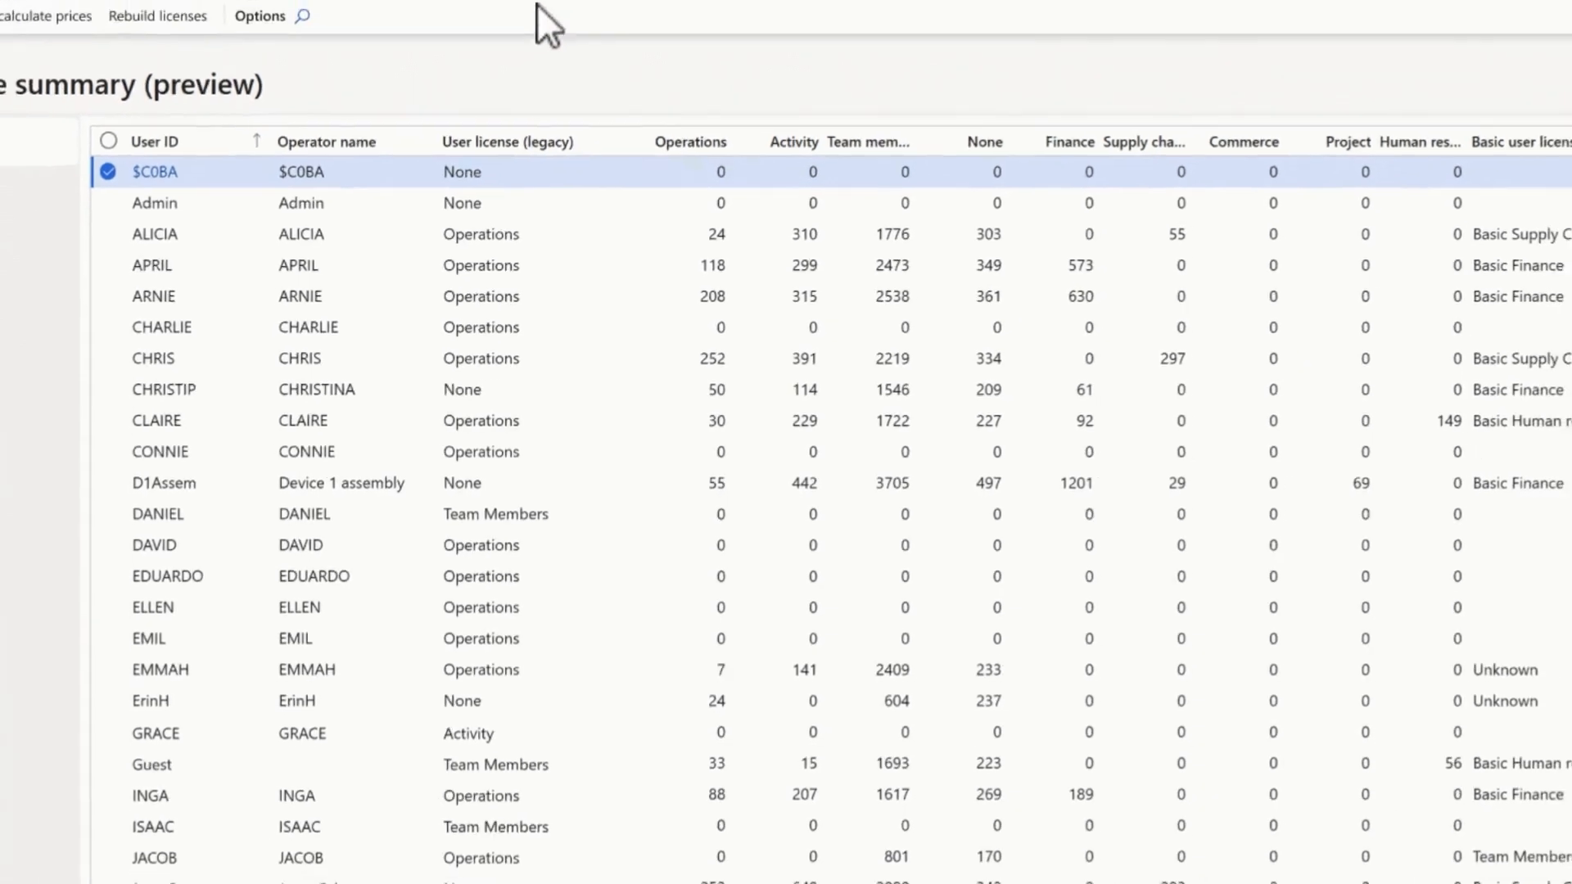
pyautogui.click(537, 19)
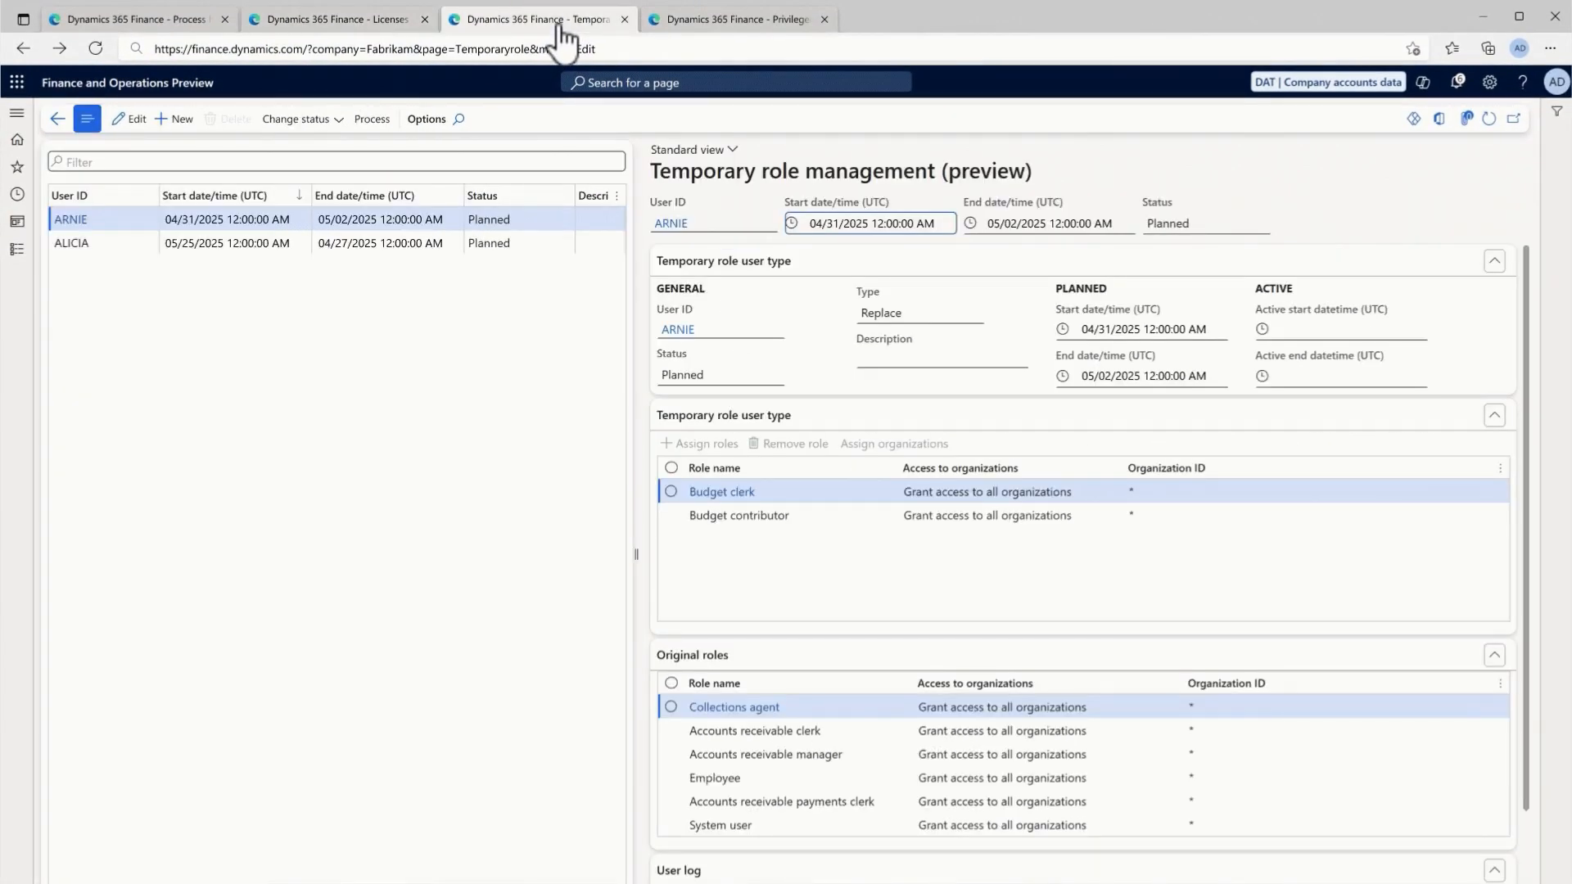